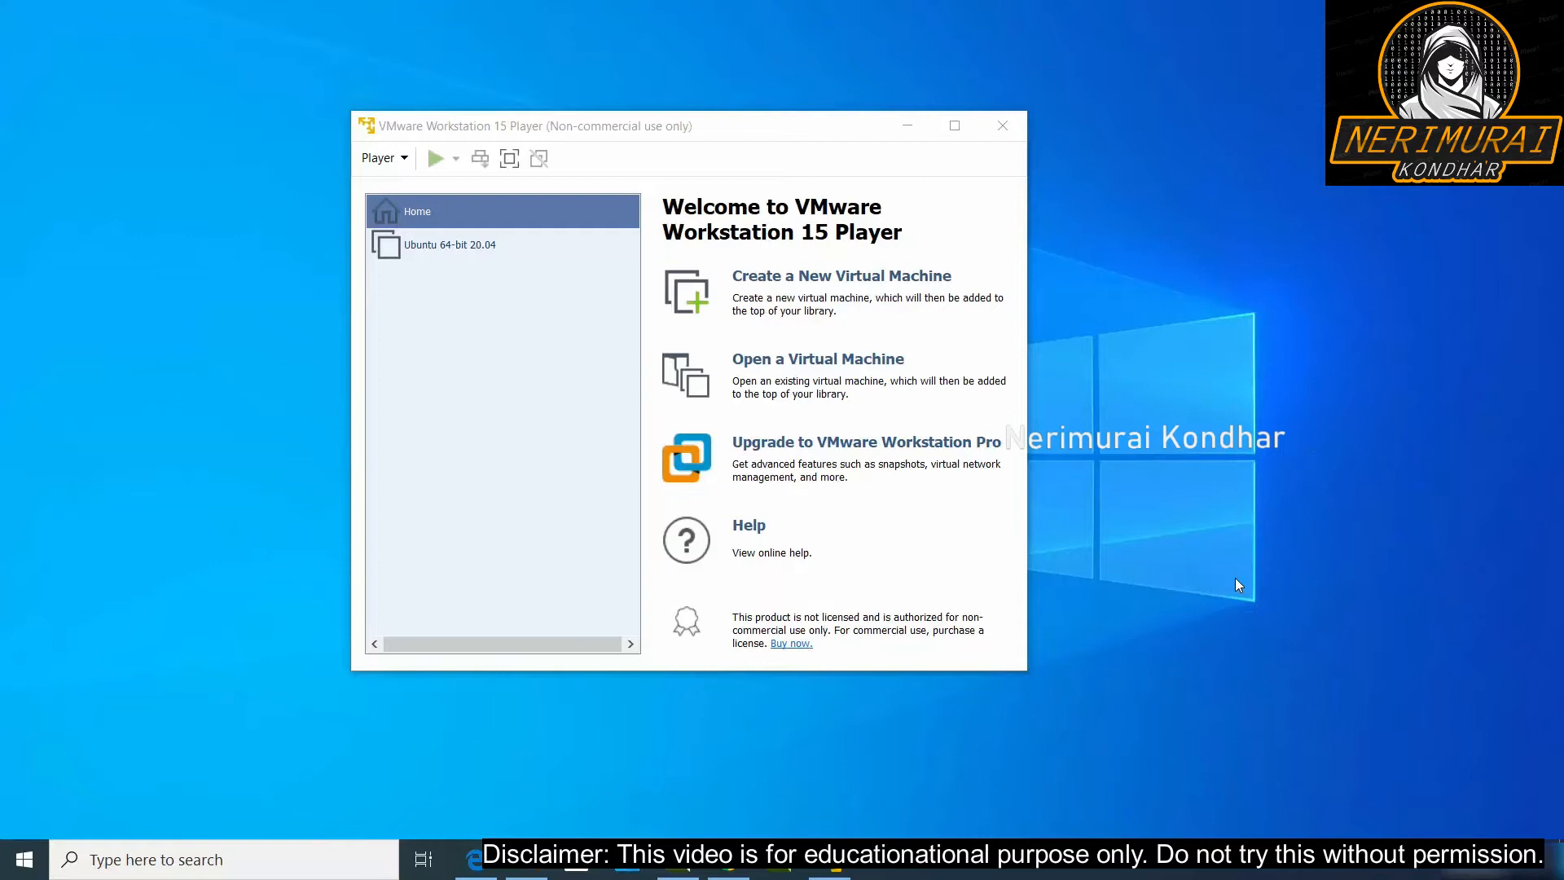
{"action": "mouse_move", "coordinate": [896, 388]}
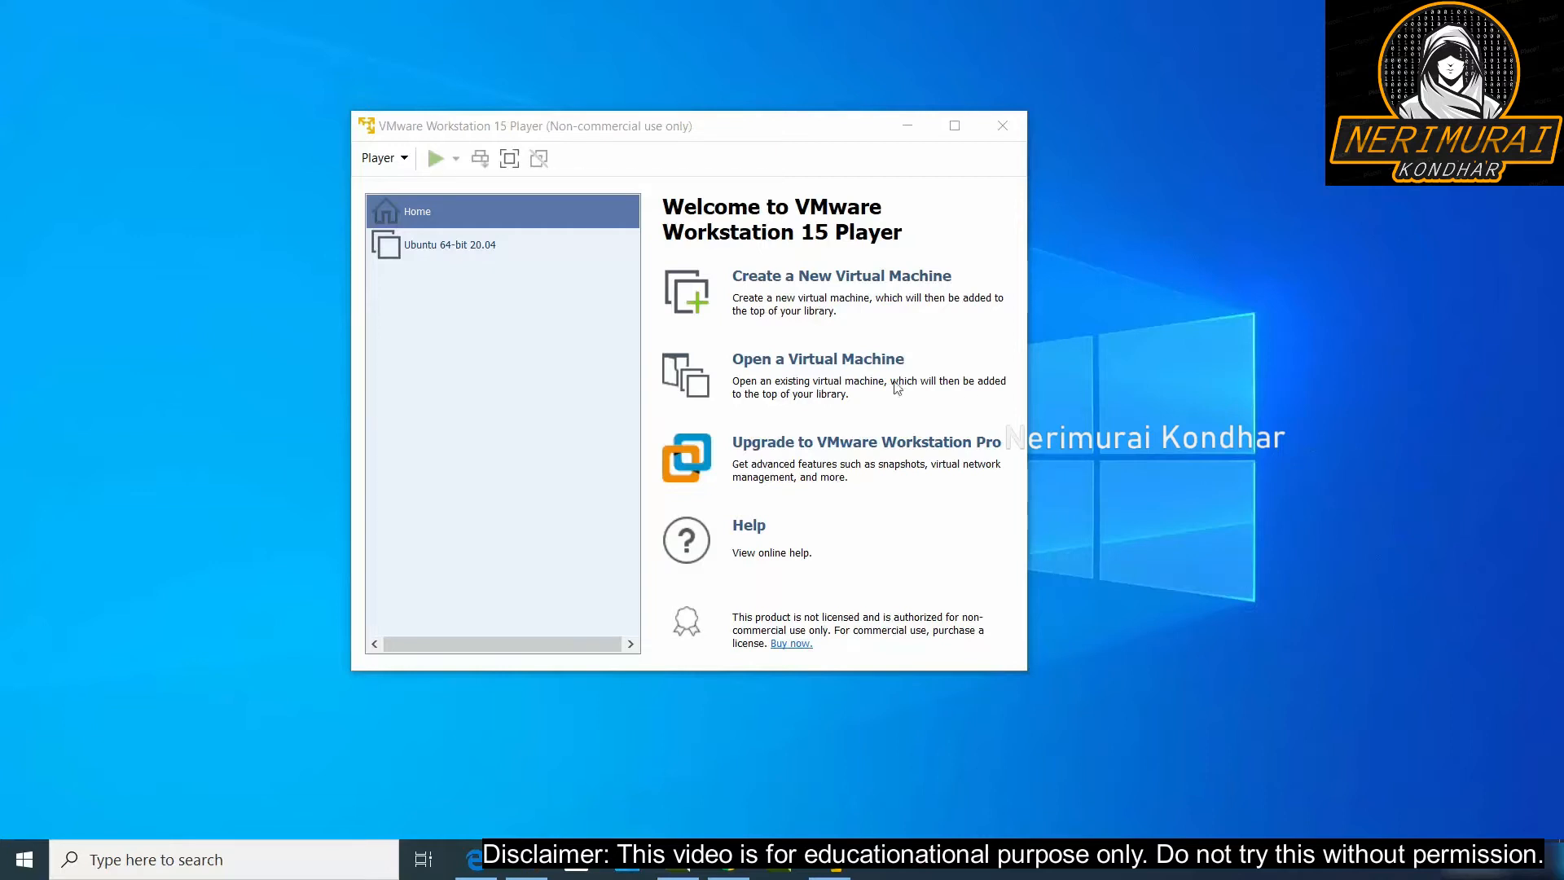
{"action": "mouse_move", "coordinate": [584, 563]}
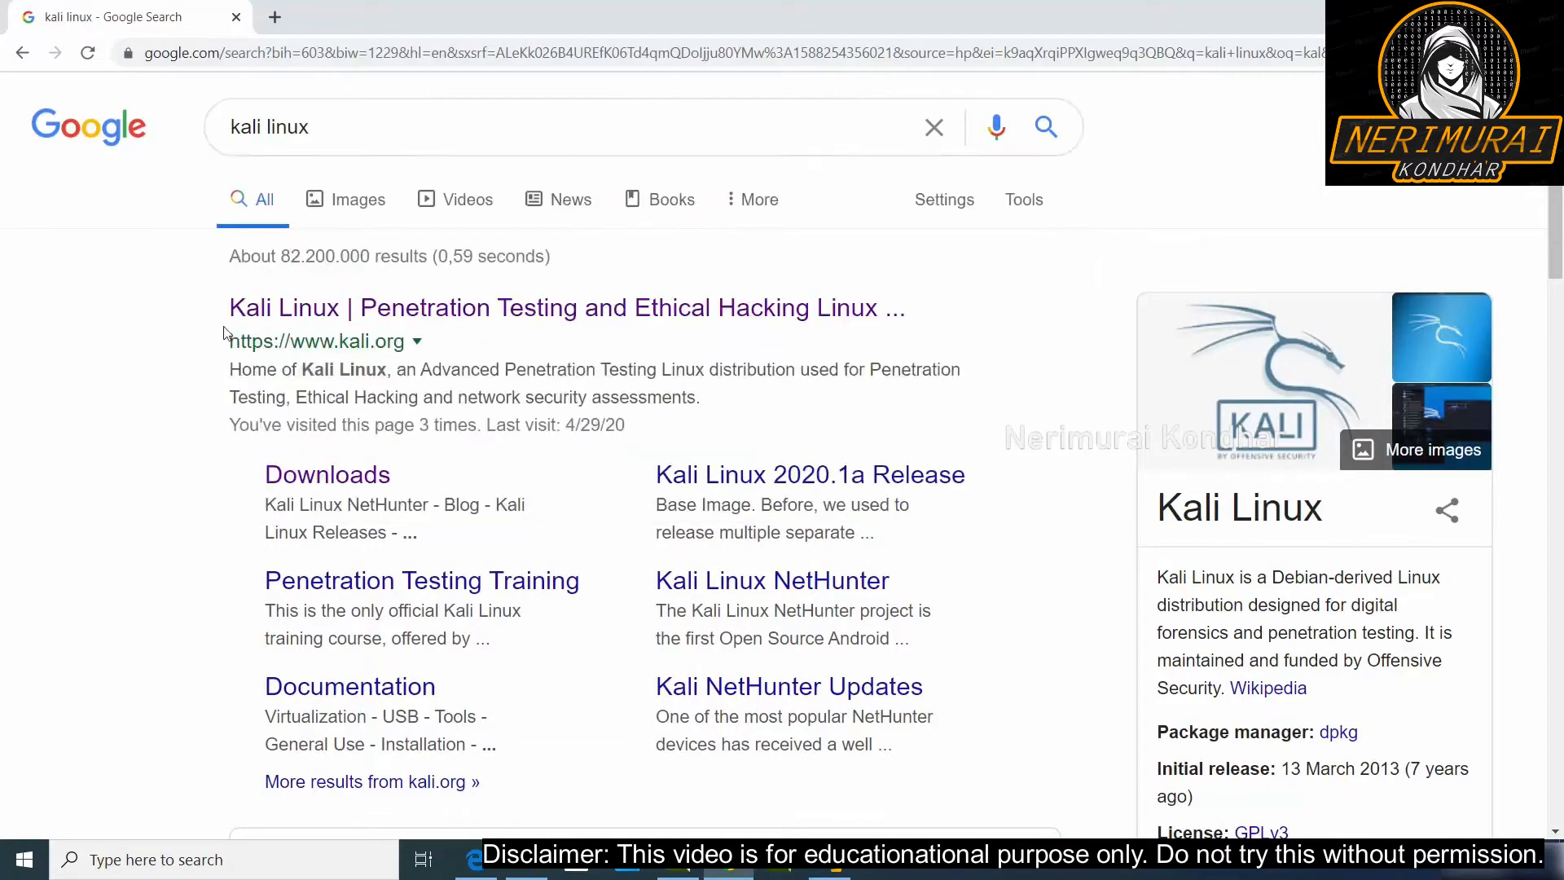
{"action": "mouse_move", "coordinate": [319, 349]}
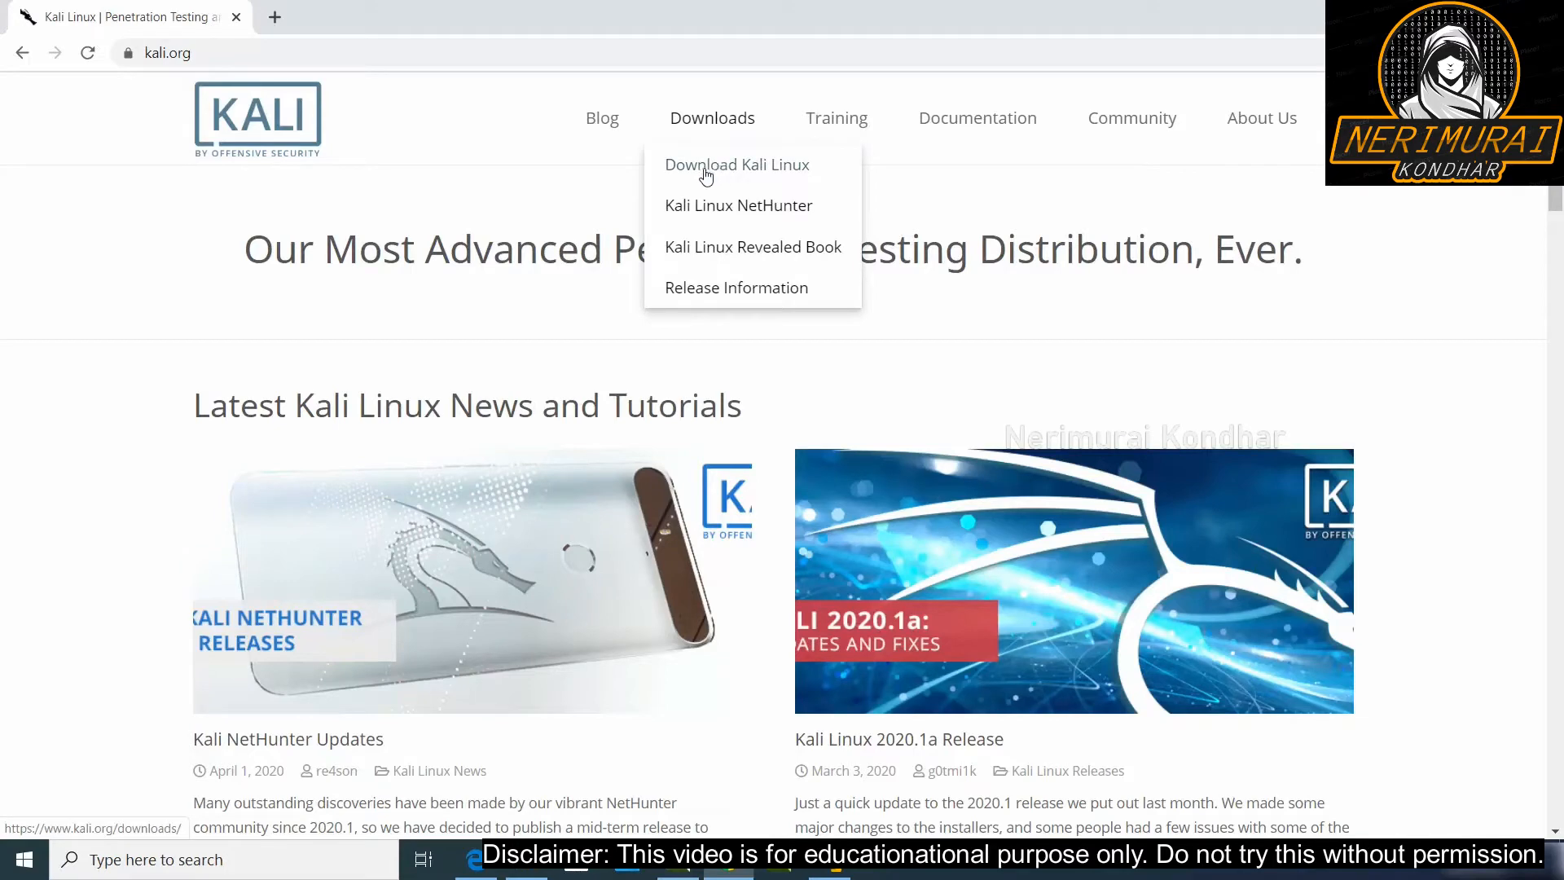
{"action": "mouse_move", "coordinate": [714, 171]}
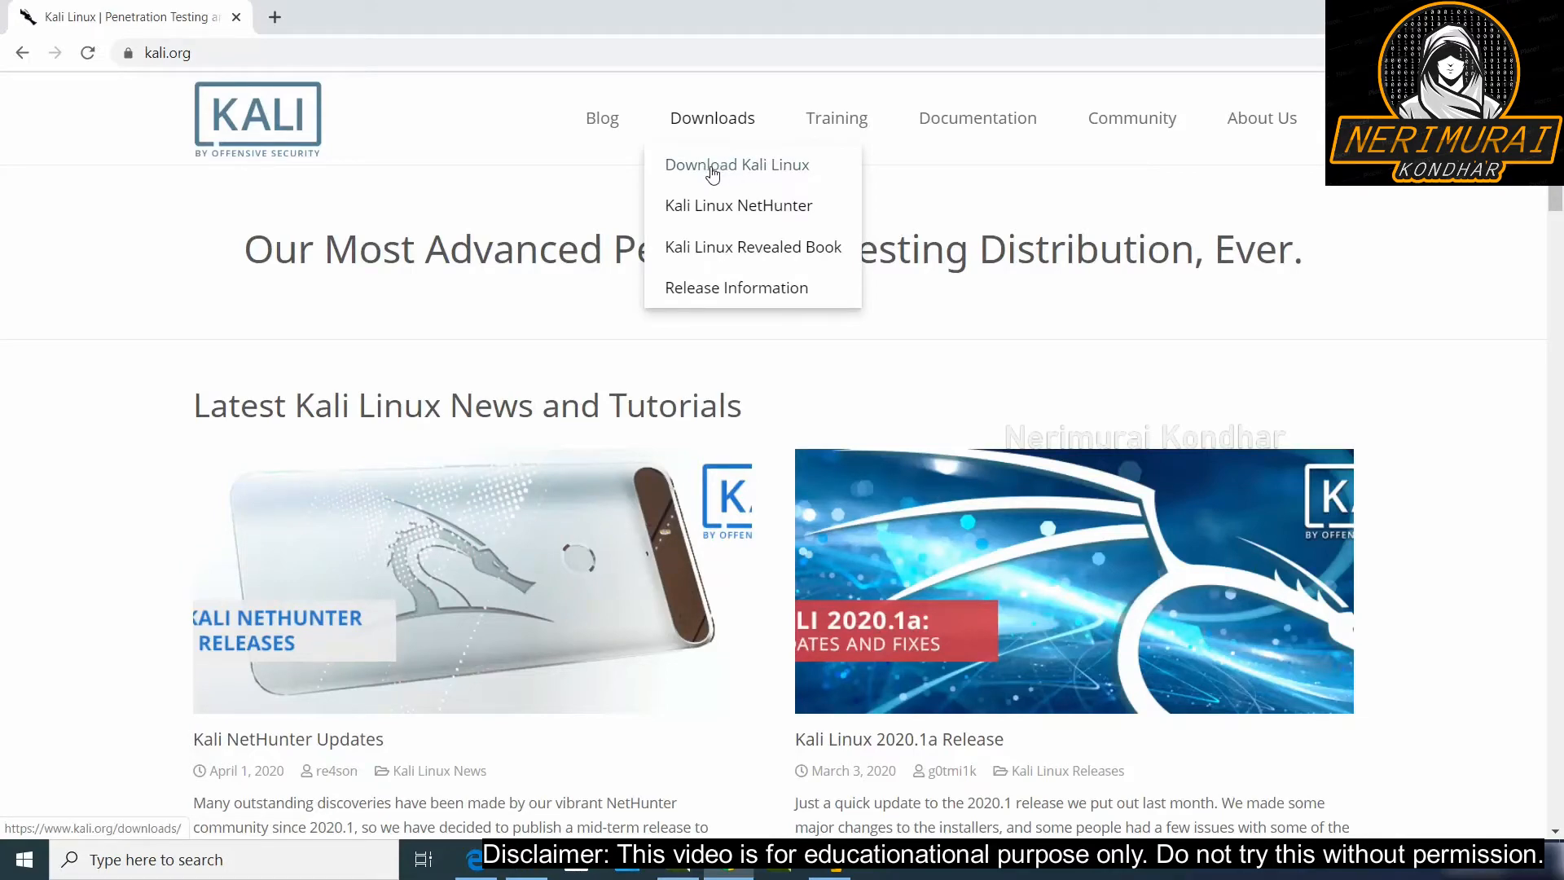
Step: Go to kali.org's downloads page and download the Kali Linux 2020.1b 64-Bit installer ISO
{"action": "left_click", "coordinate": [736, 164]}
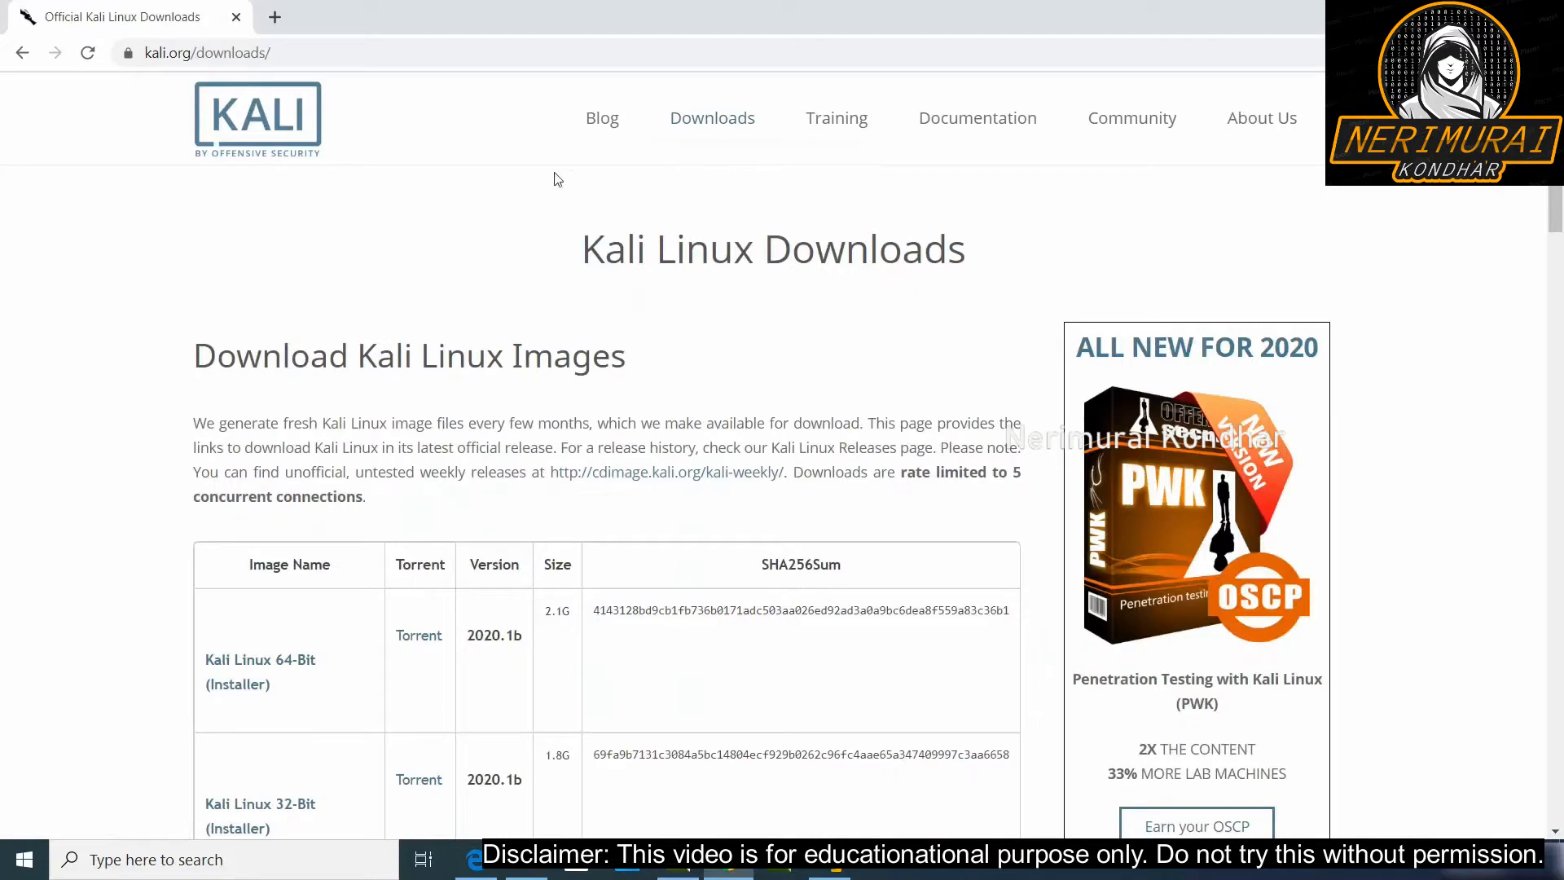
{"action": "mouse_move", "coordinate": [297, 417]}
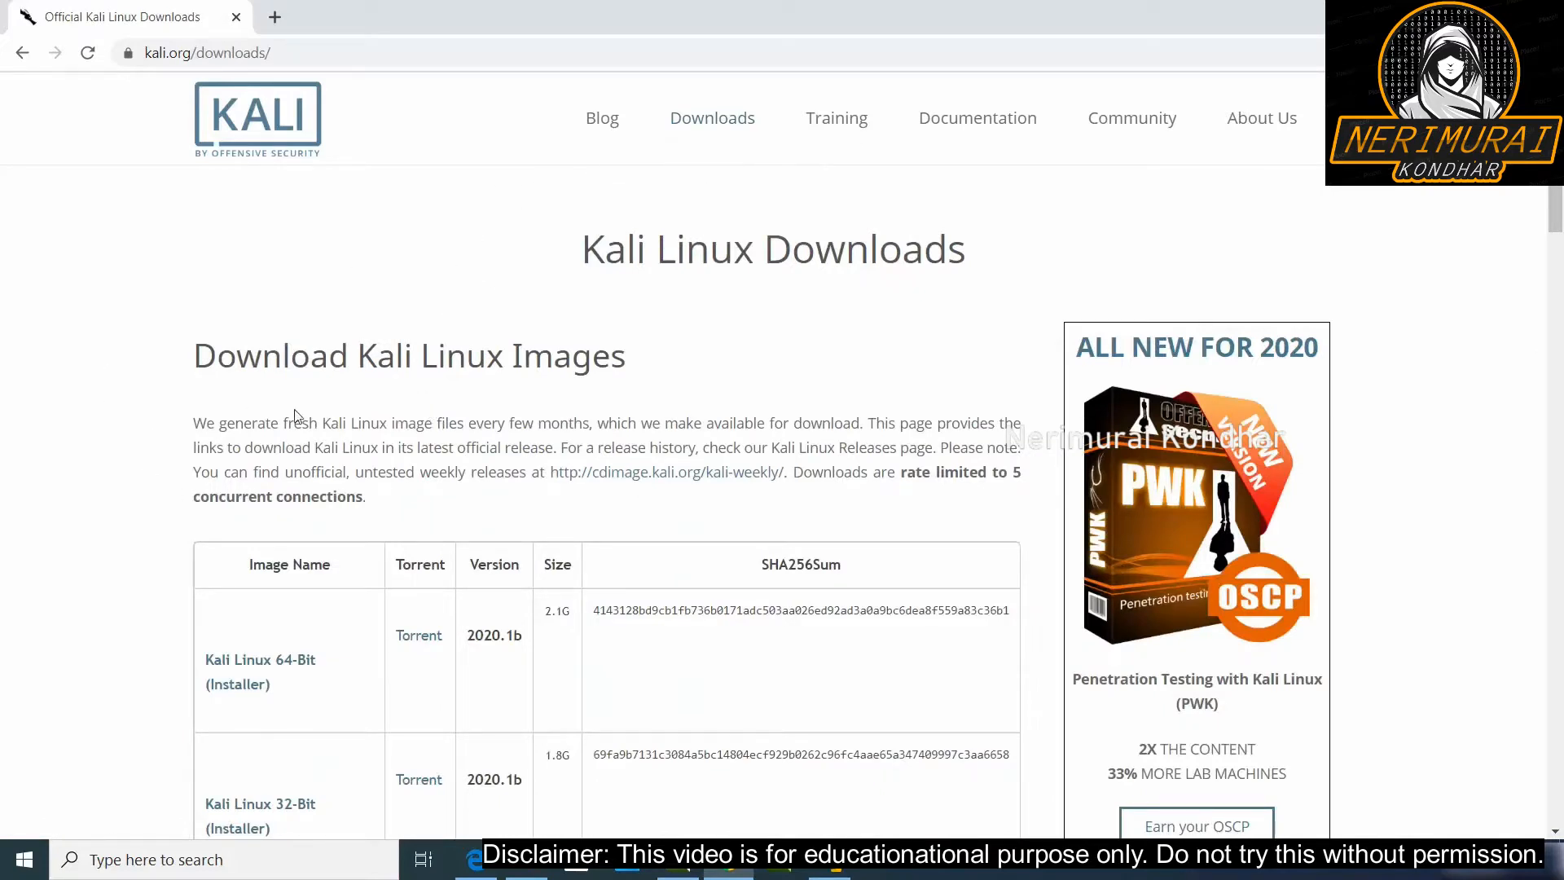
{"action": "scroll", "scroll_direction": "down", "scroll_amount": 3}
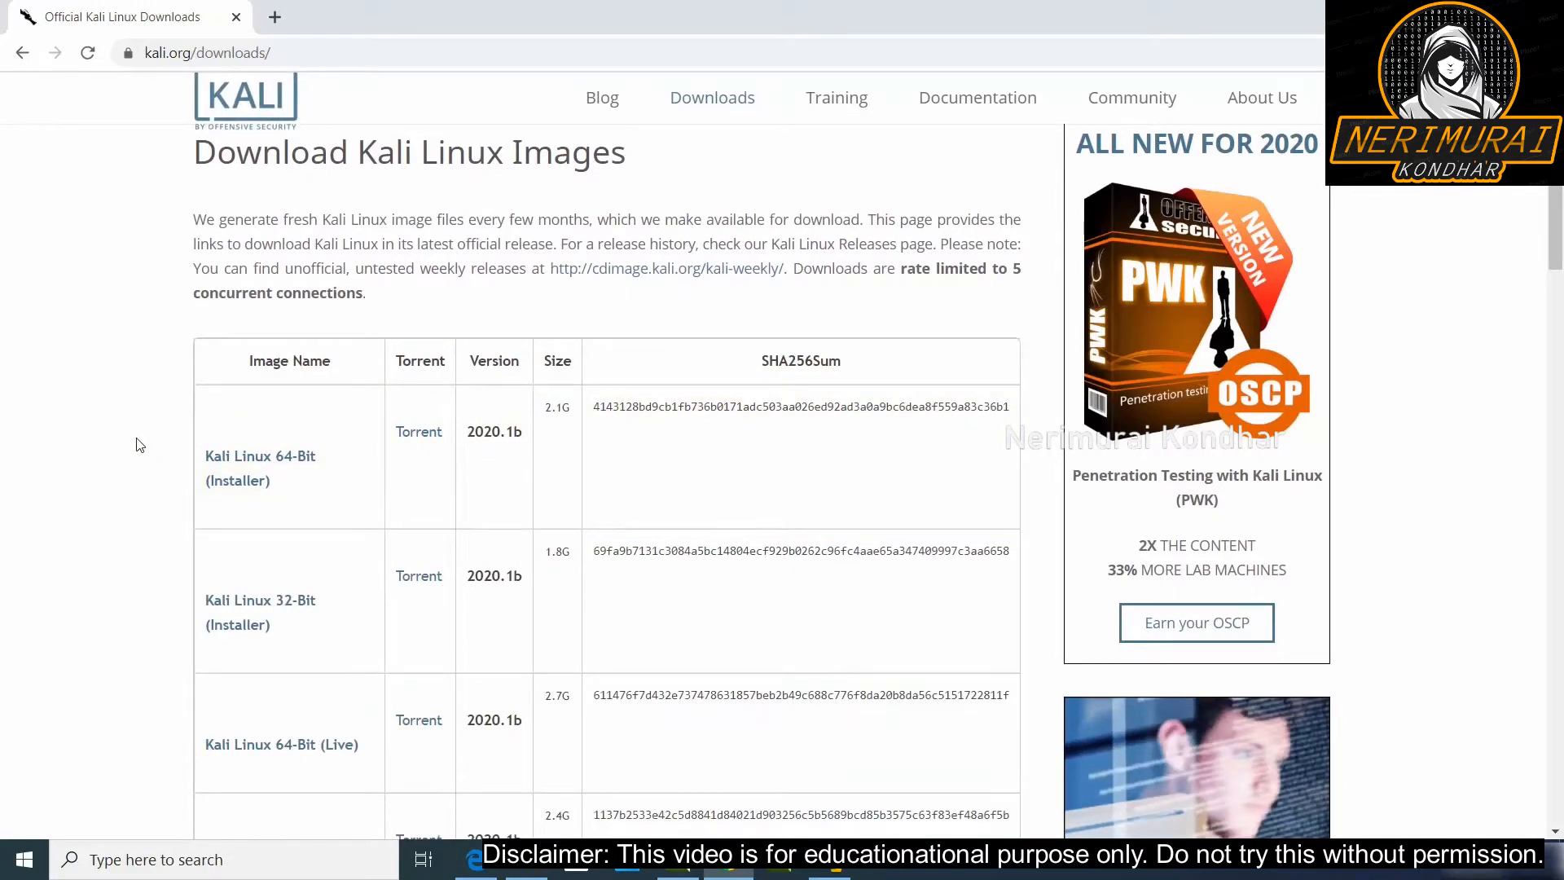
{"action": "mouse_move", "coordinate": [194, 472]}
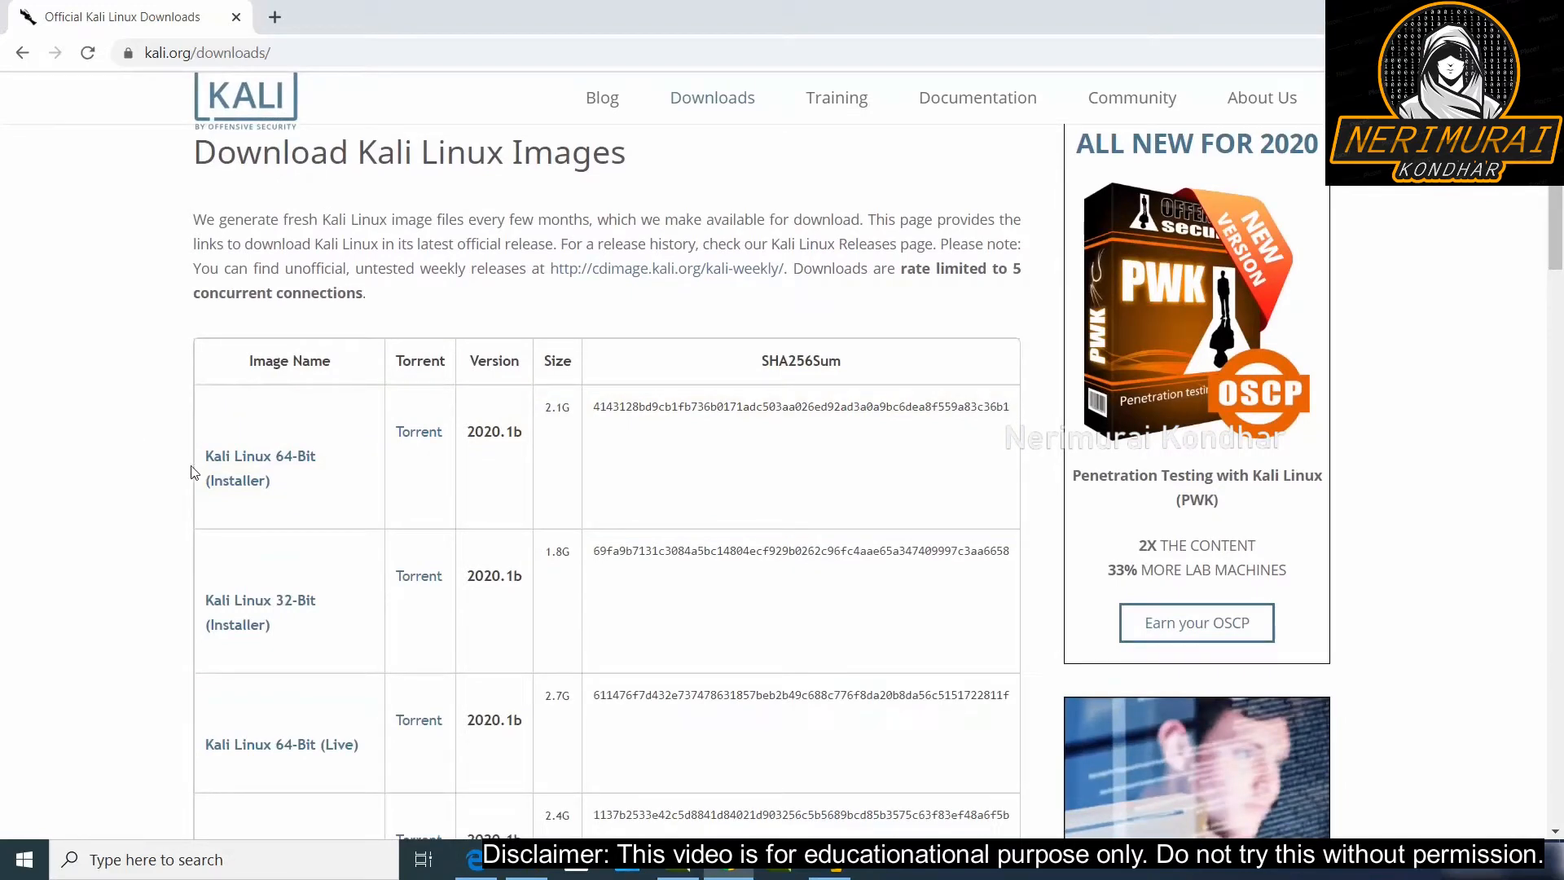
{"action": "mouse_move", "coordinate": [260, 457]}
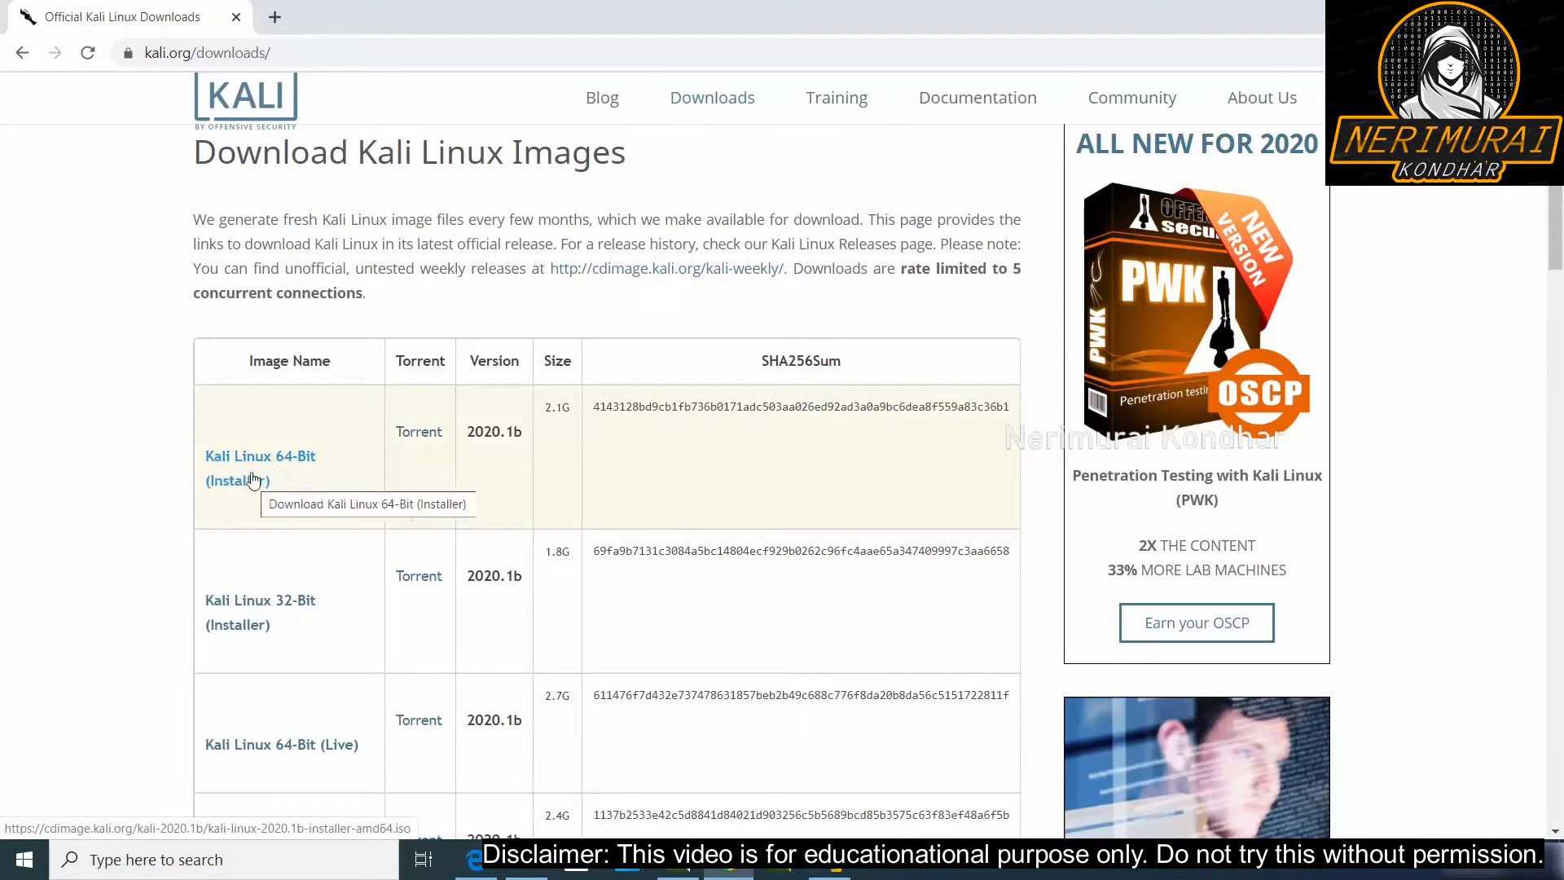
{"action": "left_click", "coordinate": [259, 467]}
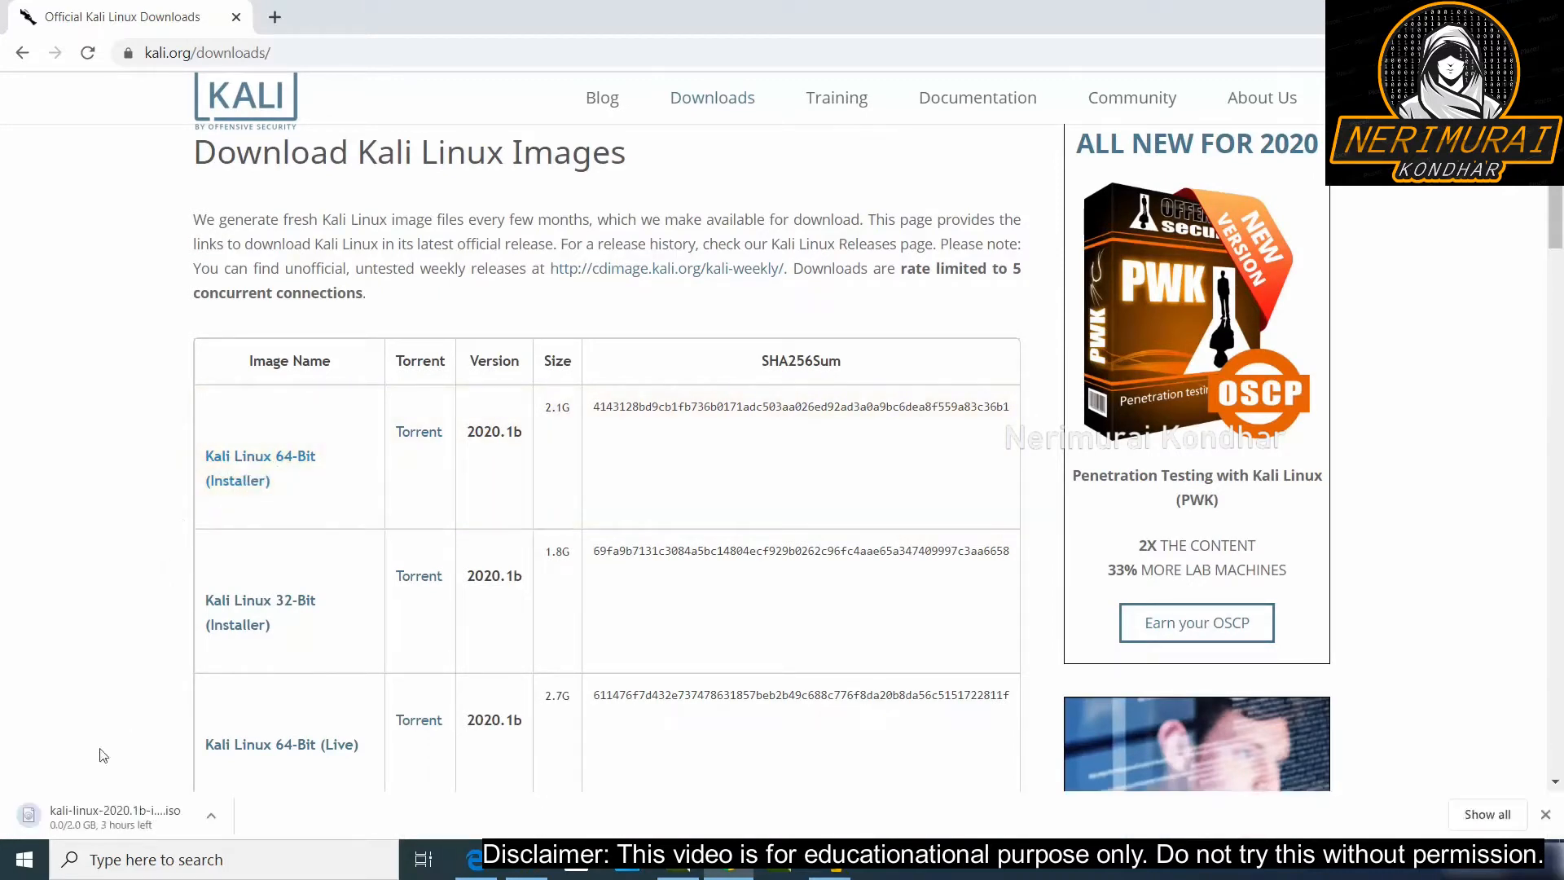
{"action": "mouse_move", "coordinate": [71, 818]}
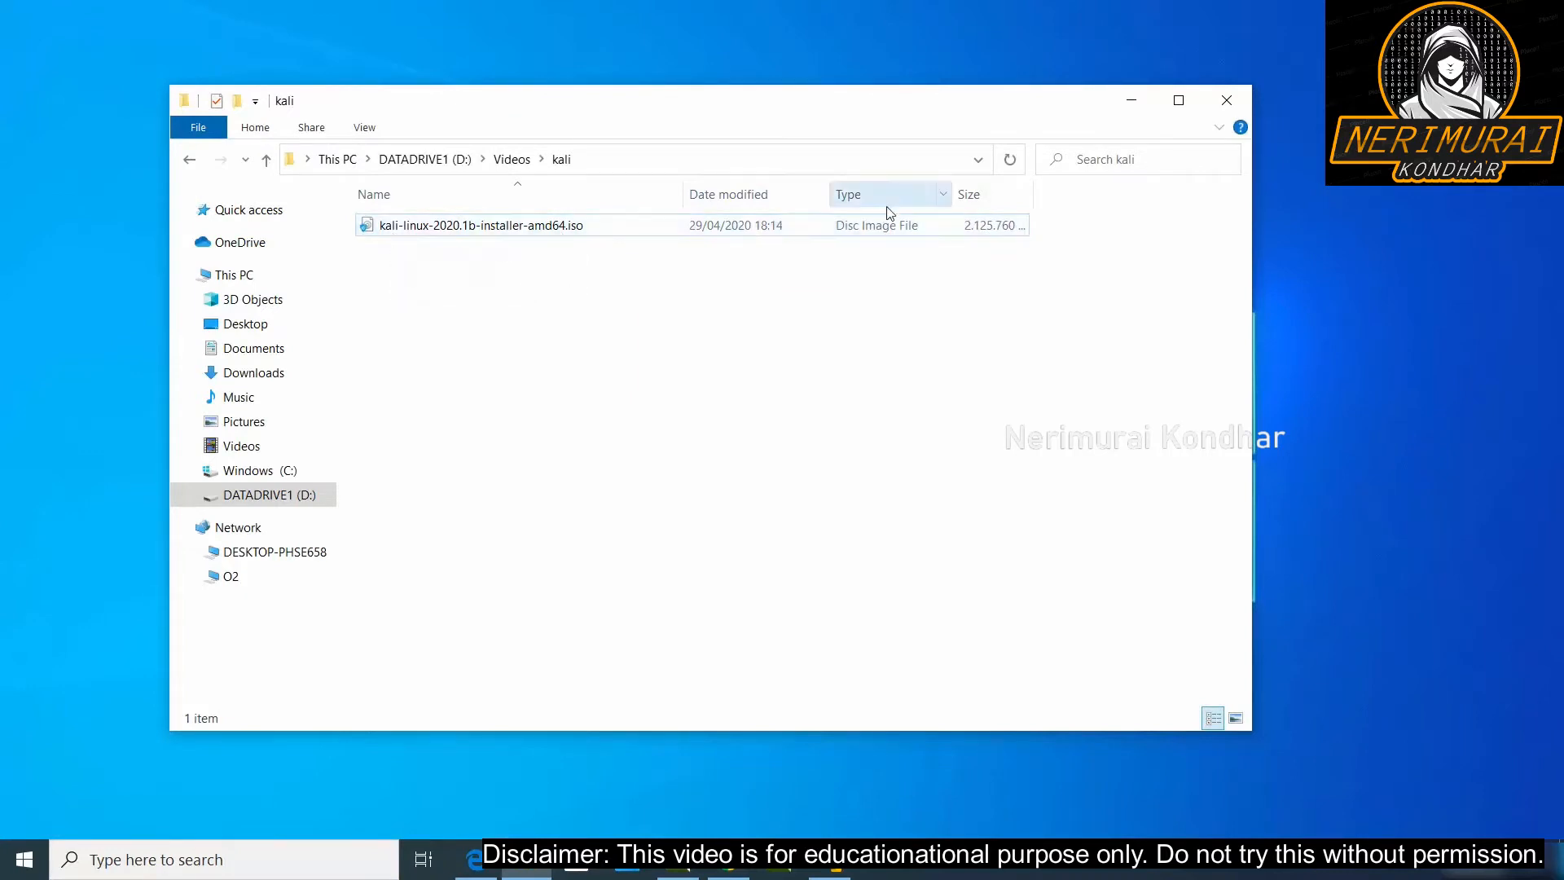
{"action": "mouse_move", "coordinate": [767, 314]}
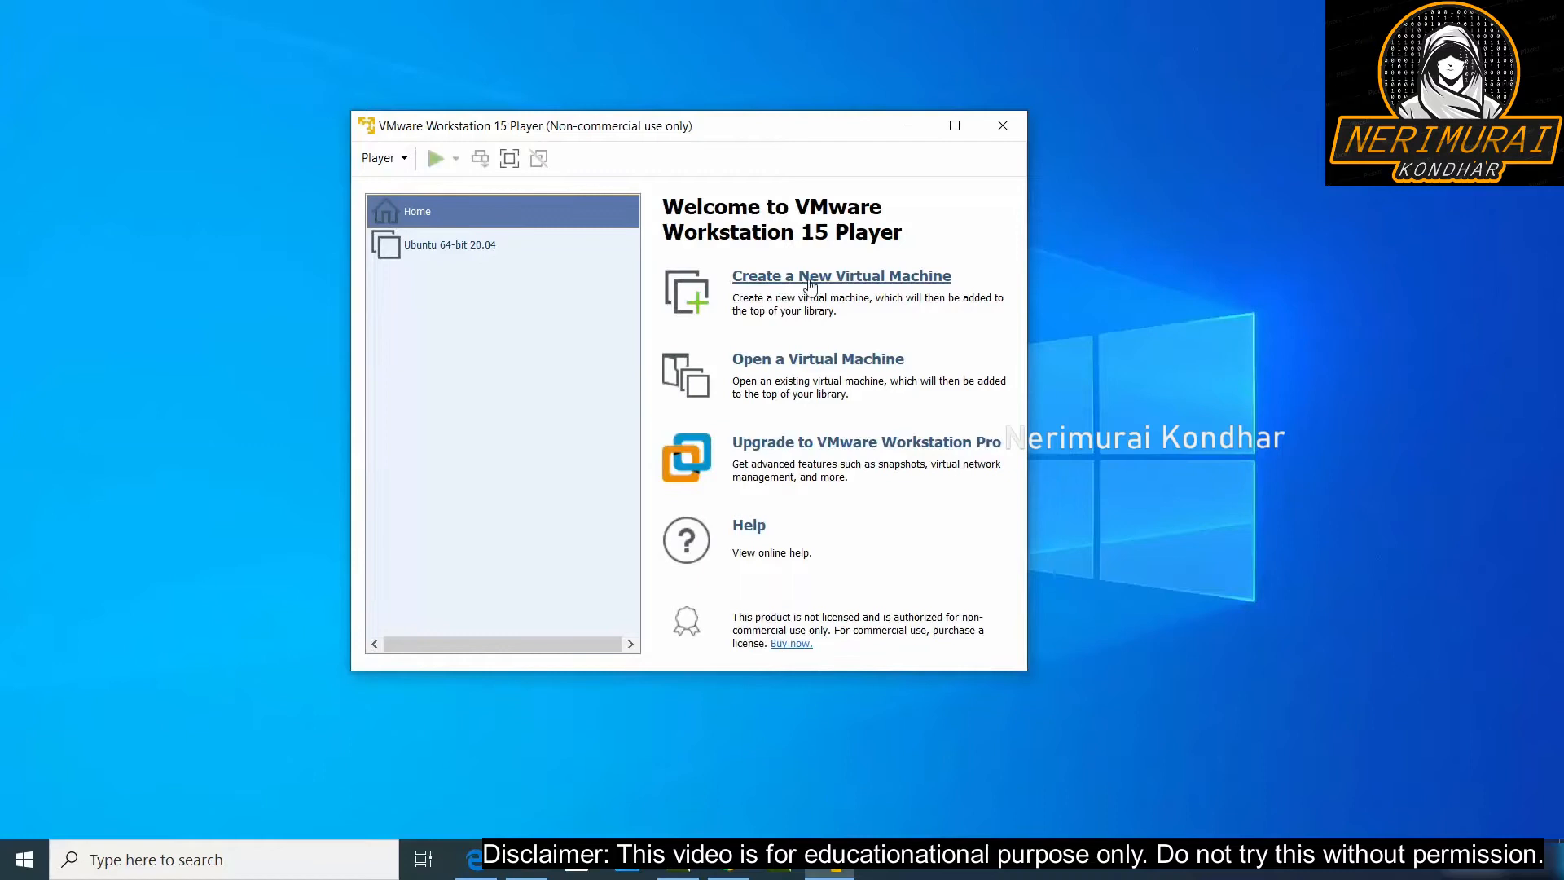
Step: Start a new VM set to install the OS later, guest Linux Debian 10.x 64-bit
{"action": "left_click", "coordinate": [841, 276]}
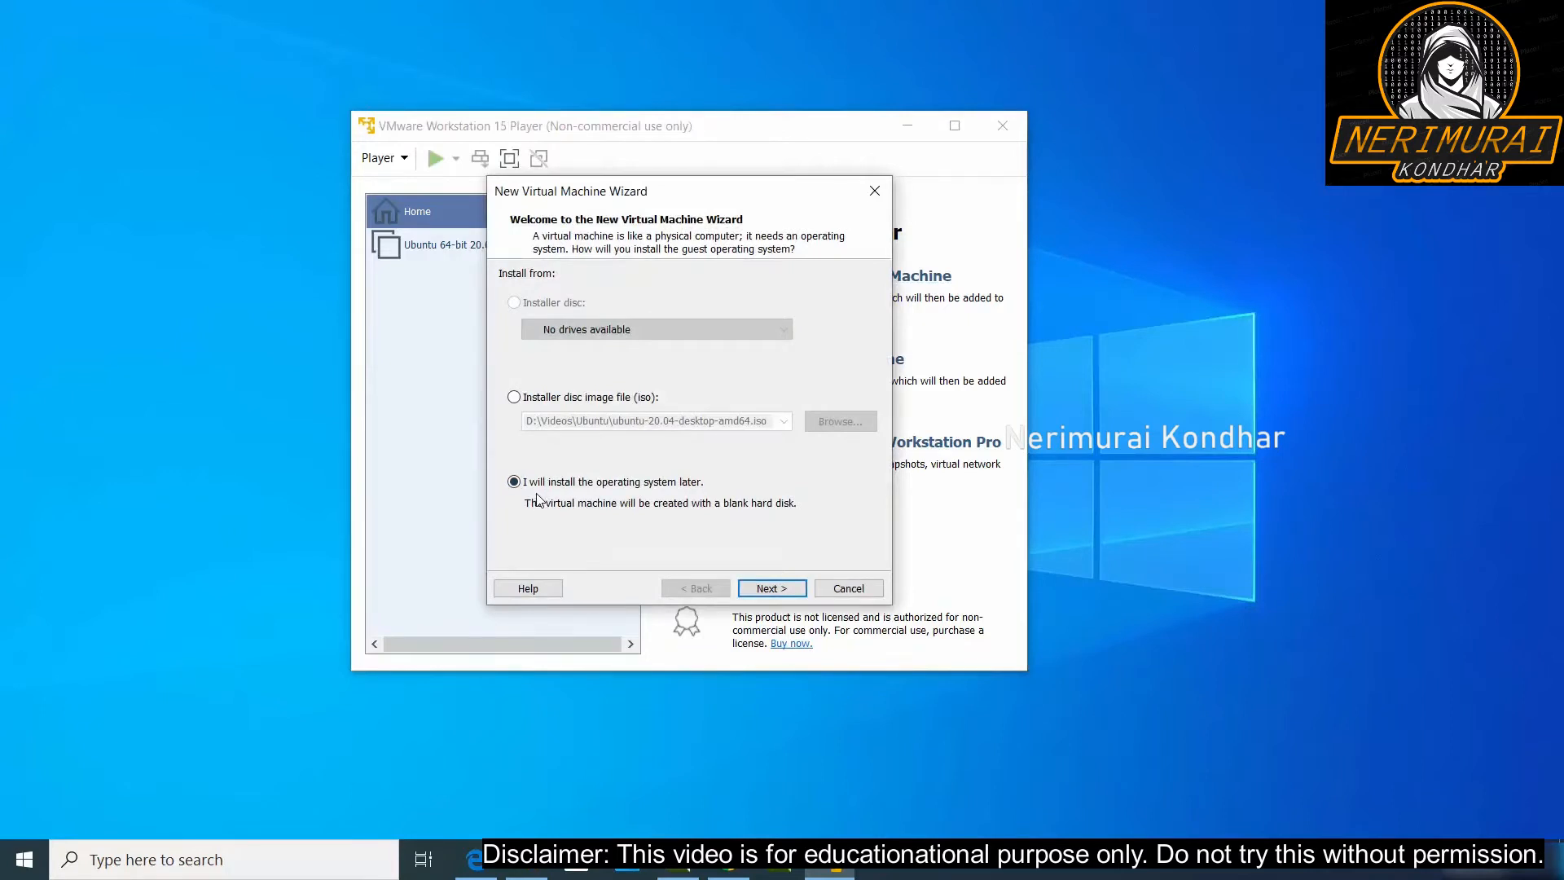
{"action": "mouse_move", "coordinate": [648, 499]}
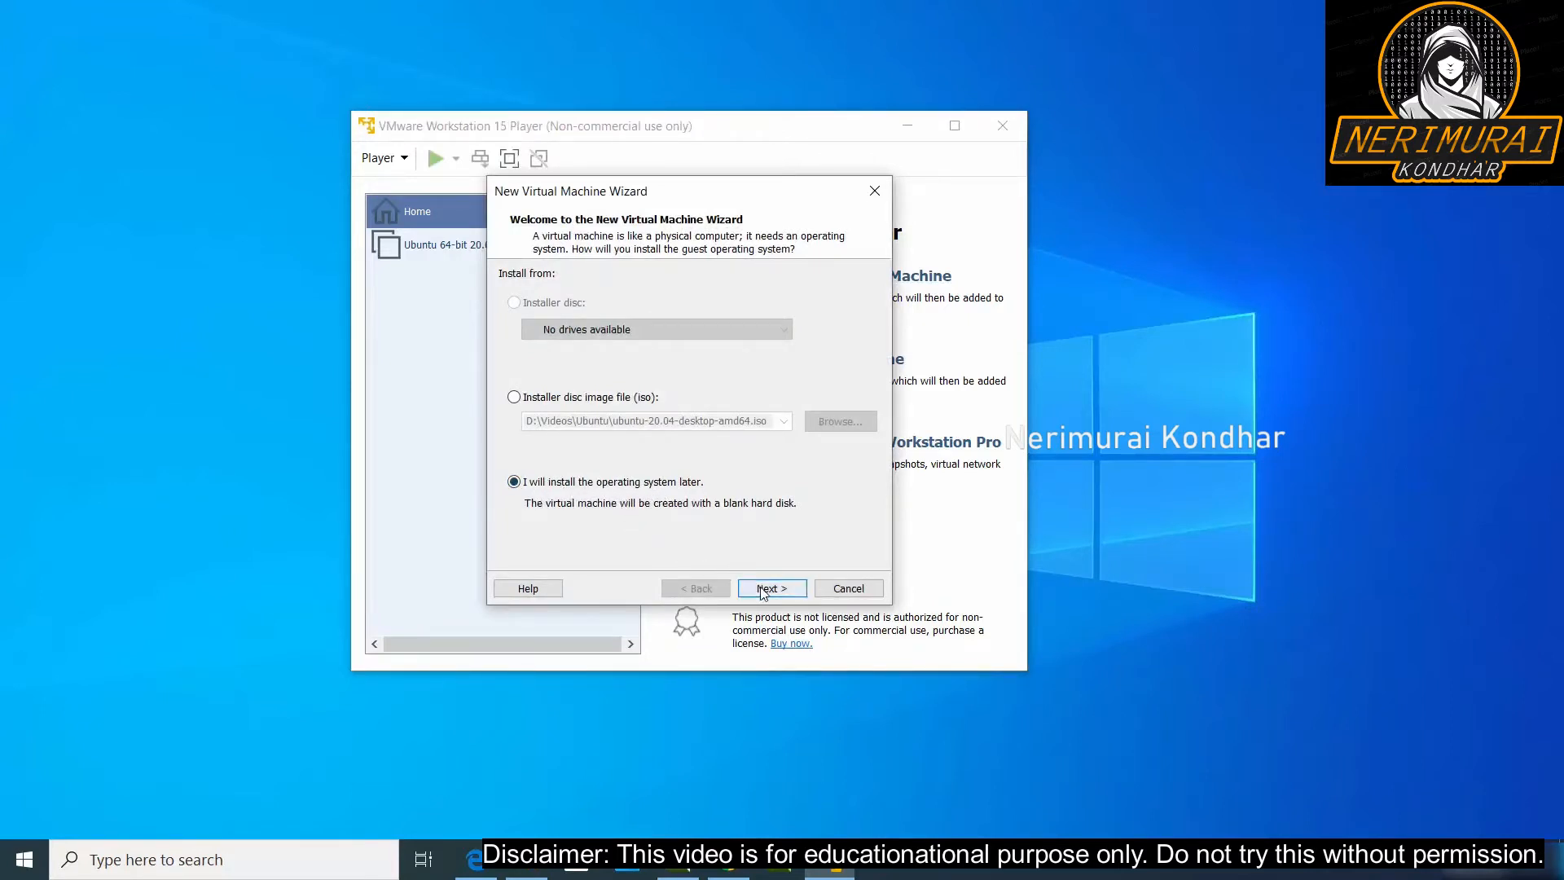
{"action": "left_click", "coordinate": [769, 587]}
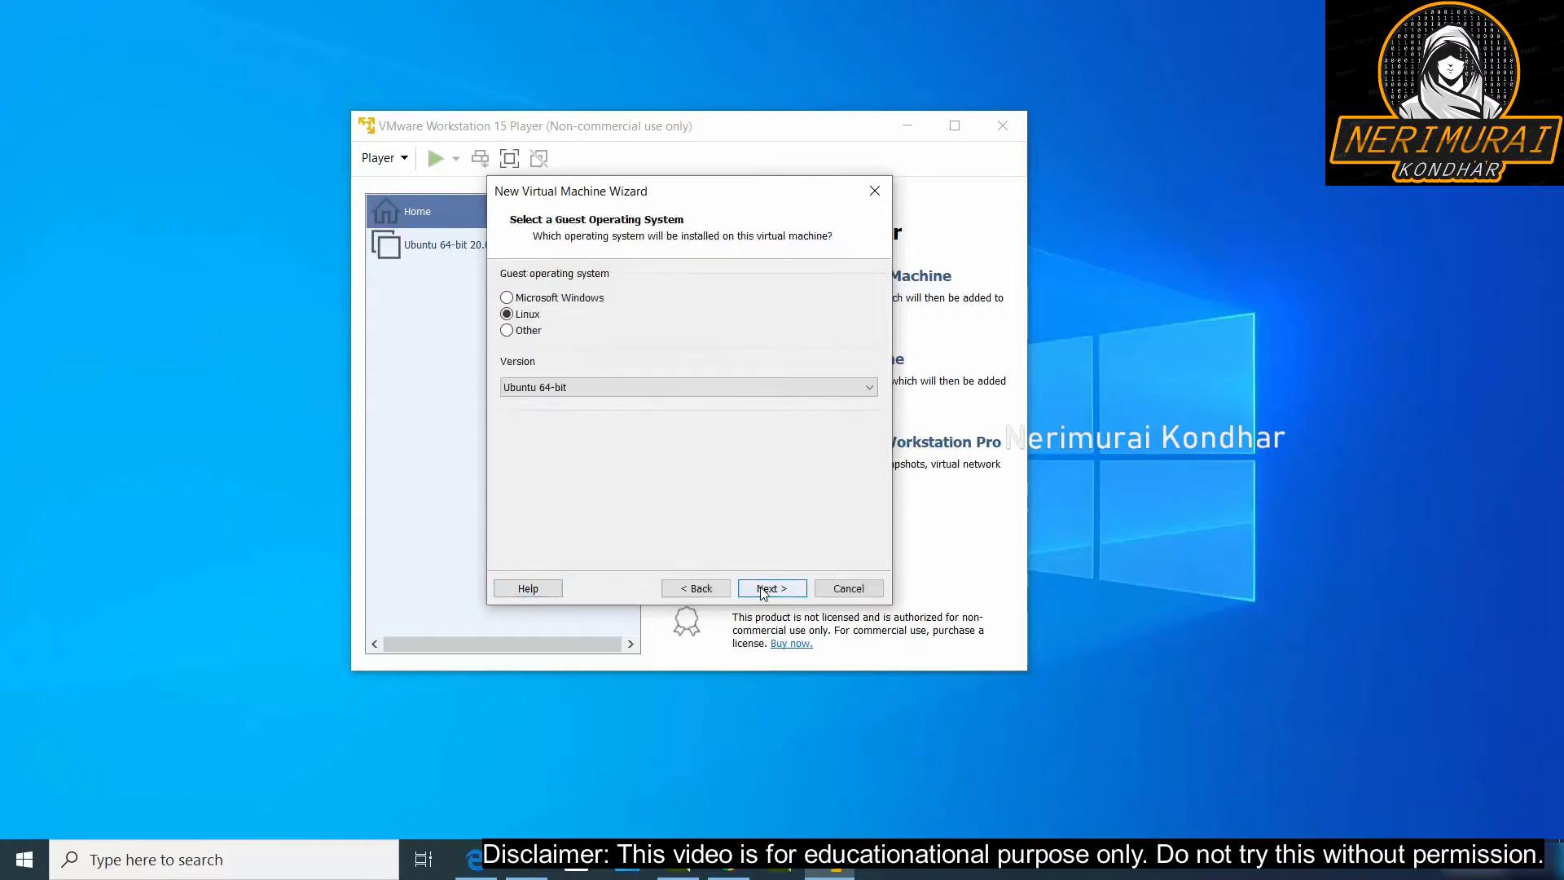
{"action": "mouse_move", "coordinate": [611, 351]}
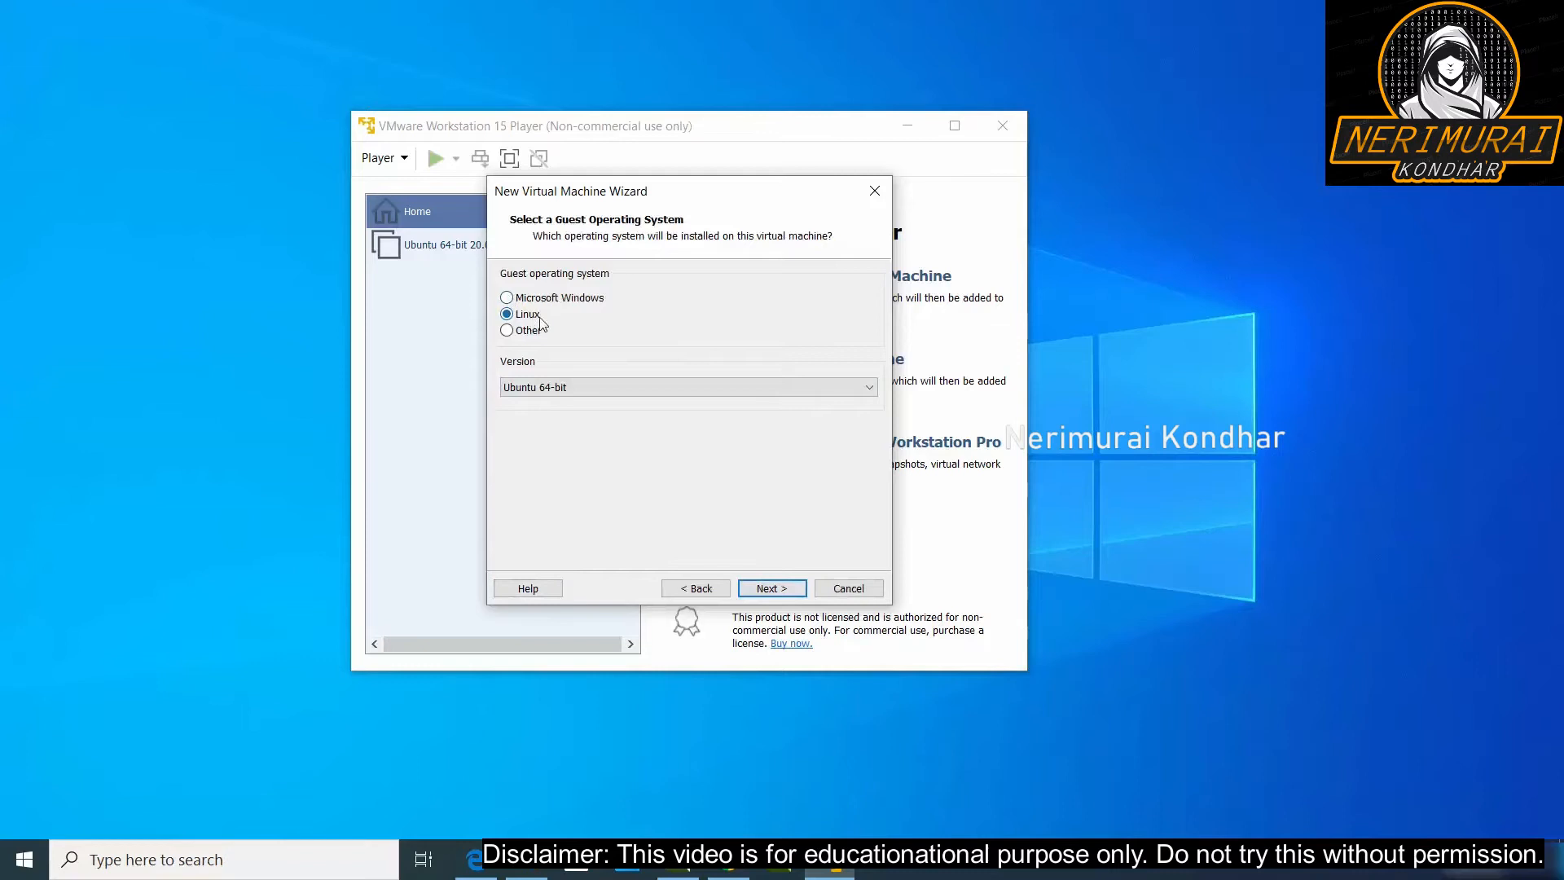
{"action": "mouse_move", "coordinate": [547, 322]}
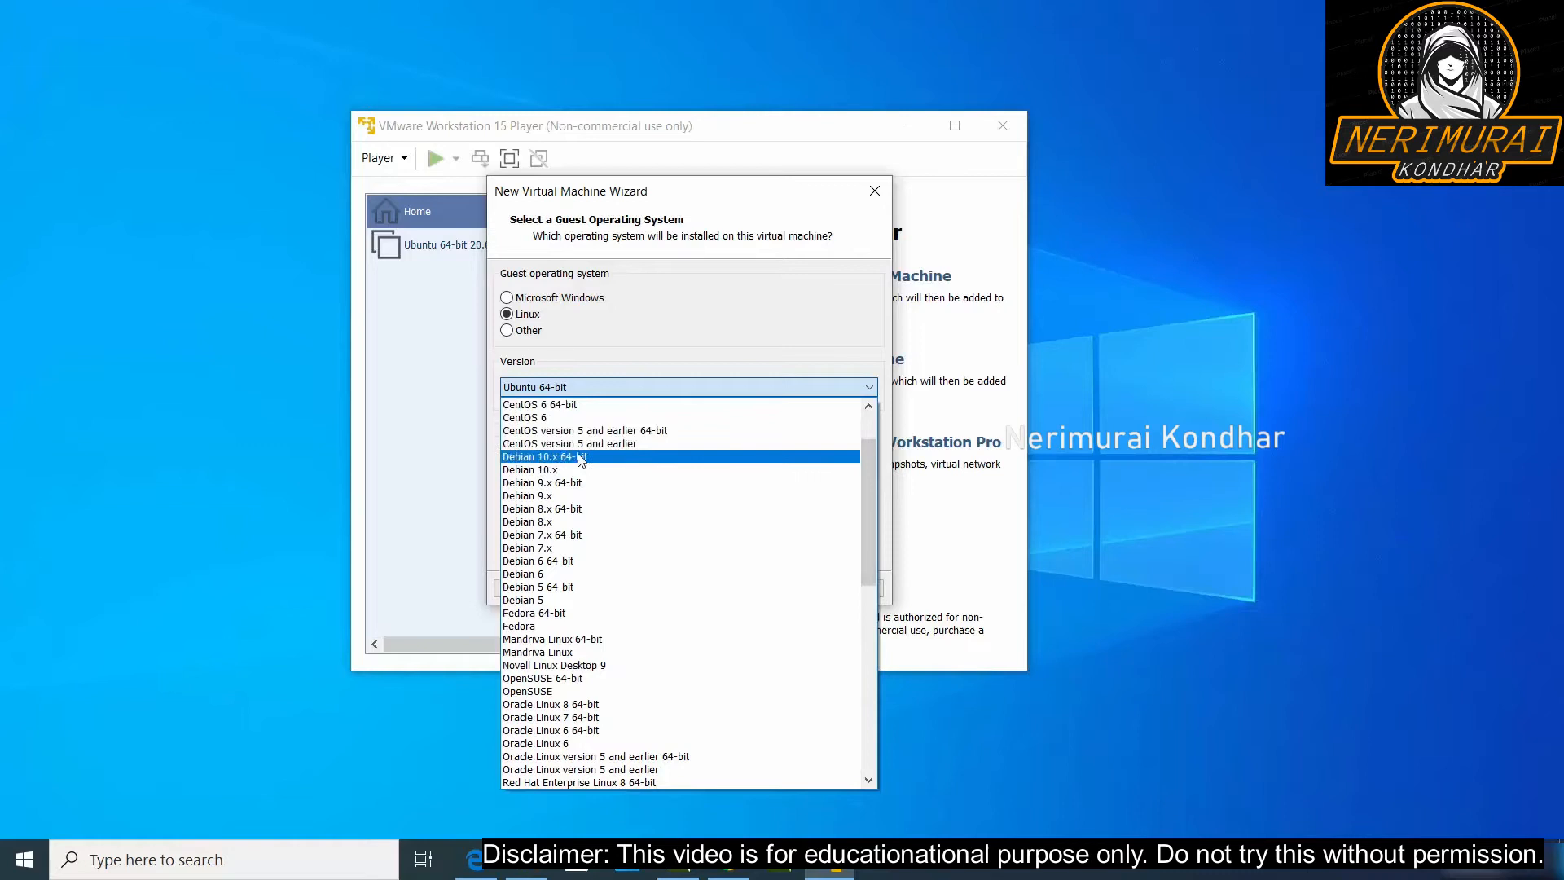
{"action": "left_click", "coordinate": [545, 456]}
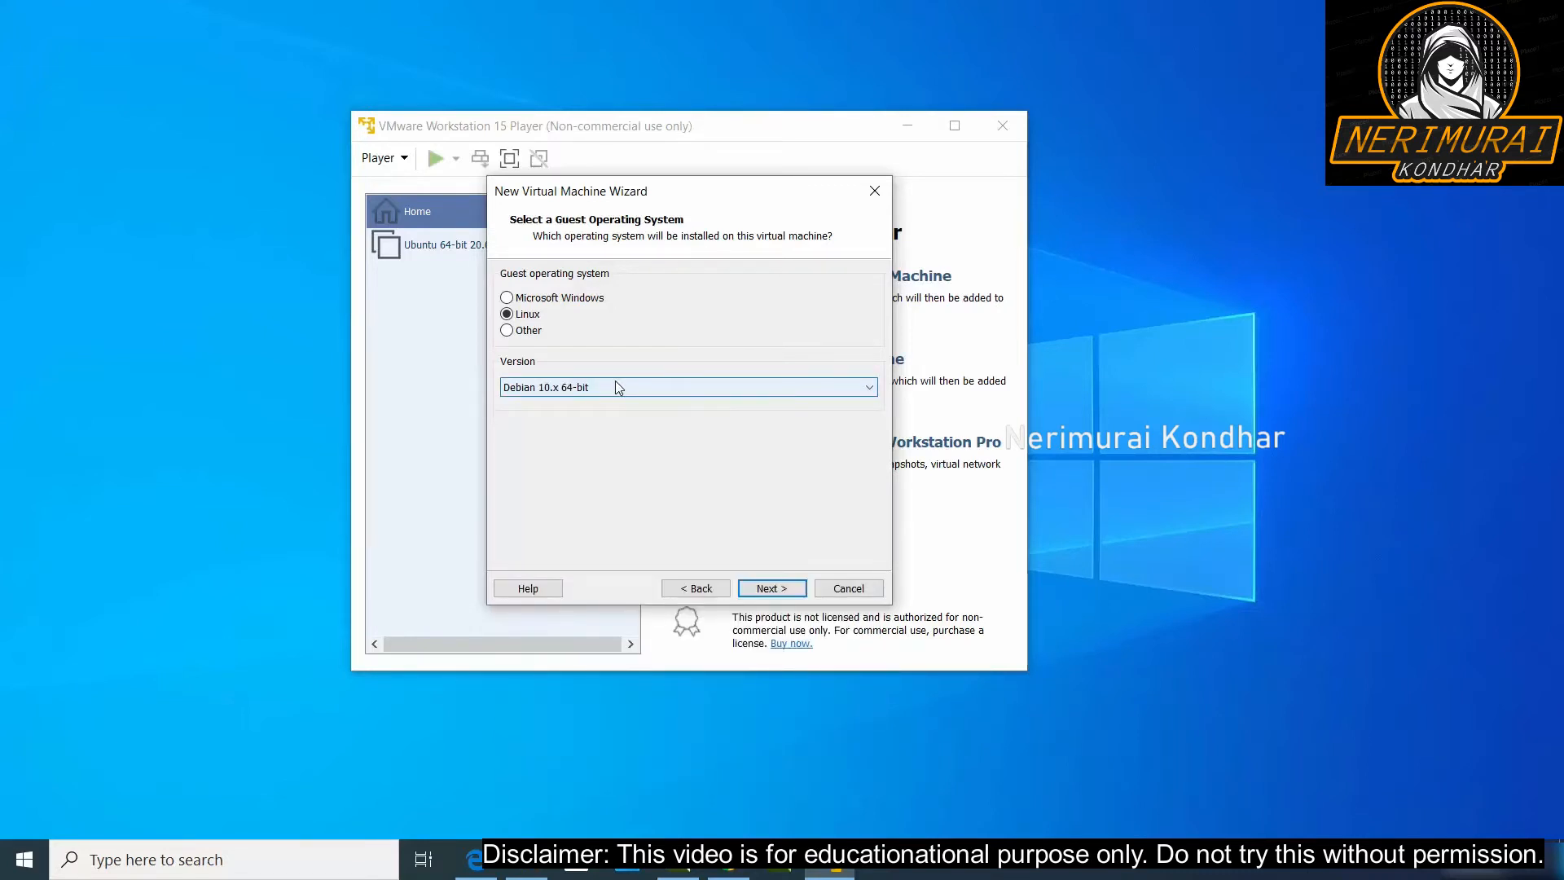
Step: Name the virtual machine 'kali' and set its location to D:\Videos\kali
{"action": "left_click", "coordinate": [769, 587]}
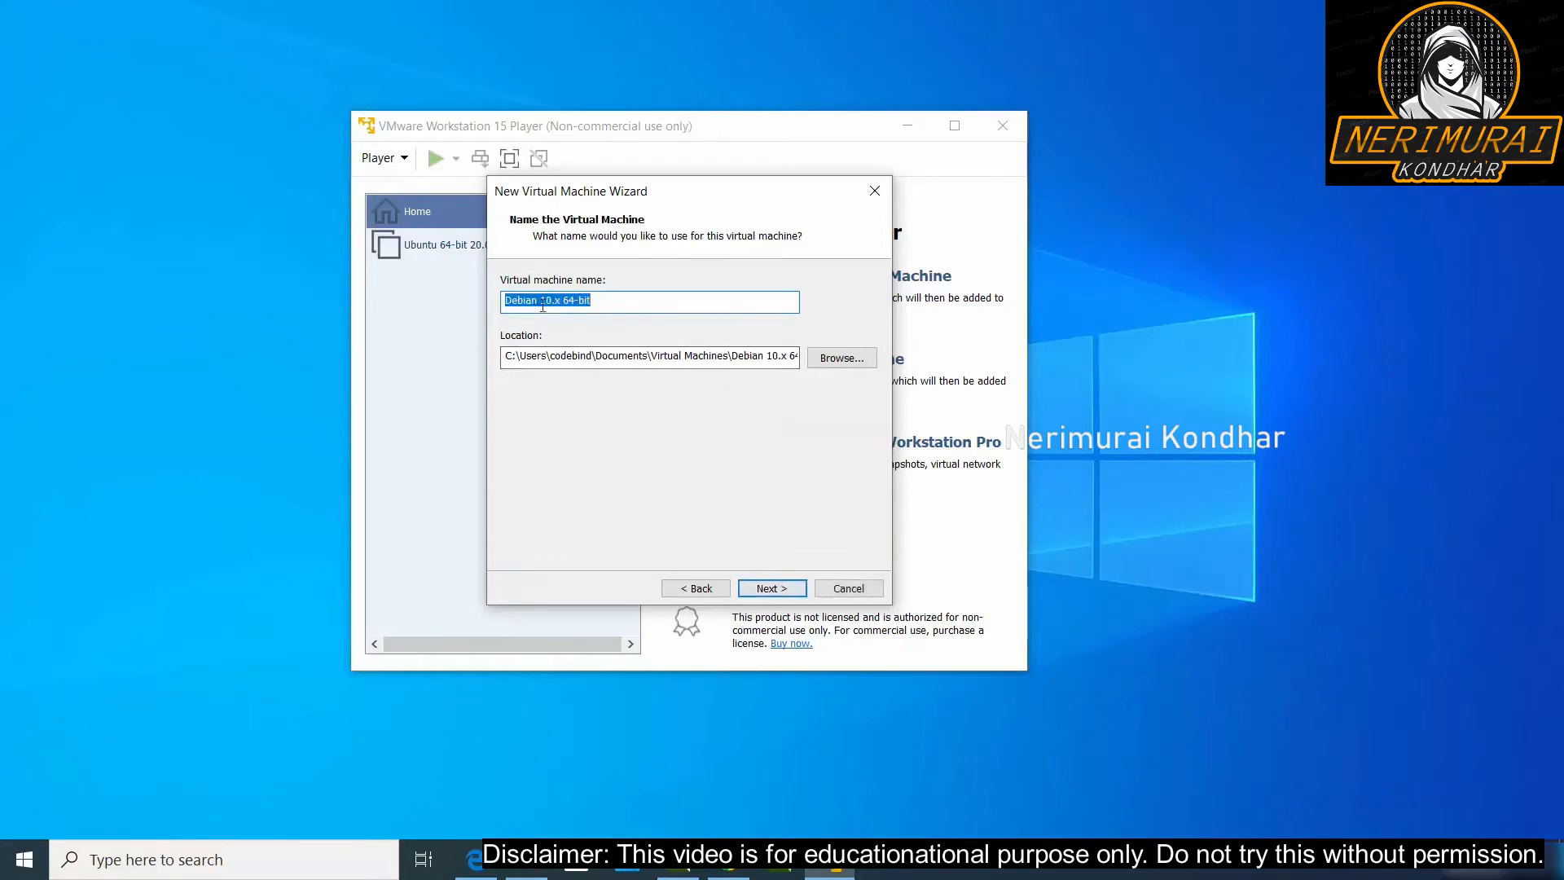
{"action": "left_click", "coordinate": [596, 300]}
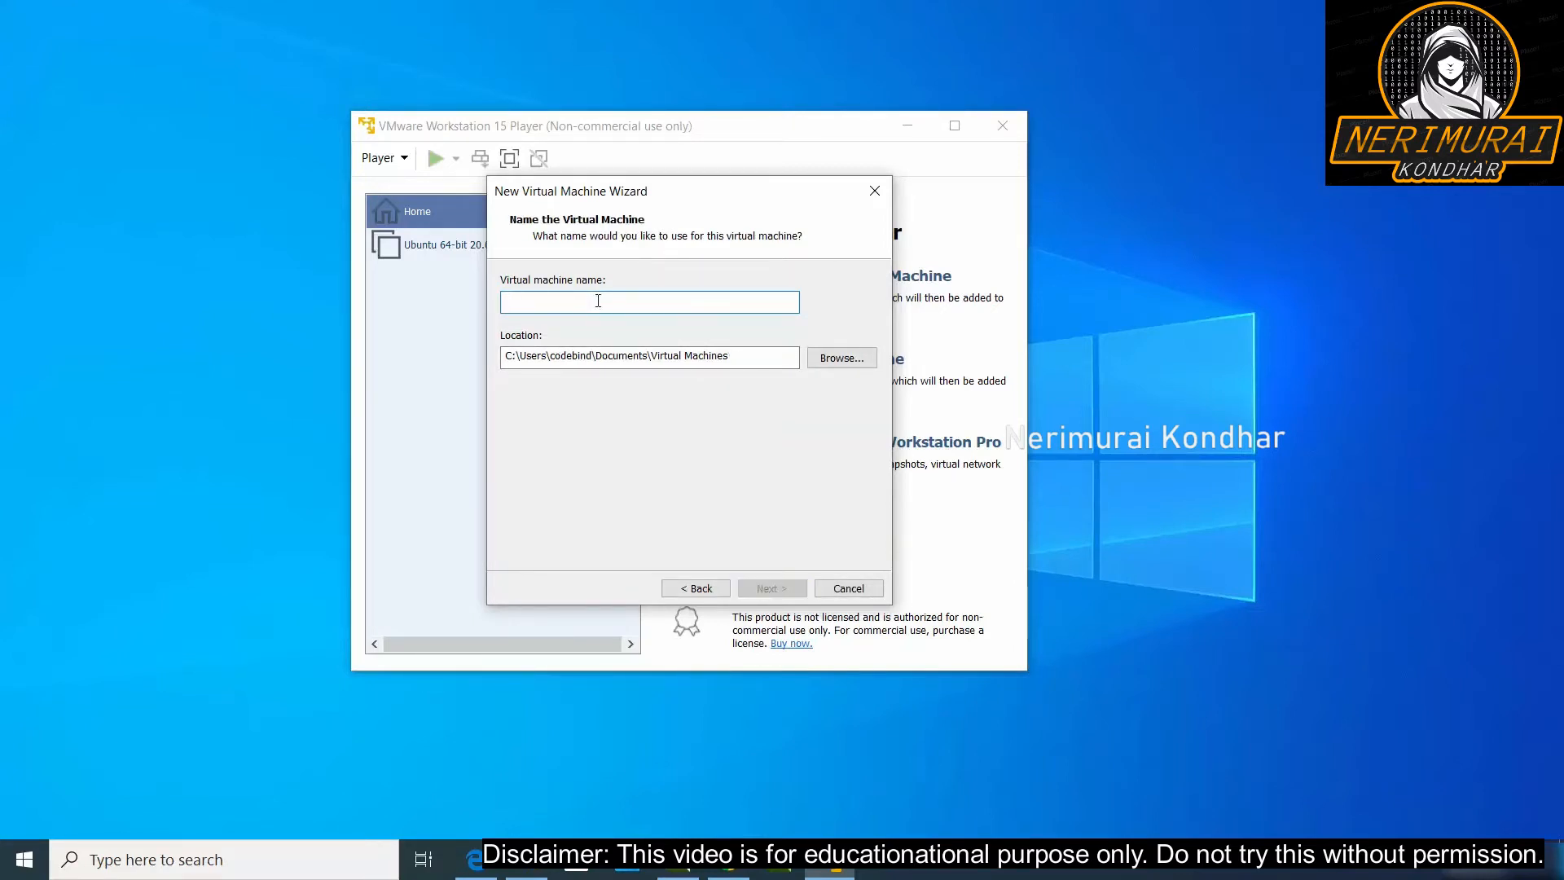
{"action": "type", "text": "kali"}
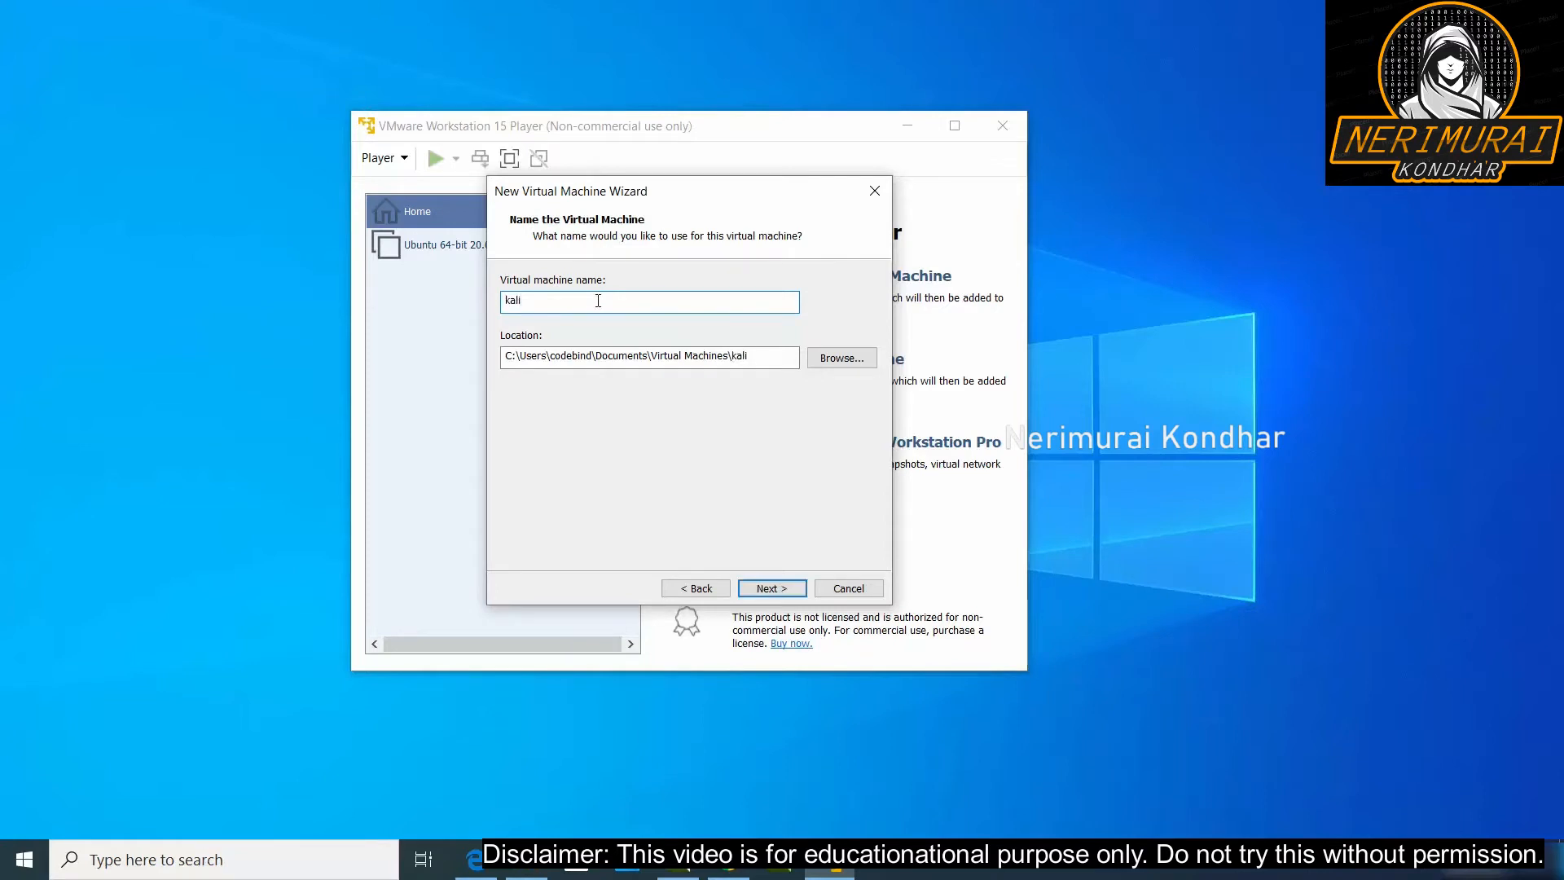
{"action": "mouse_move", "coordinate": [841, 357]}
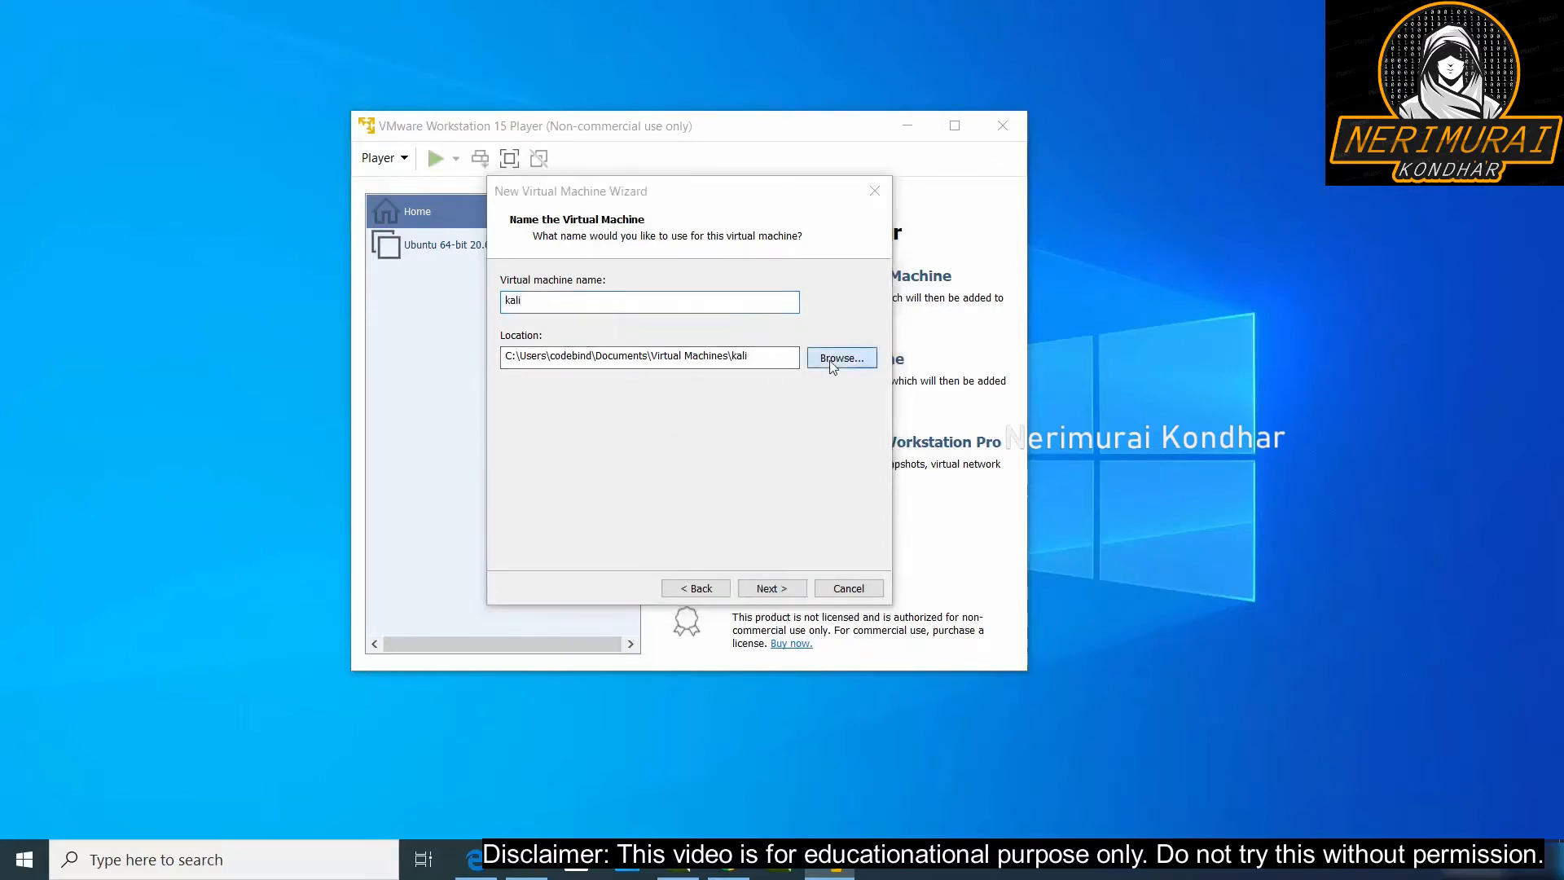
{"action": "left_click", "coordinate": [840, 357]}
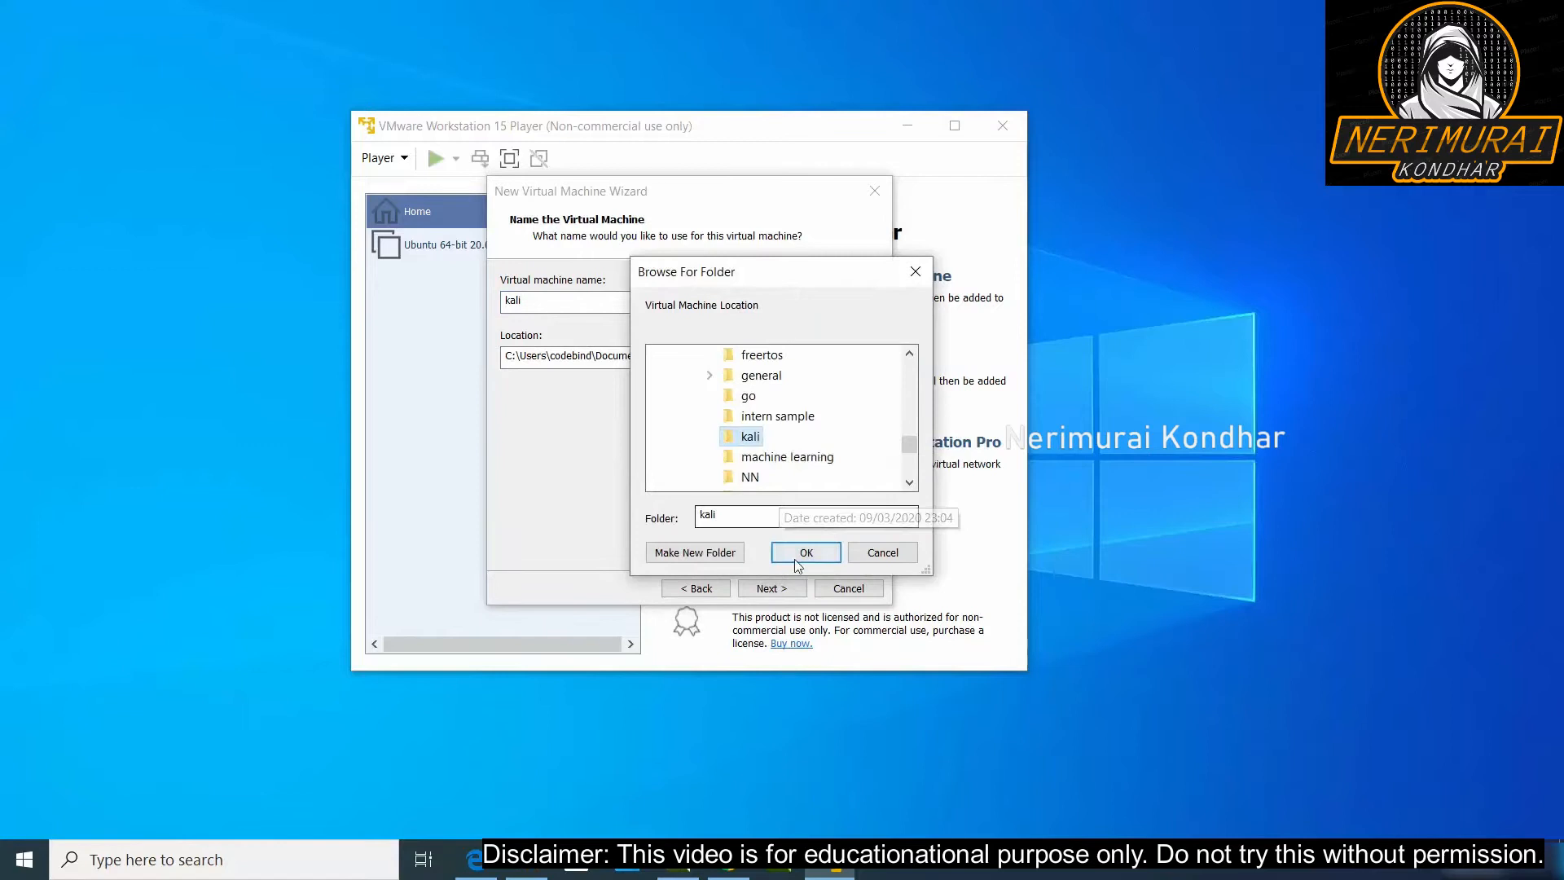
{"action": "left_click", "coordinate": [805, 553]}
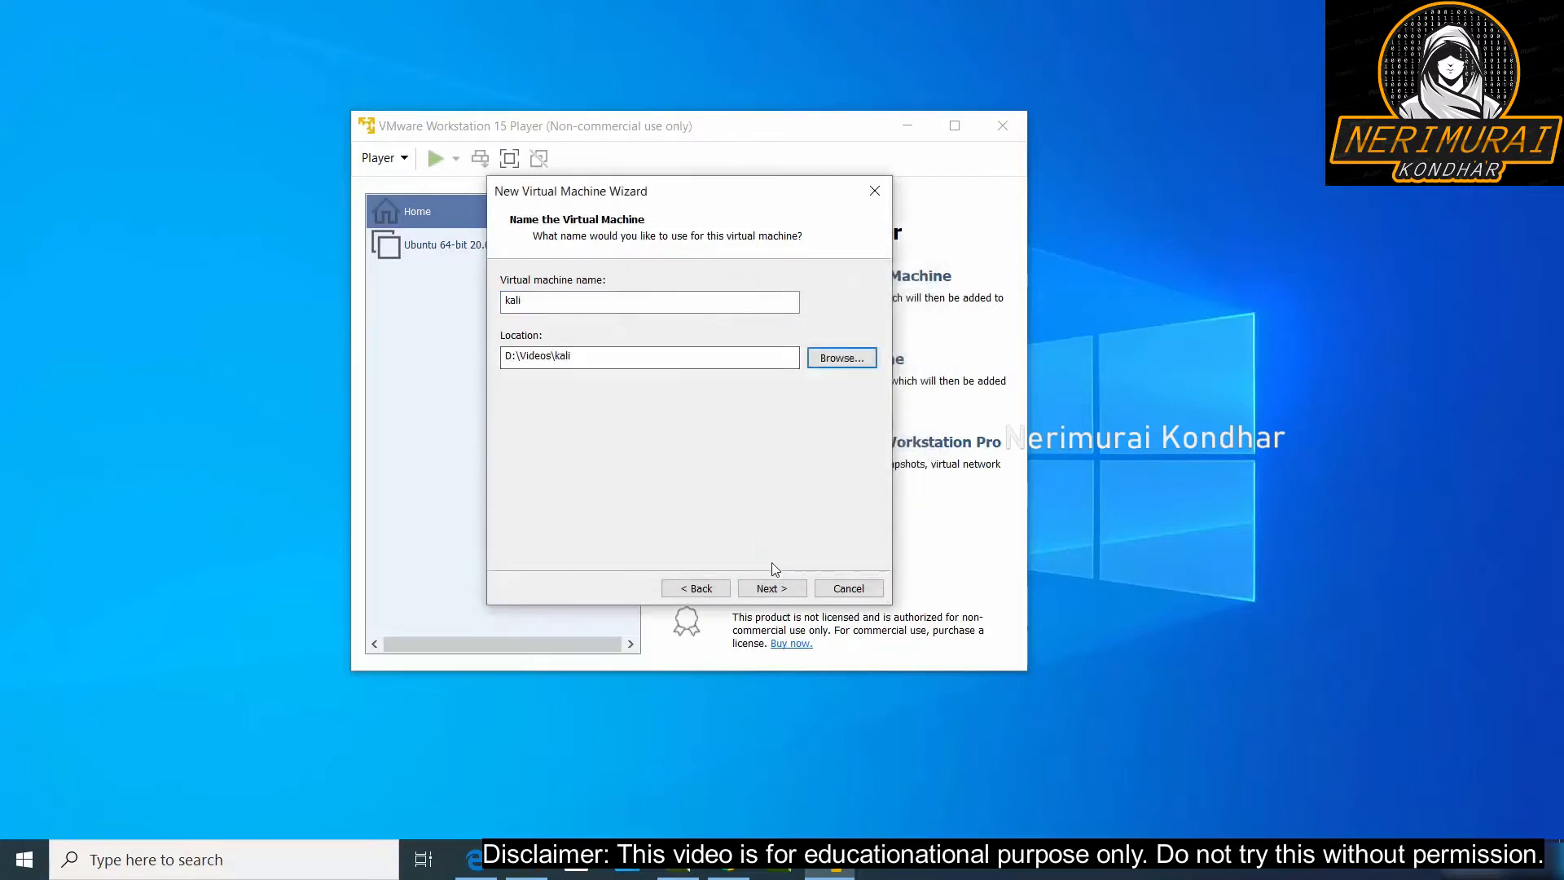
{"action": "left_click", "coordinate": [771, 587]}
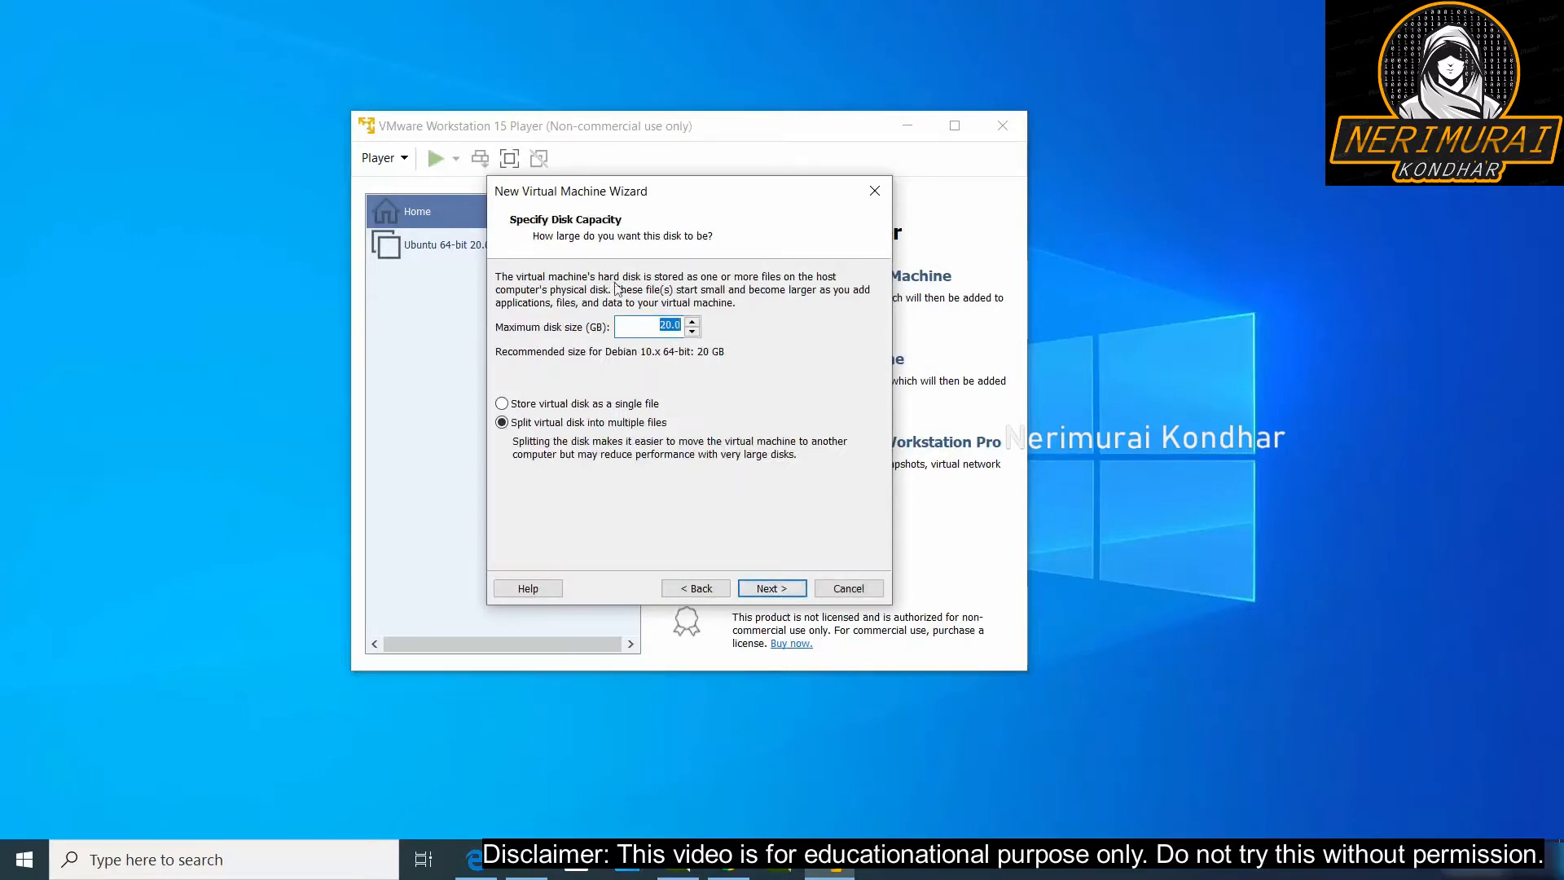
Step: Set the maximum disk size to 100 GB, split into multiple files
{"action": "type", "text": "100"}
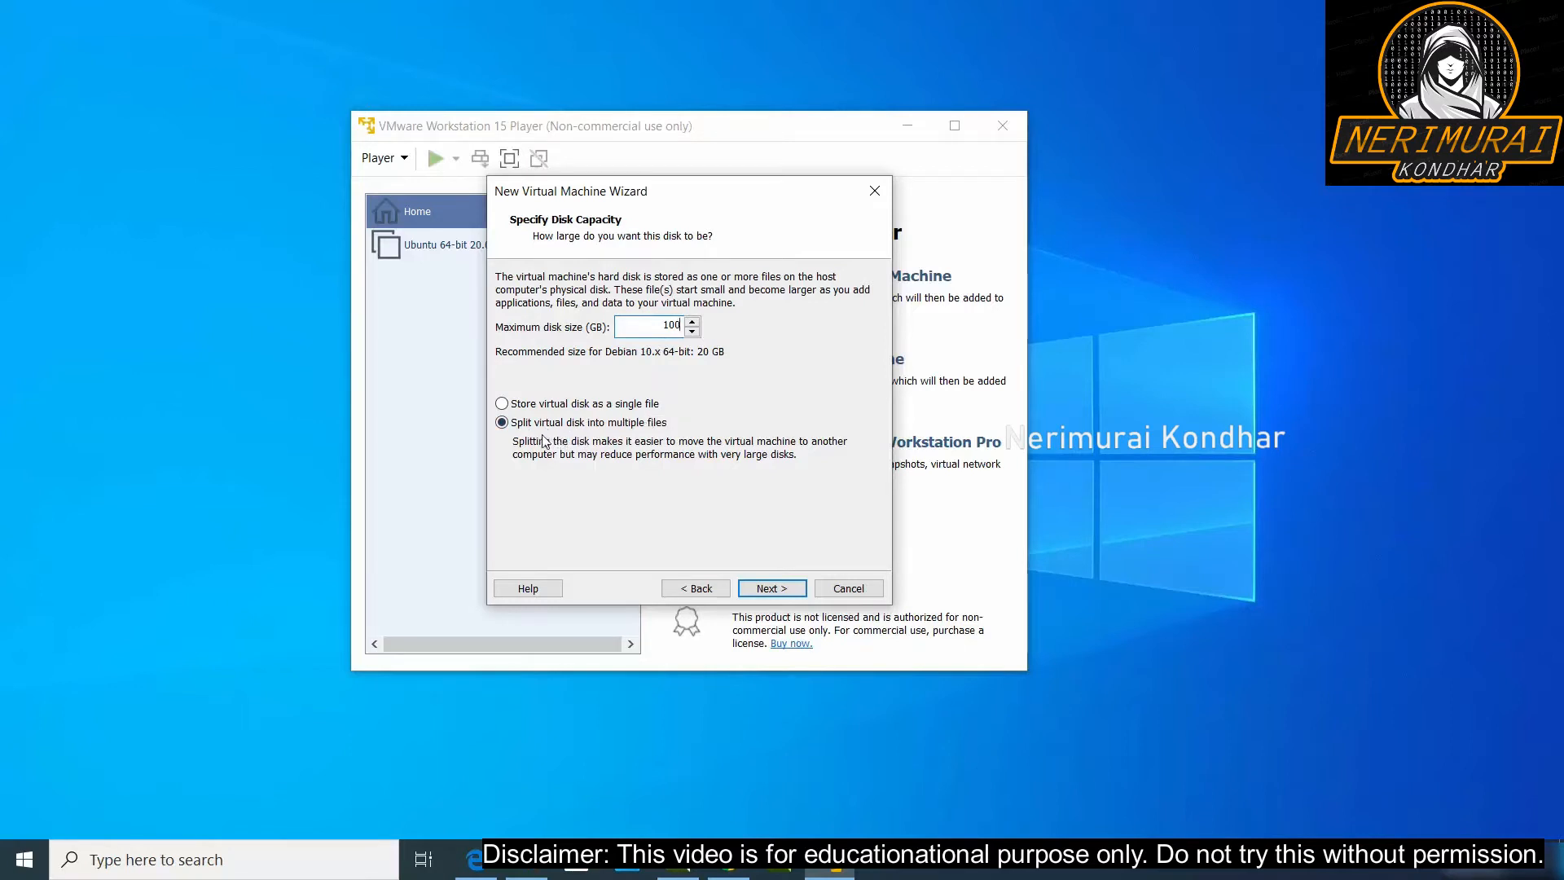
{"action": "mouse_move", "coordinate": [649, 444]}
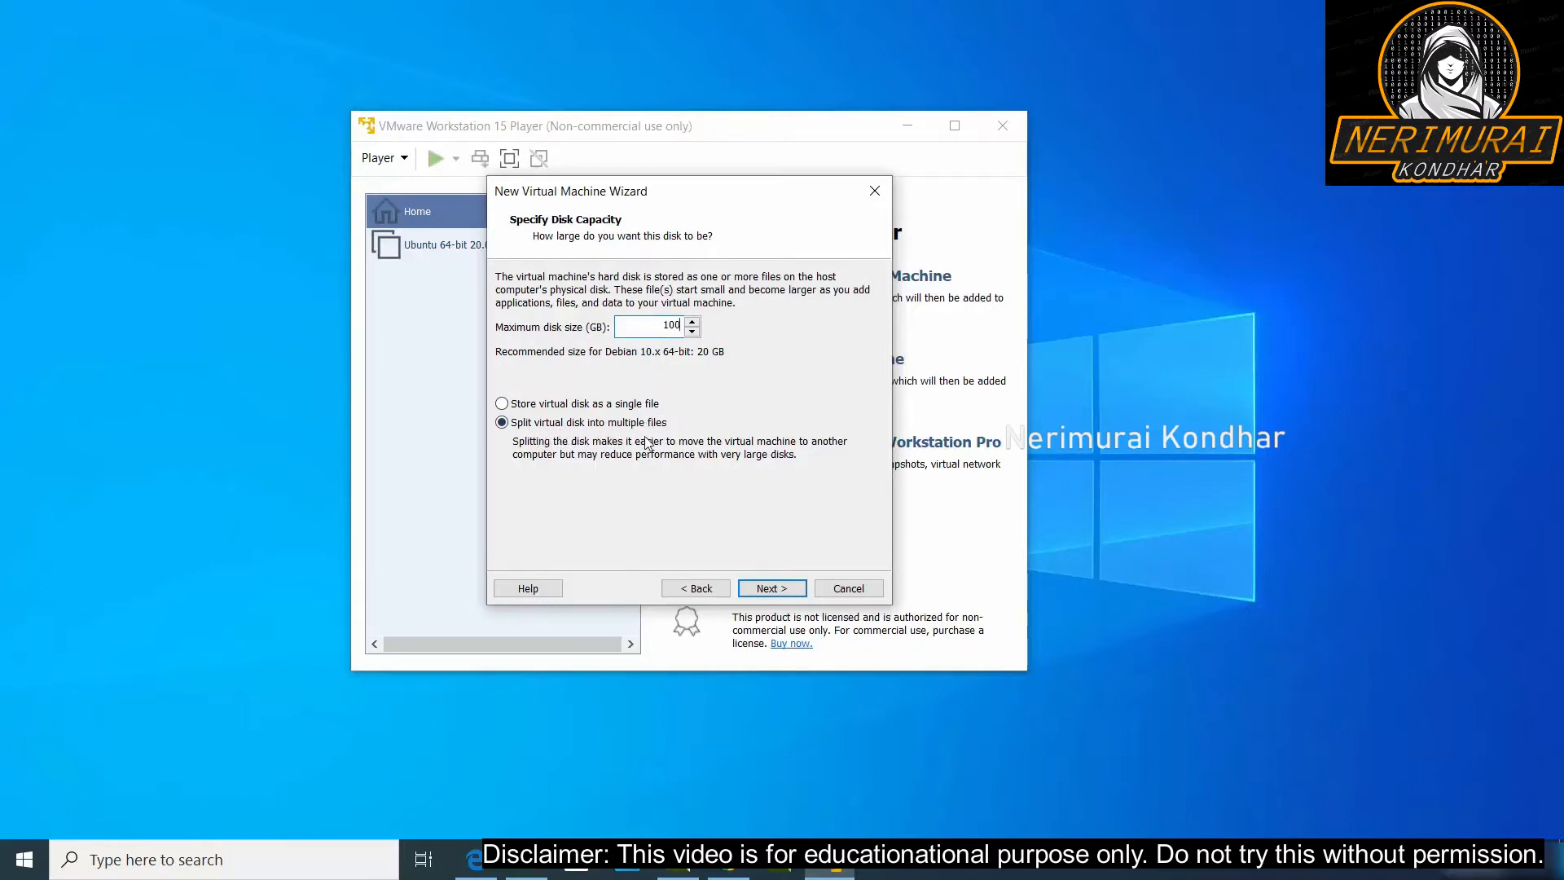
{"action": "left_click", "coordinate": [770, 587]}
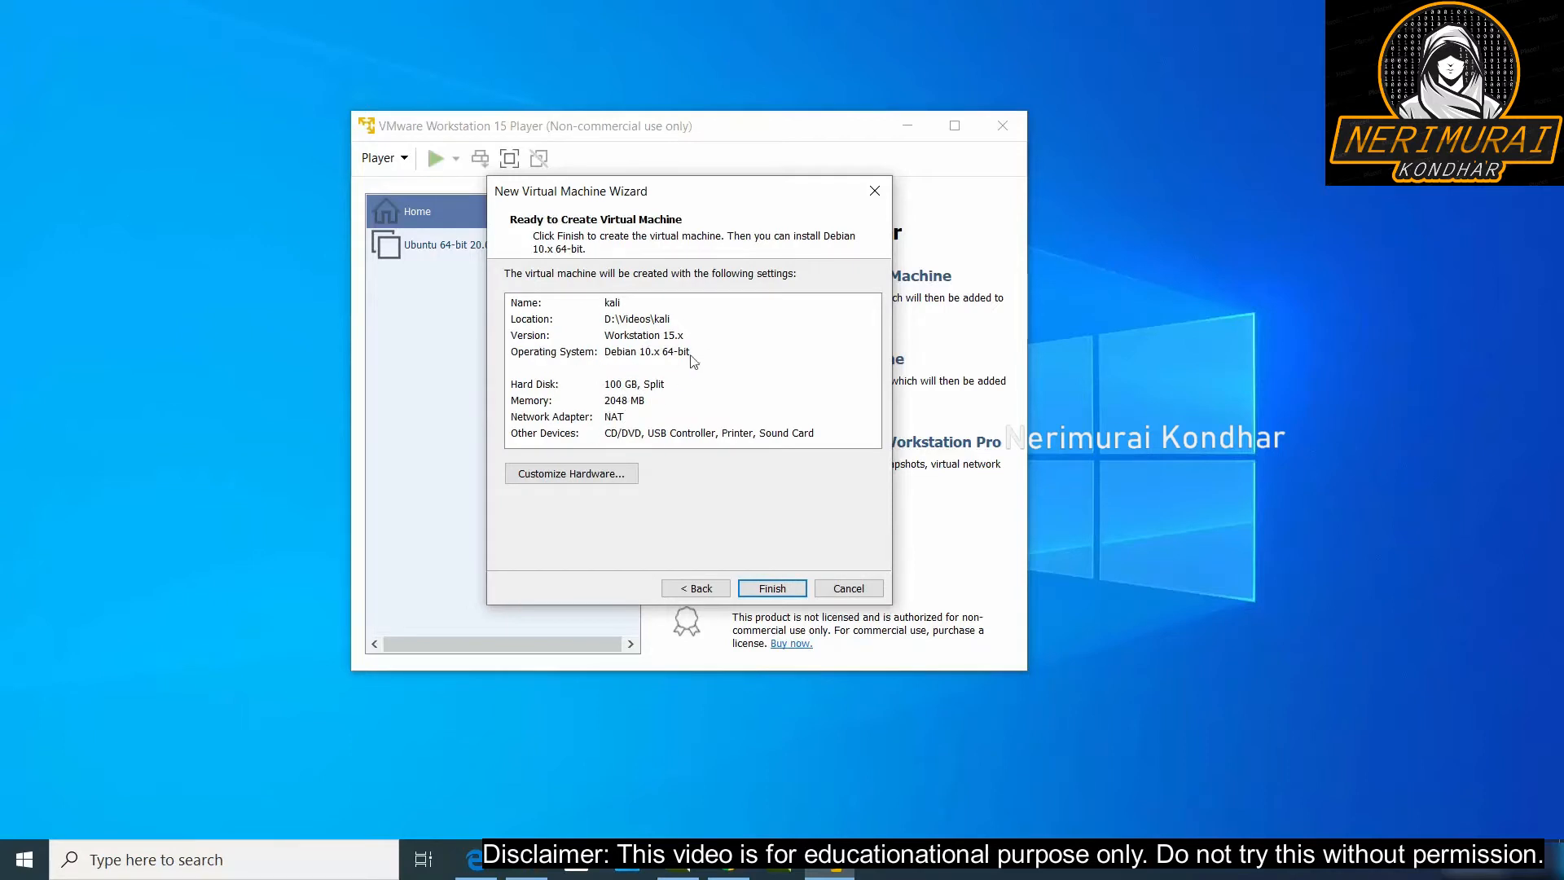
{"action": "mouse_move", "coordinate": [582, 441]}
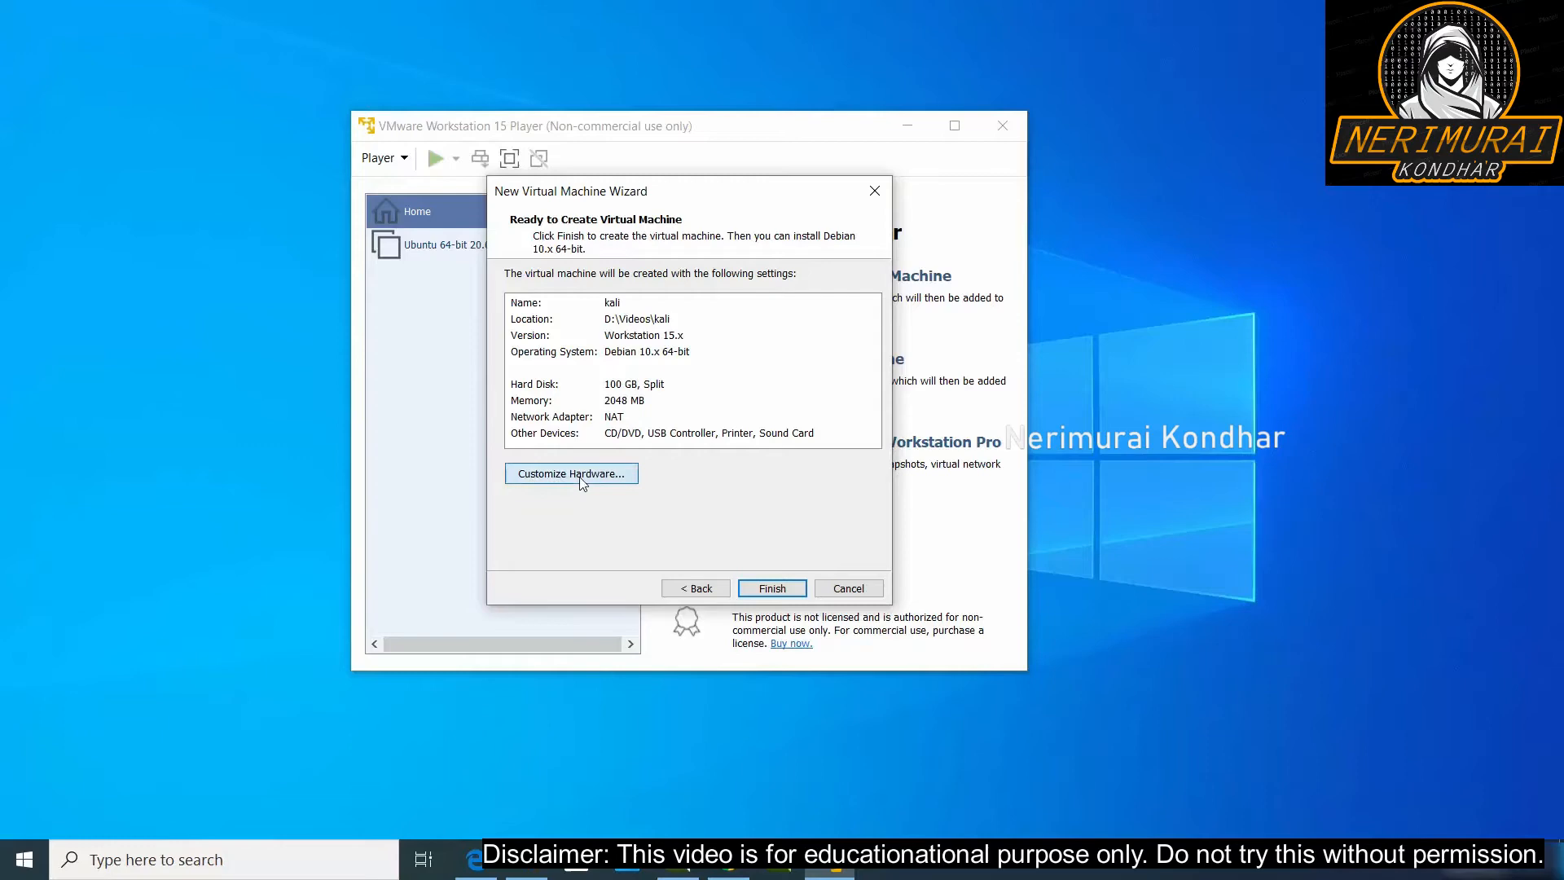
Step: Open the VM's hardware settings and set memory to 8 GB
{"action": "left_click", "coordinate": [570, 472]}
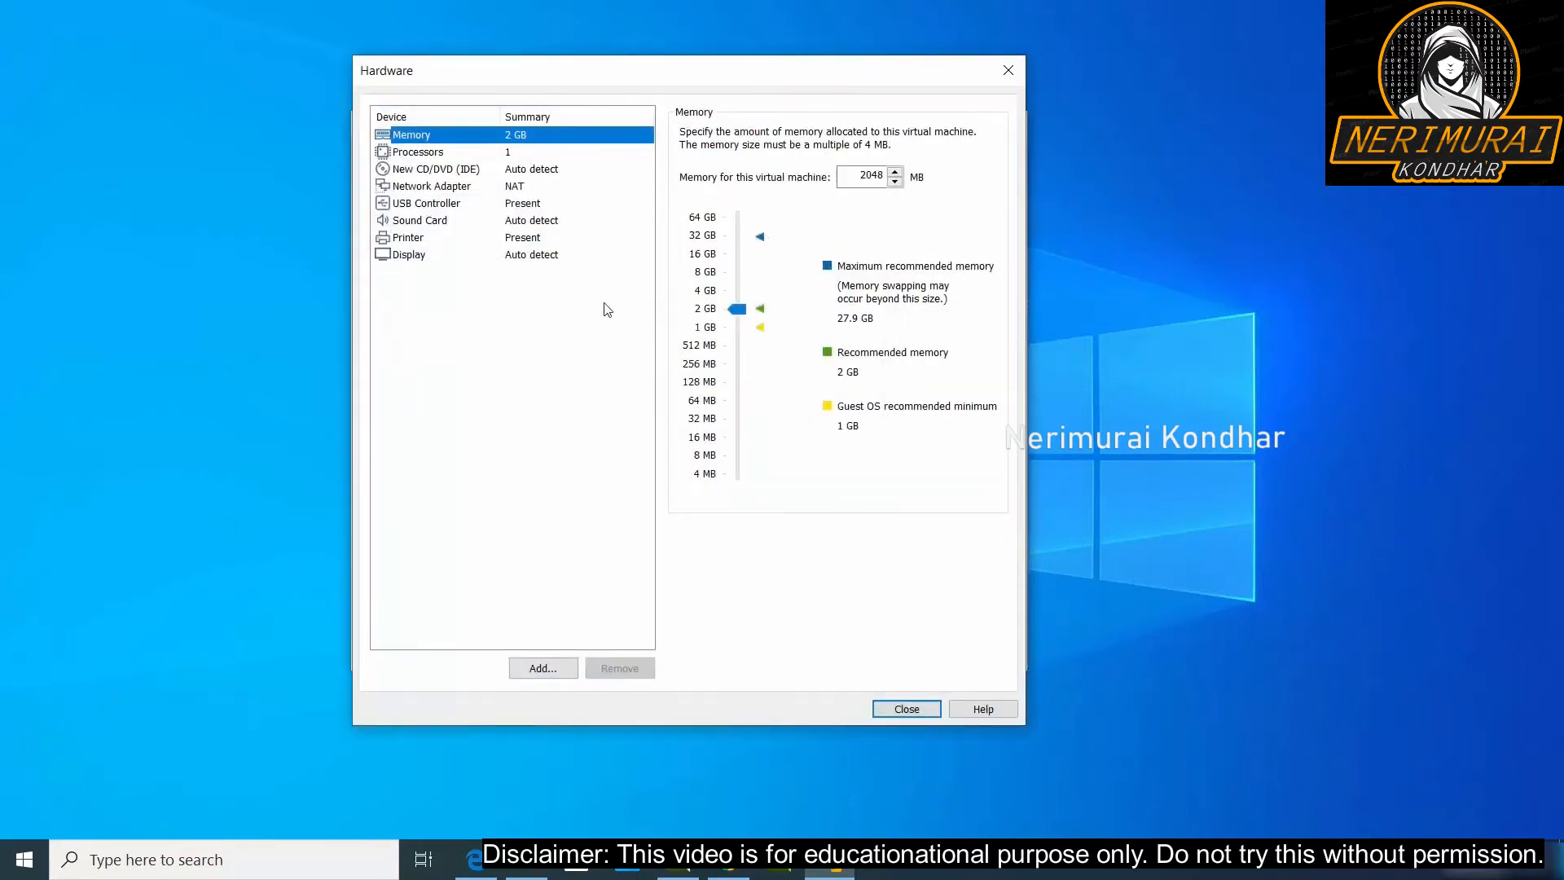
{"action": "mouse_move", "coordinate": [512, 150]}
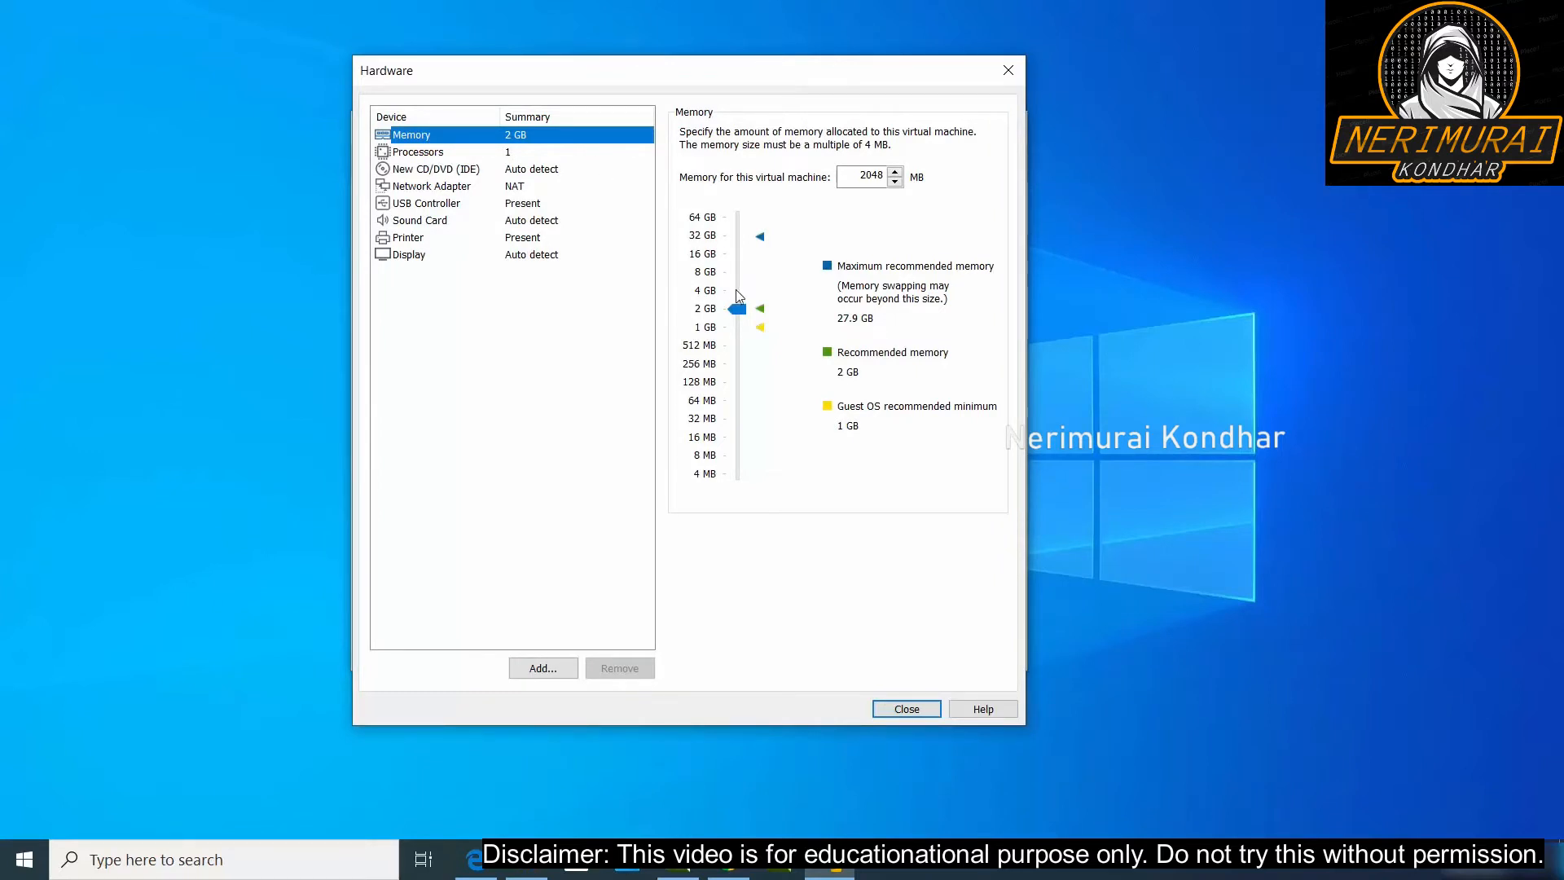
{"action": "left_click_drag", "start_coordinate": [736, 307], "coordinate": [736, 295]}
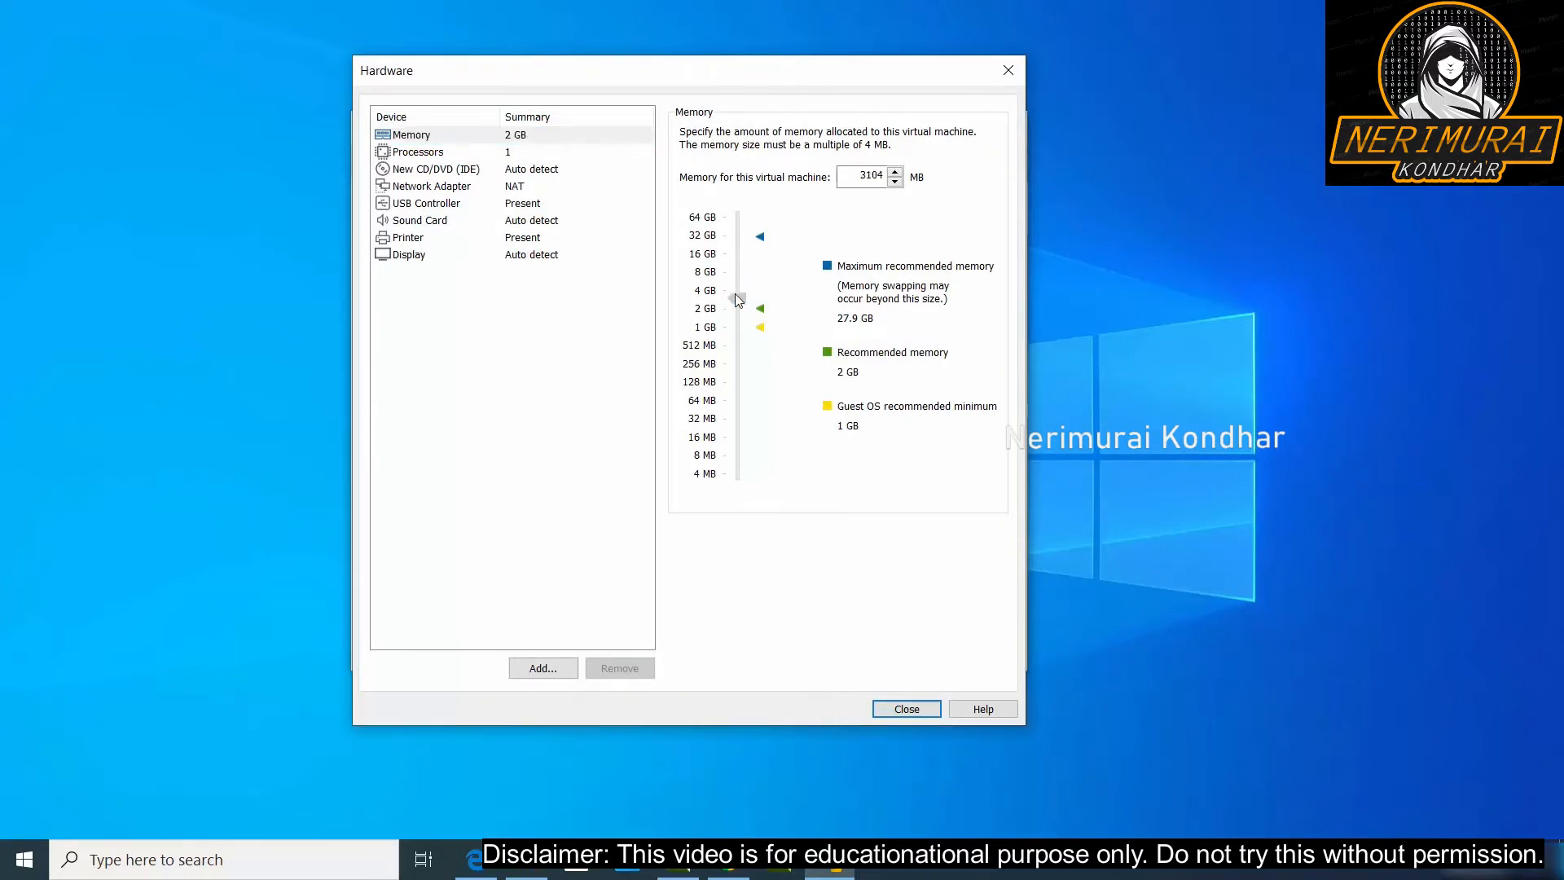
{"action": "left_click_drag", "start_coordinate": [737, 300], "coordinate": [736, 274]}
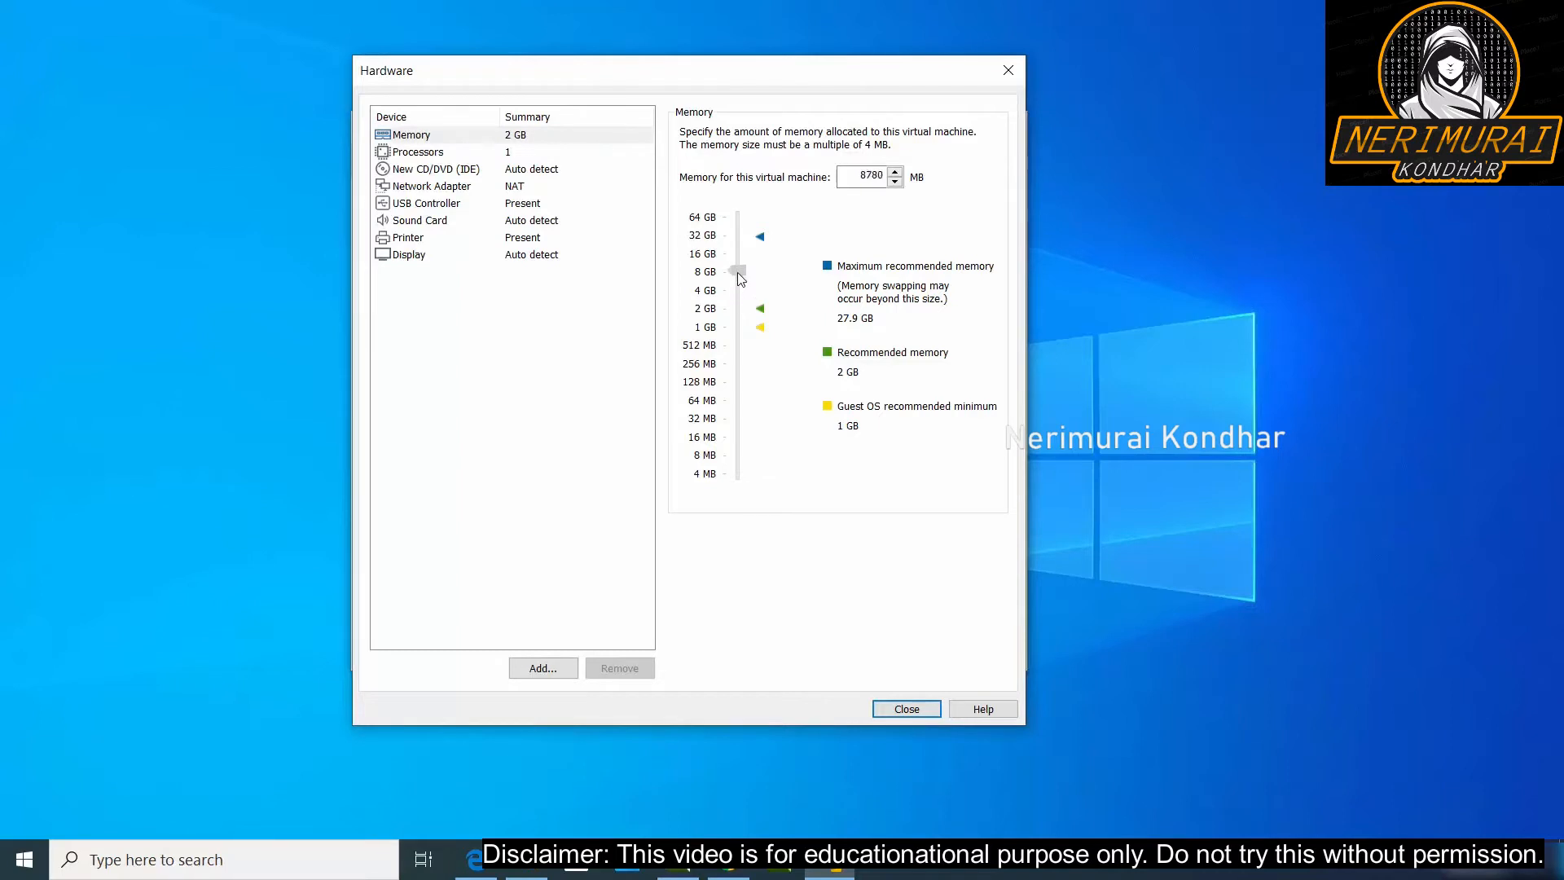
{"action": "left_click_drag", "start_coordinate": [738, 272], "coordinate": [738, 272]}
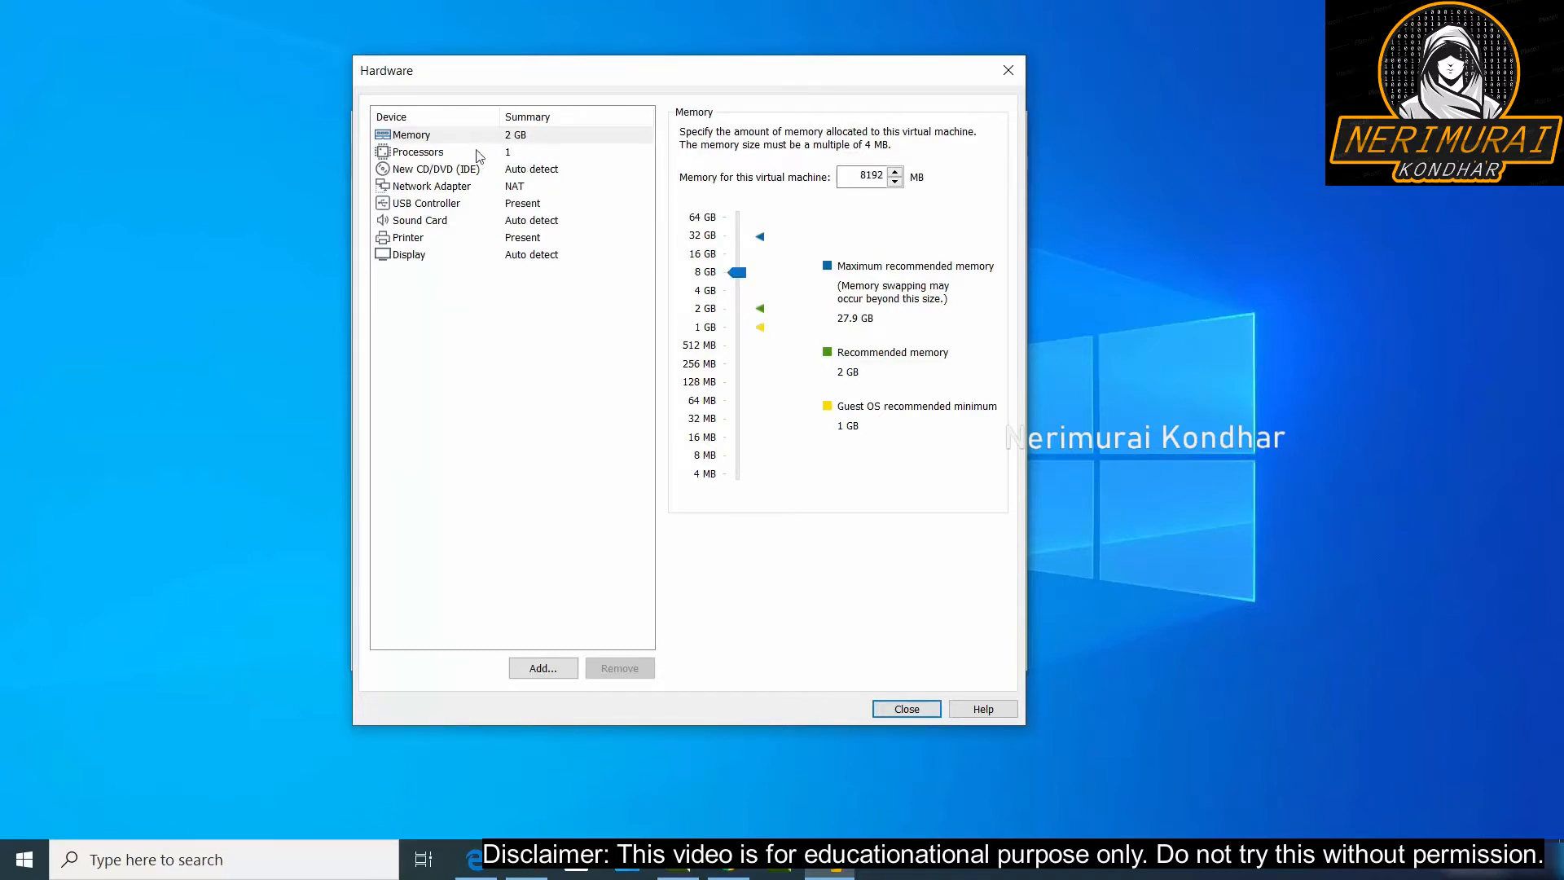
Step: Give the VM 4 processor cores
{"action": "left_click", "coordinate": [417, 151]}
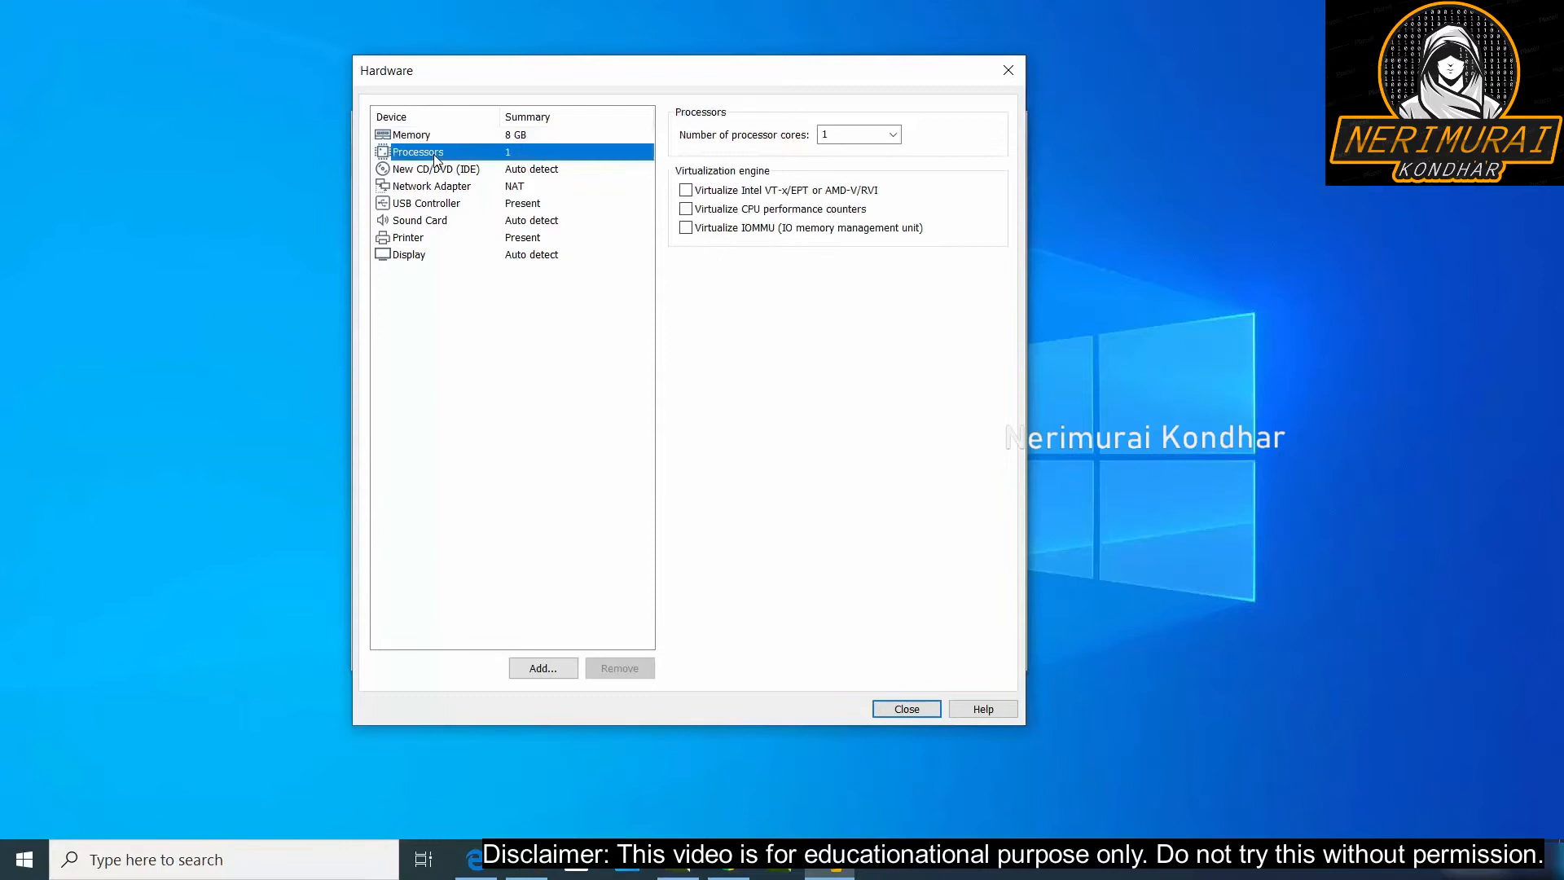
{"action": "left_click", "coordinate": [892, 134]}
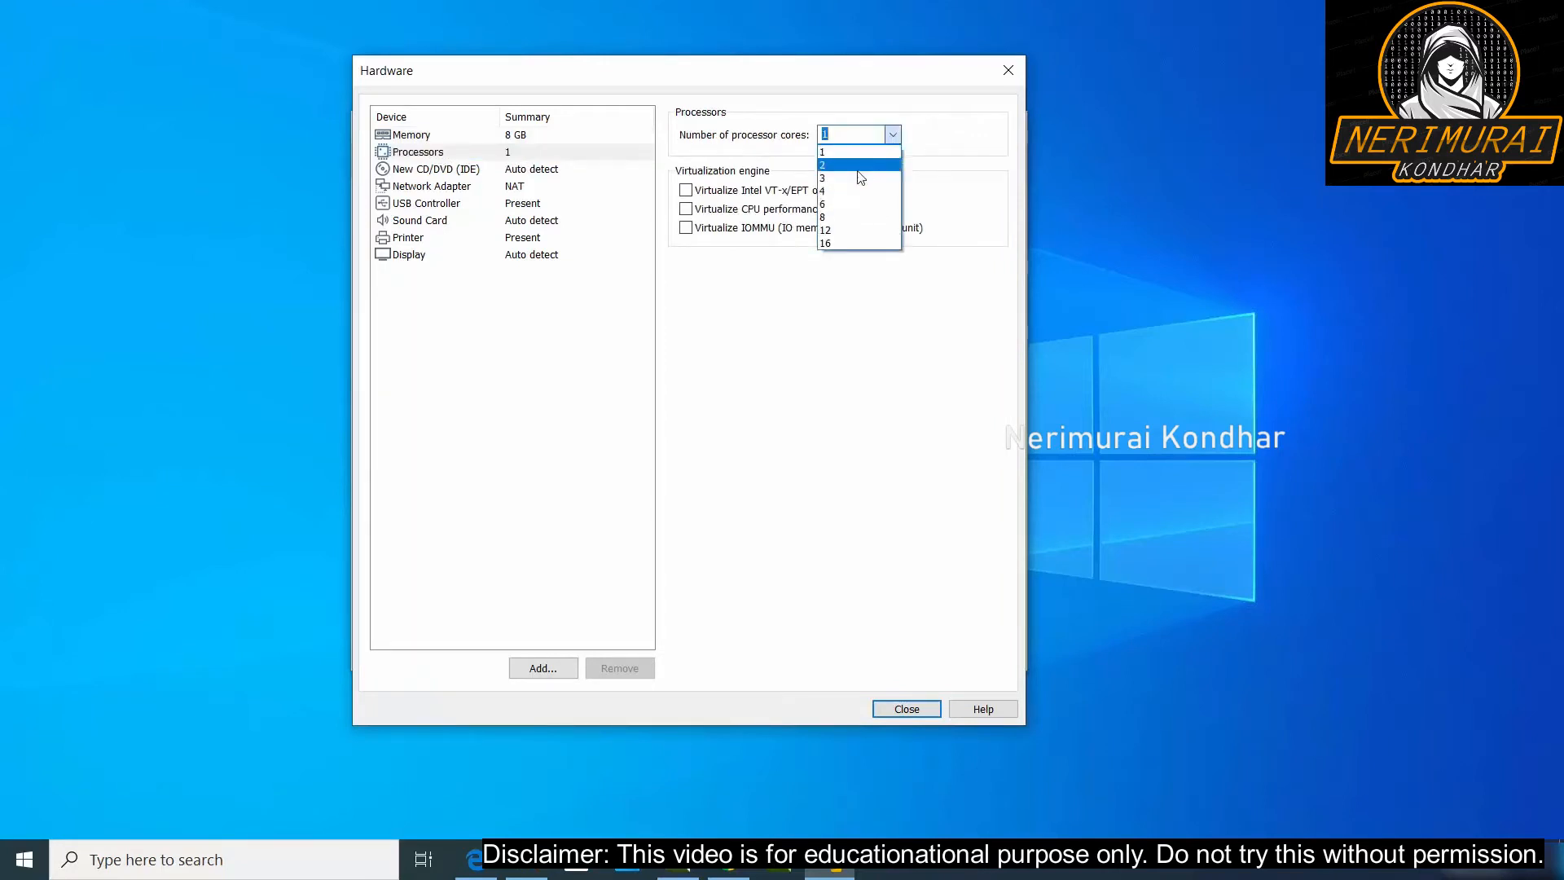
{"action": "left_click", "coordinate": [820, 191]}
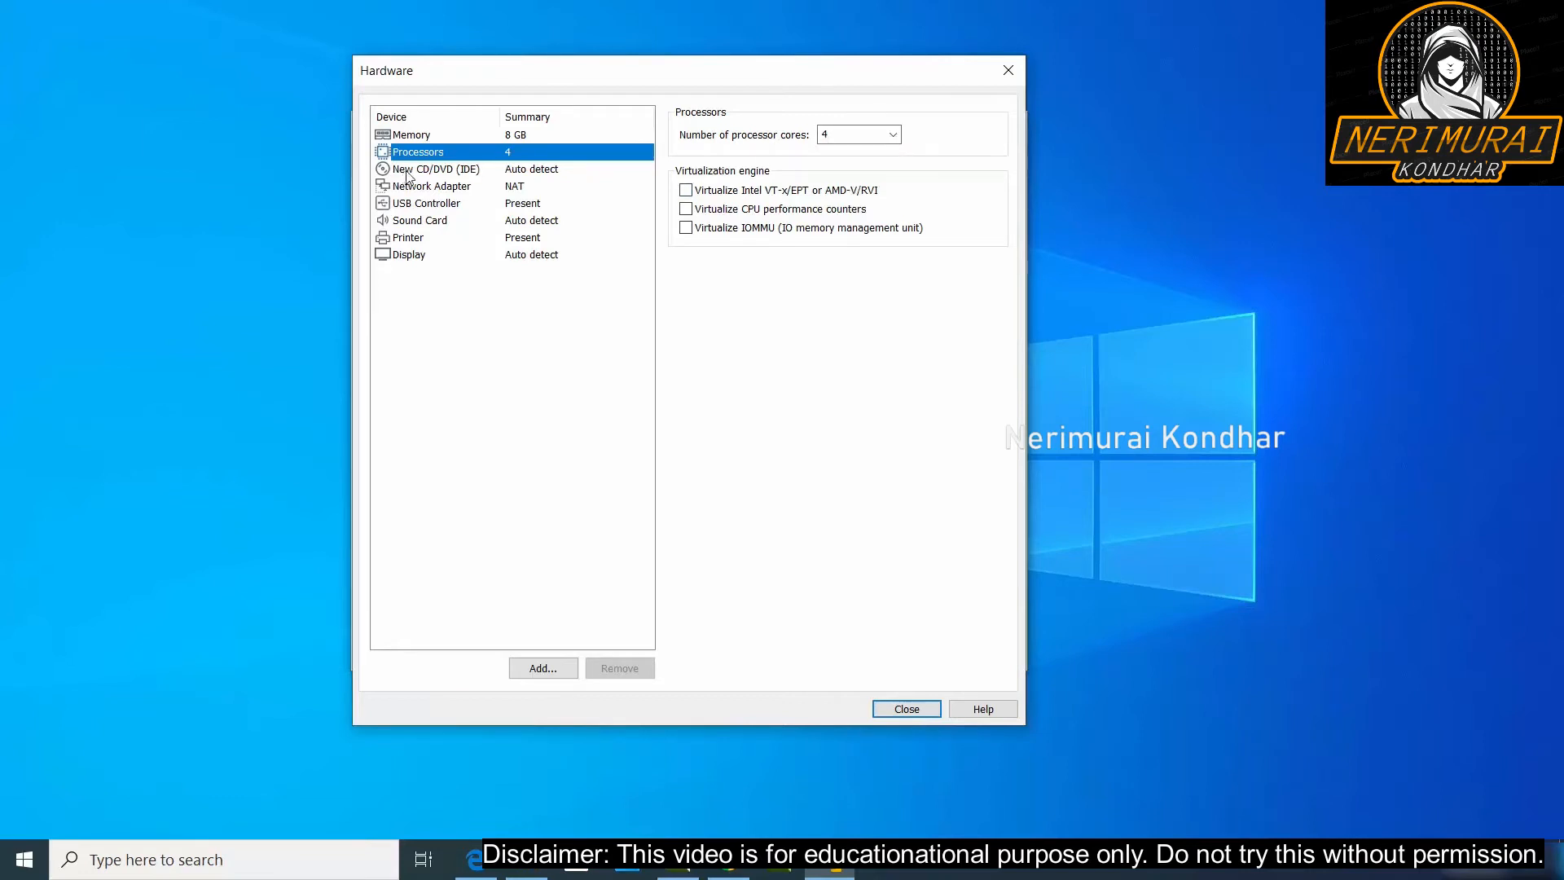
{"action": "left_click", "coordinate": [435, 169]}
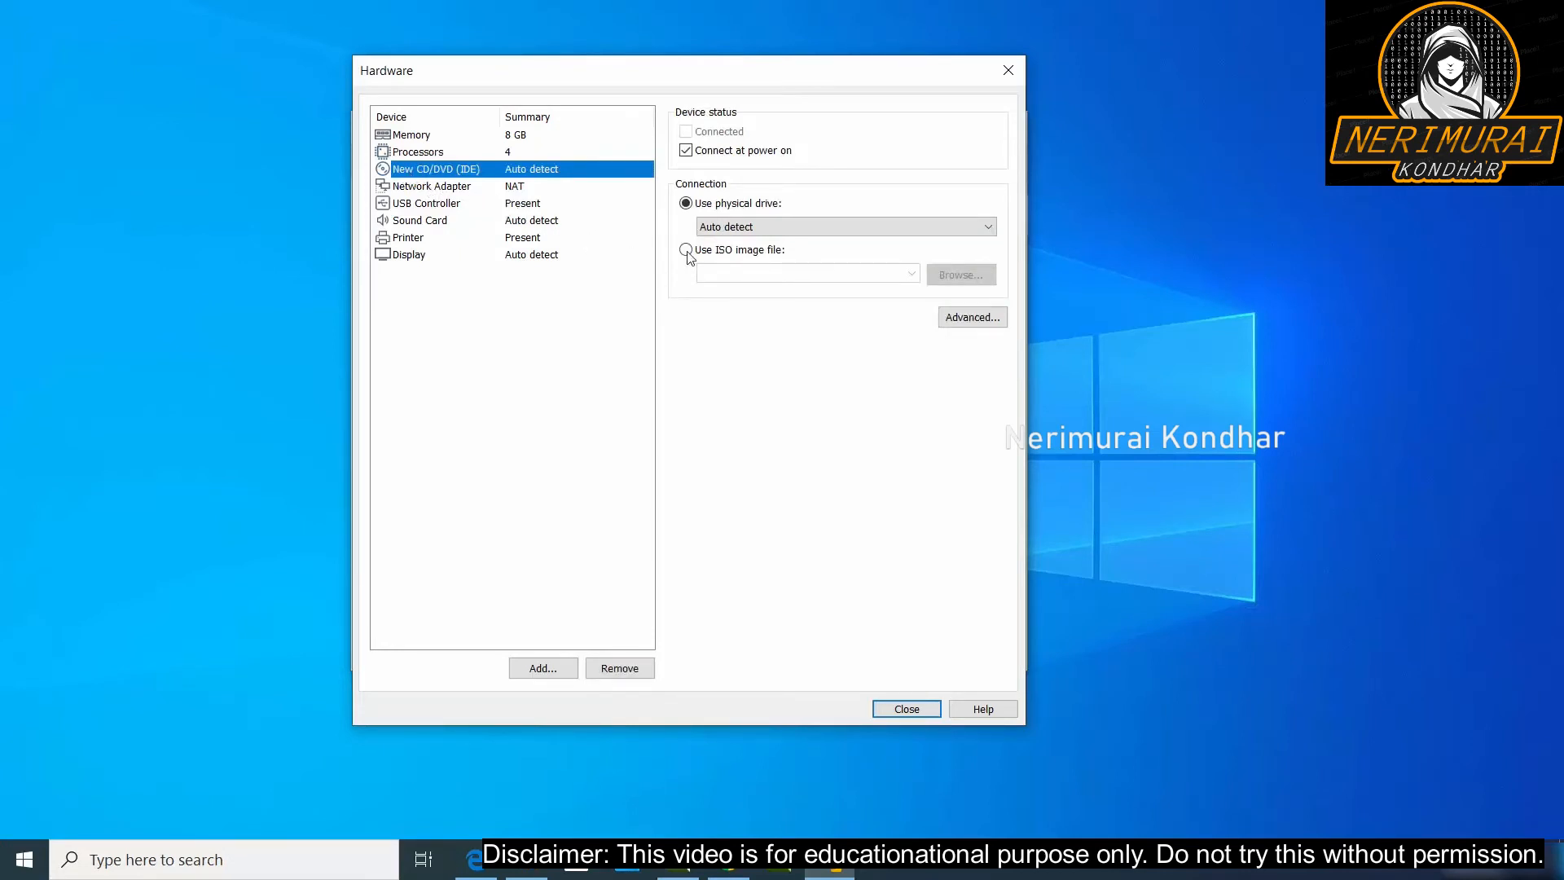
Step: Load kali-linux-2020.1b-installer-amd64.iso from D:\Videos\kali as the CD/DVD ISO image
{"action": "left_click", "coordinate": [686, 250]}
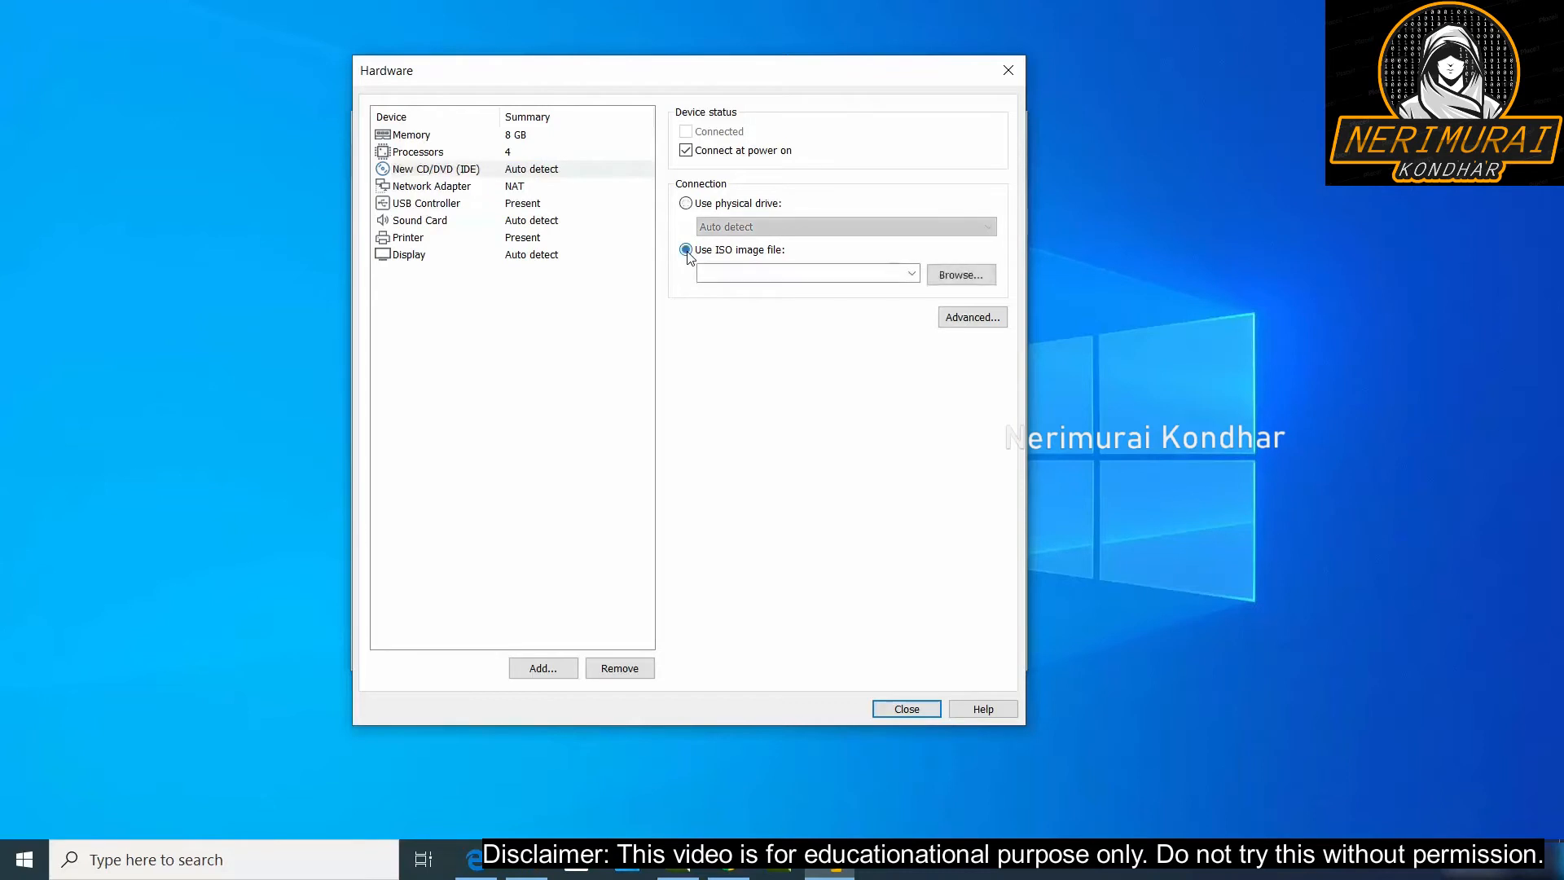
{"action": "left_click", "coordinate": [685, 249]}
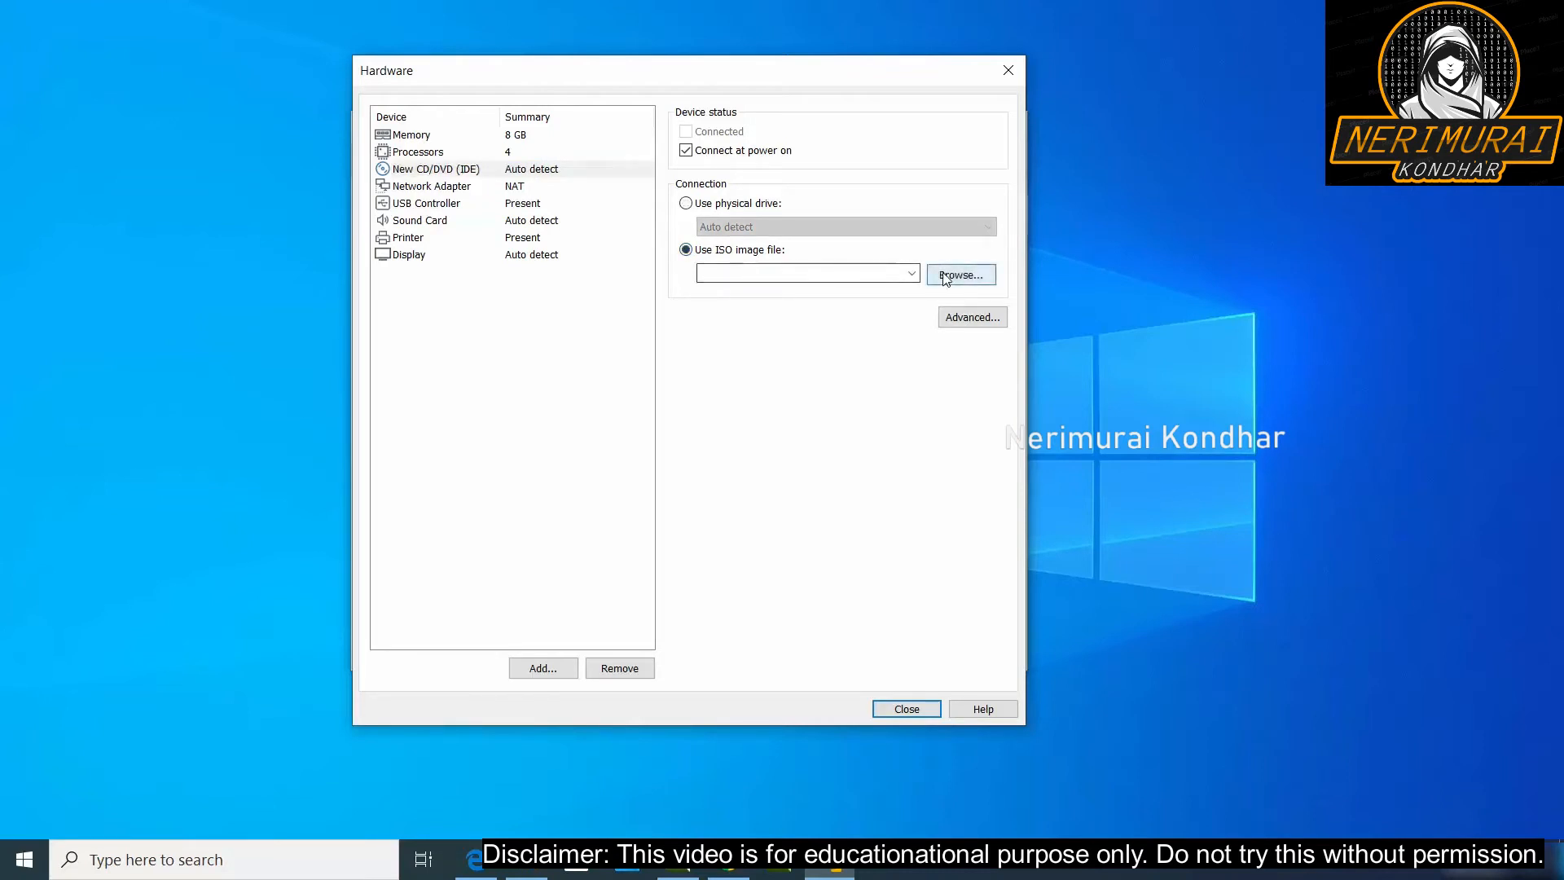
{"action": "left_click", "coordinate": [958, 274]}
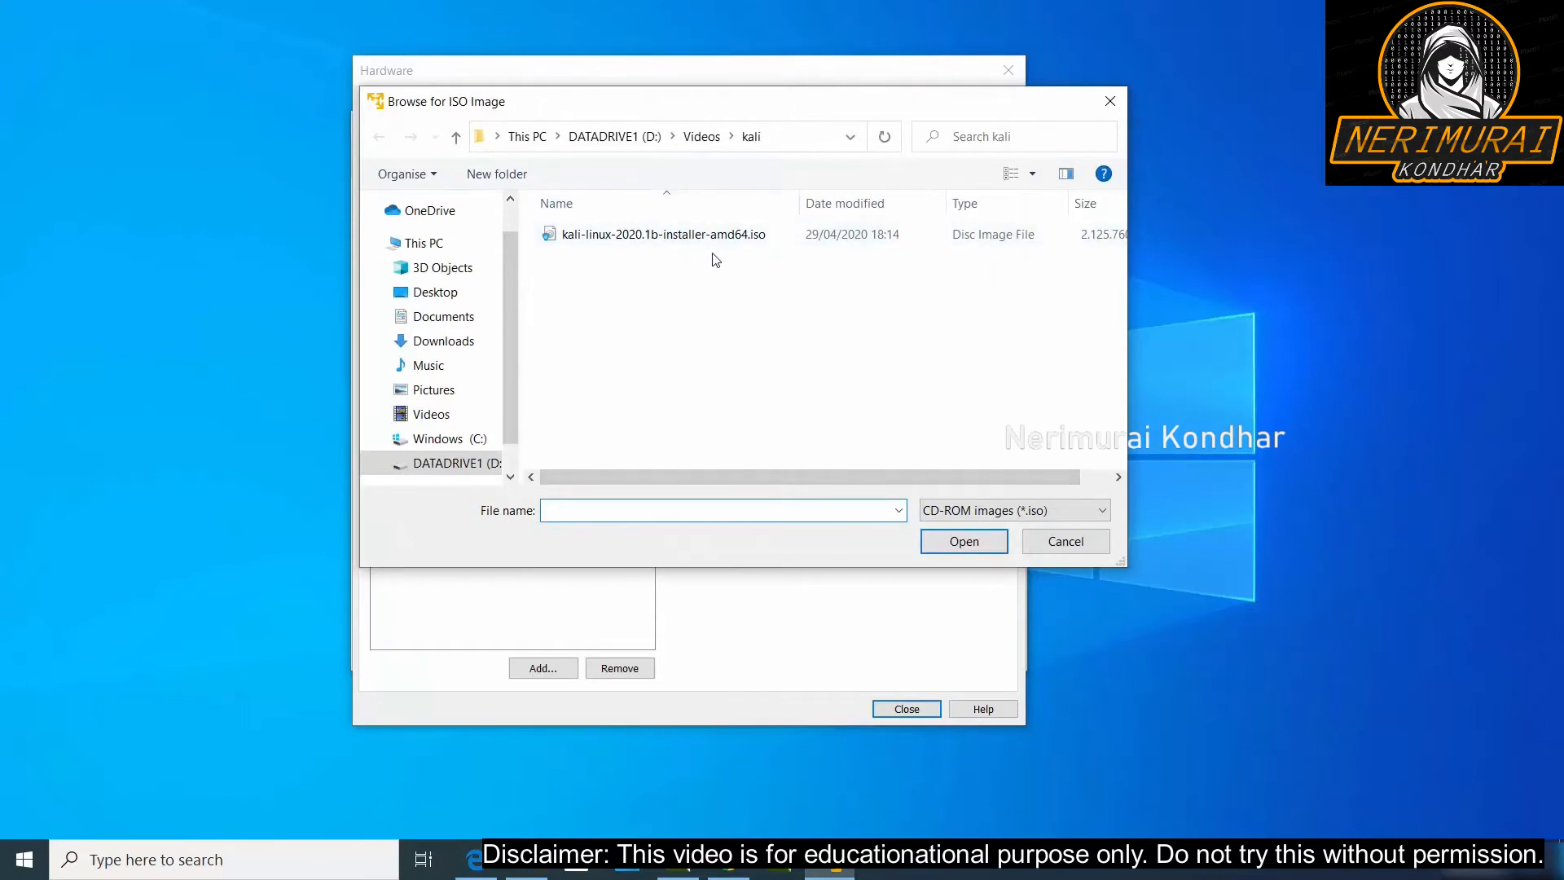
{"action": "left_click", "coordinate": [661, 234]}
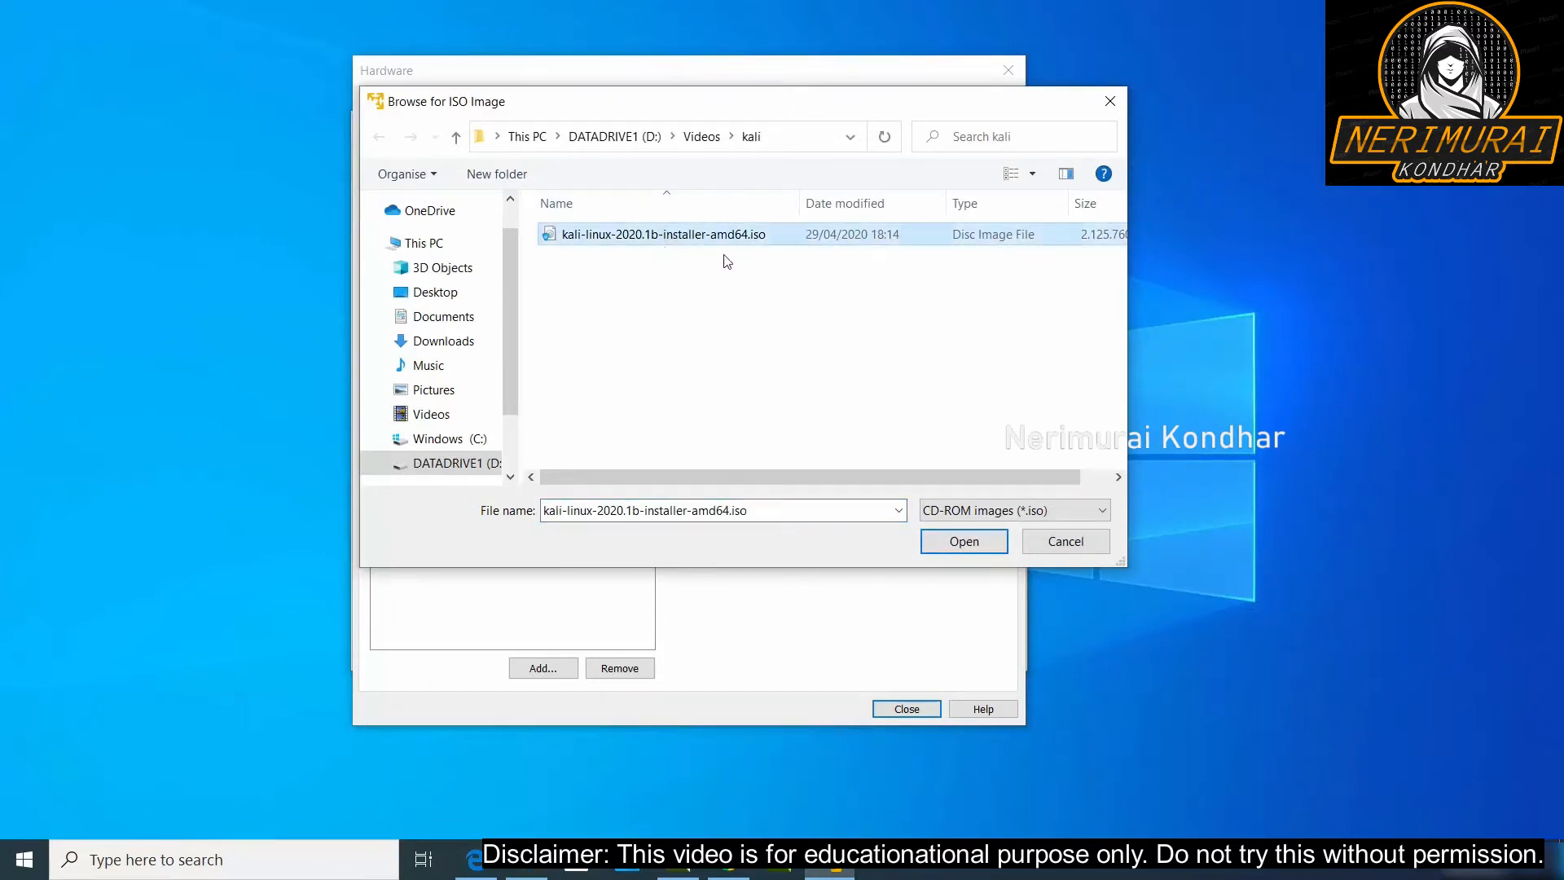
{"action": "left_click", "coordinate": [661, 234]}
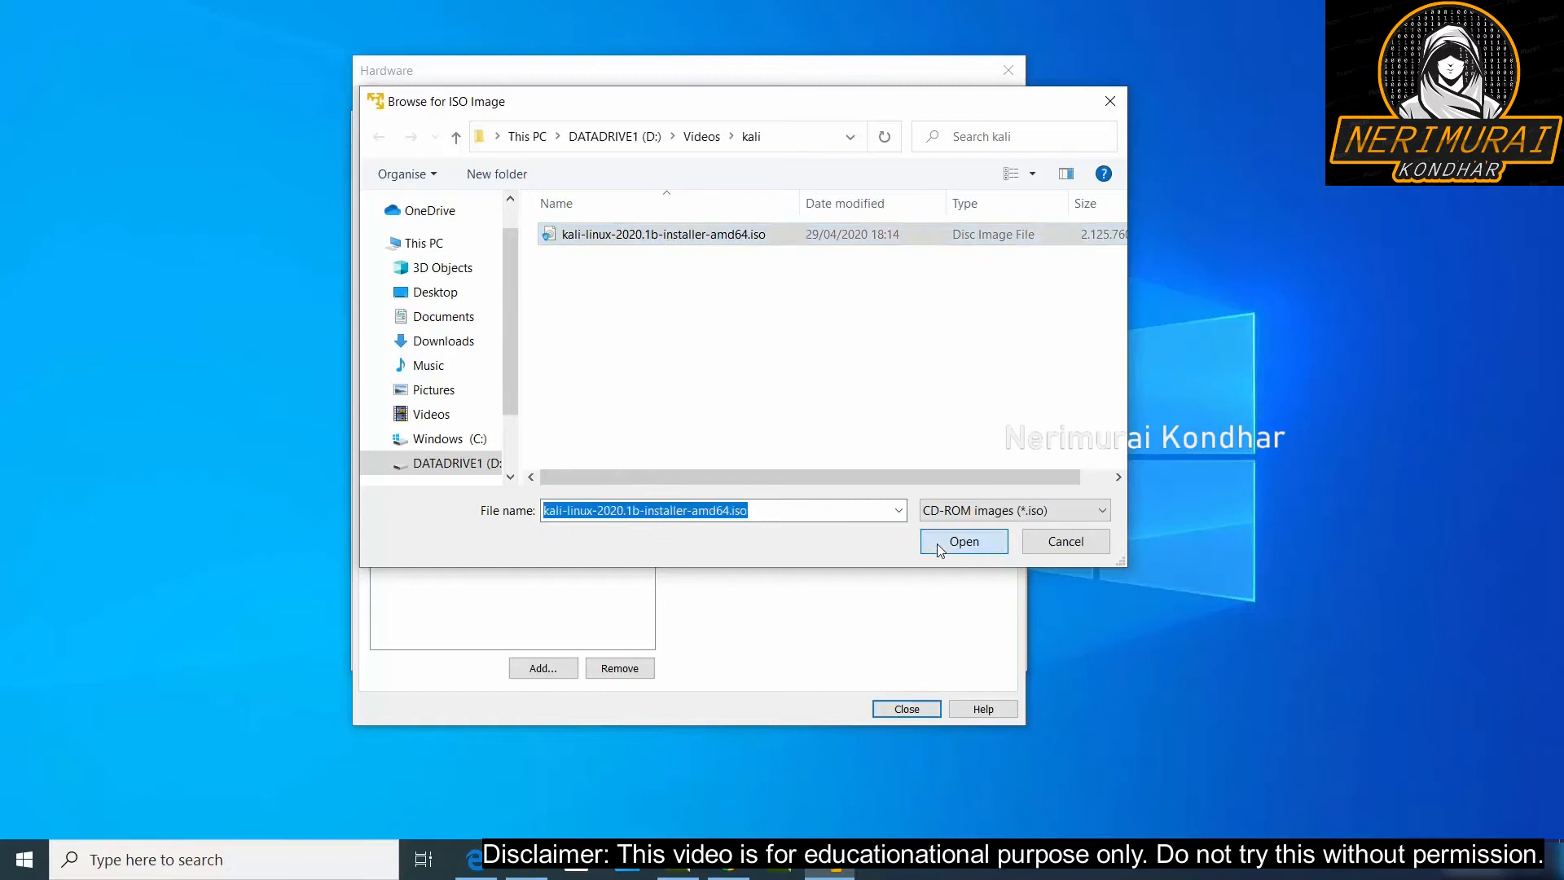
{"action": "left_click", "coordinate": [963, 541]}
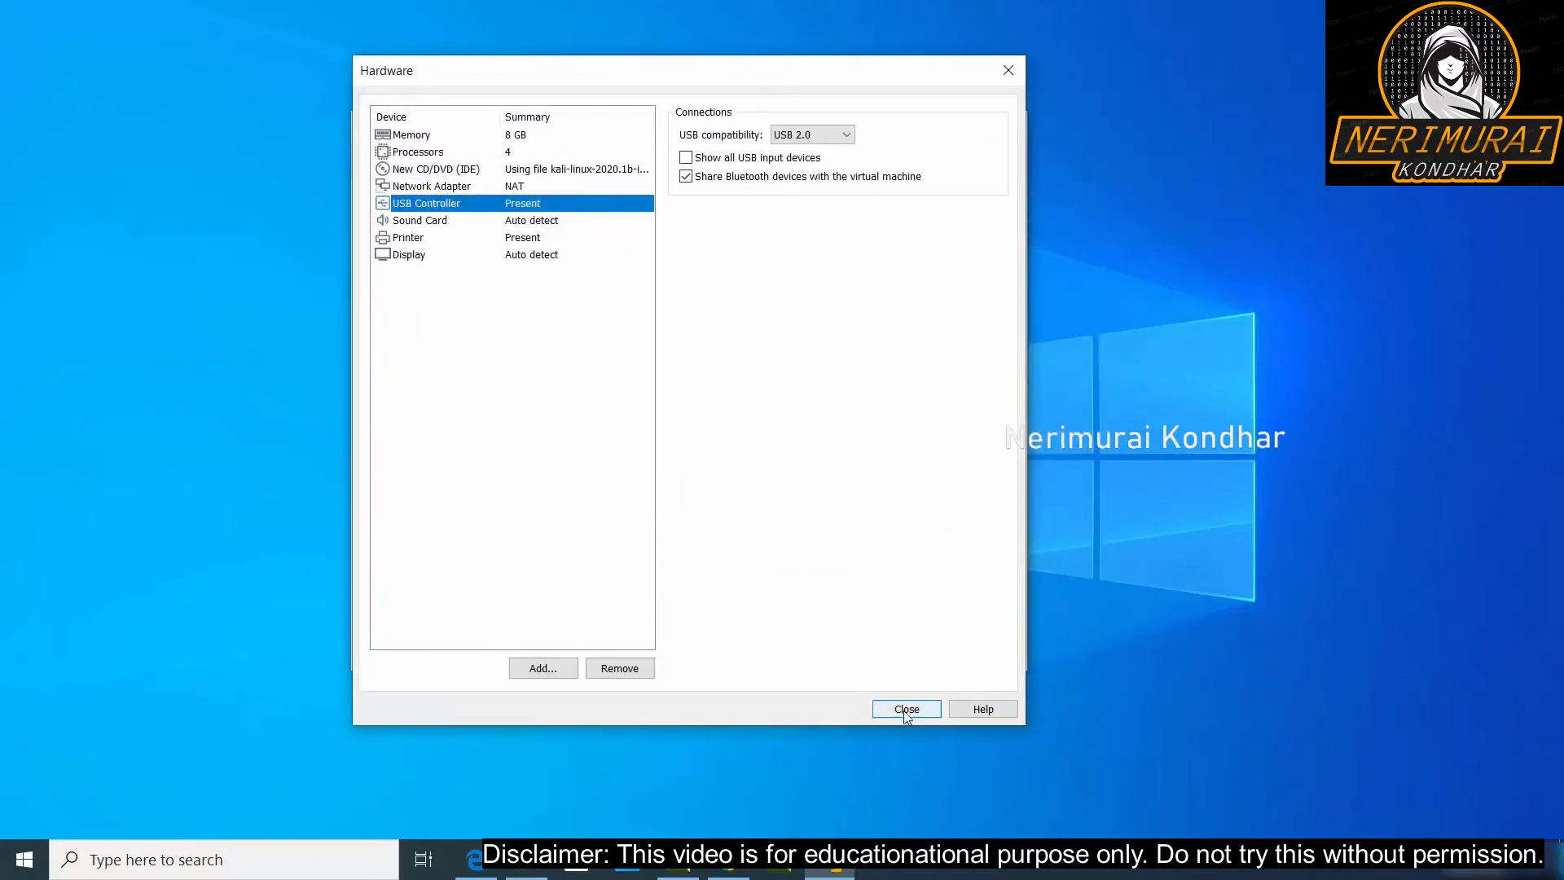
Step: Finish the wizard to create the kali VM and view its Debian 10.x, 8 GB summary
{"action": "left_click", "coordinate": [904, 708]}
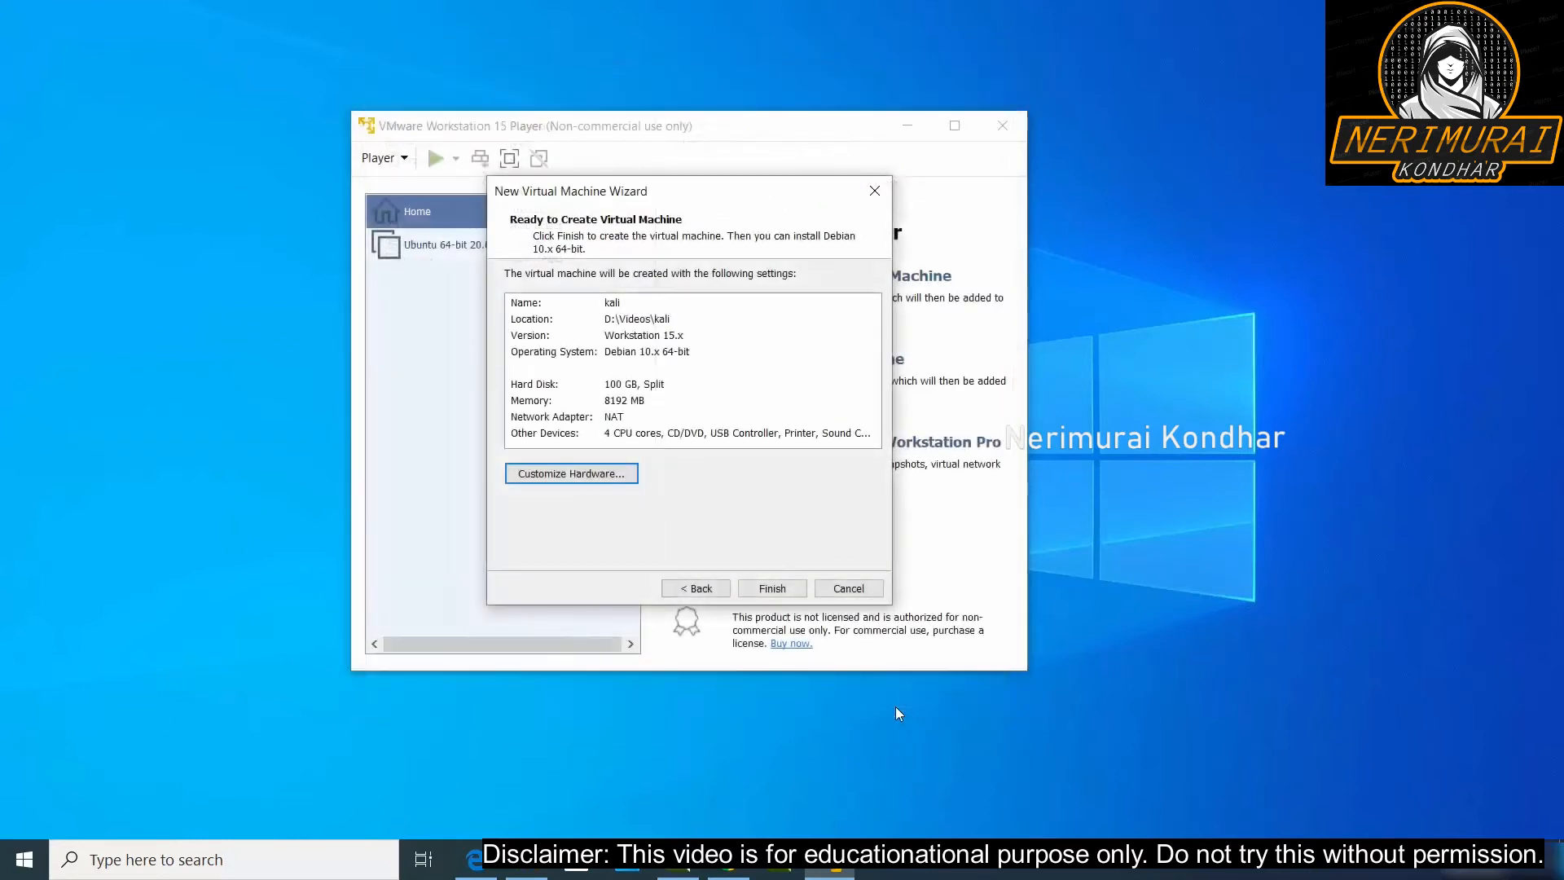
{"action": "left_click", "coordinate": [772, 588]}
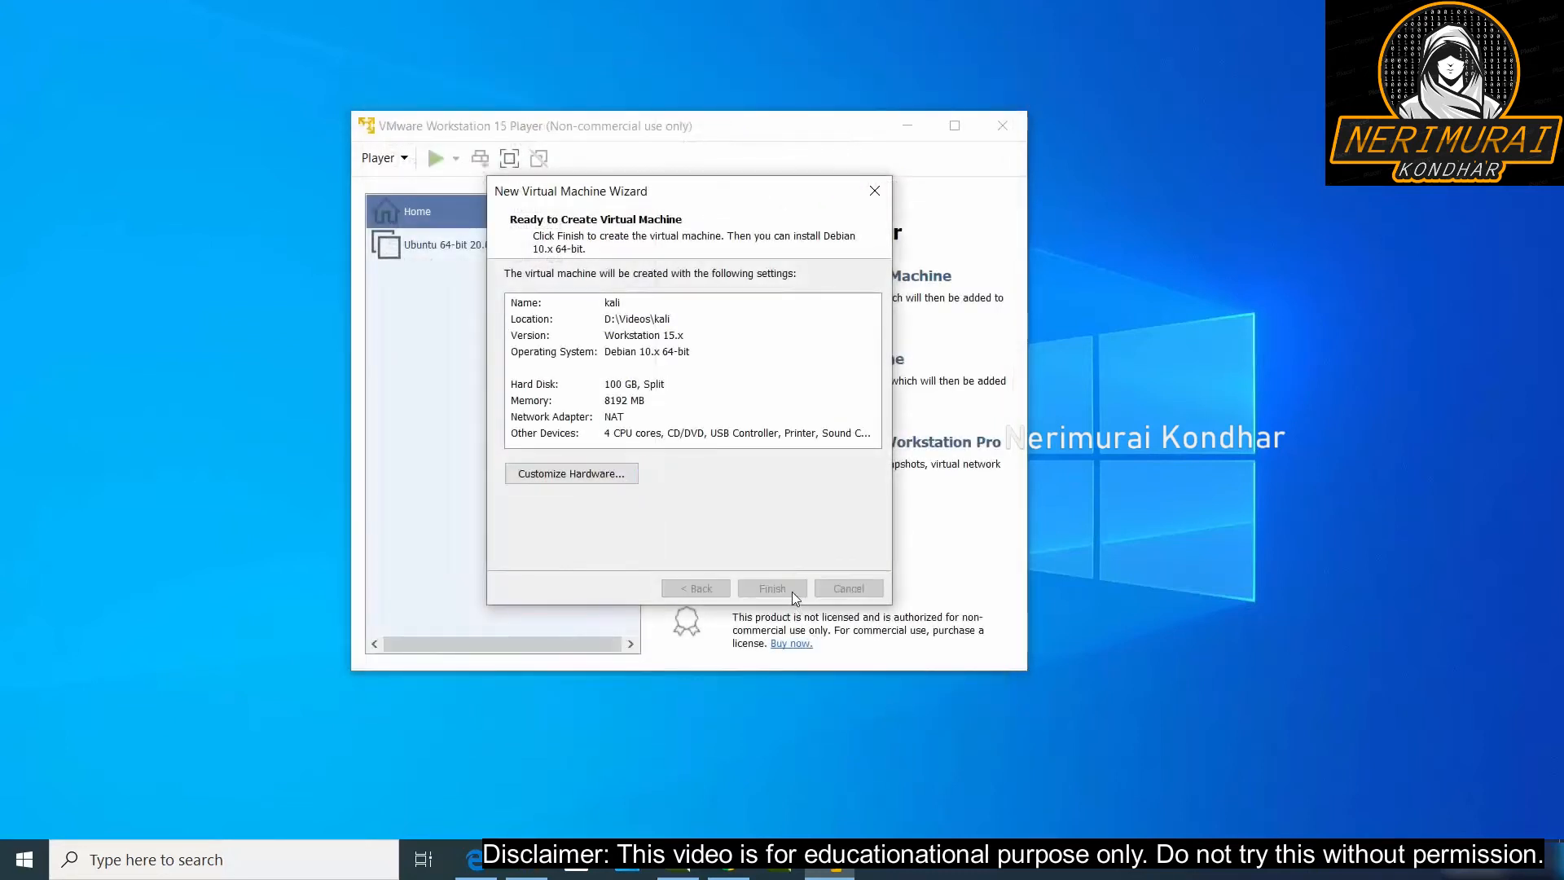
{"action": "left_click", "coordinate": [771, 588]}
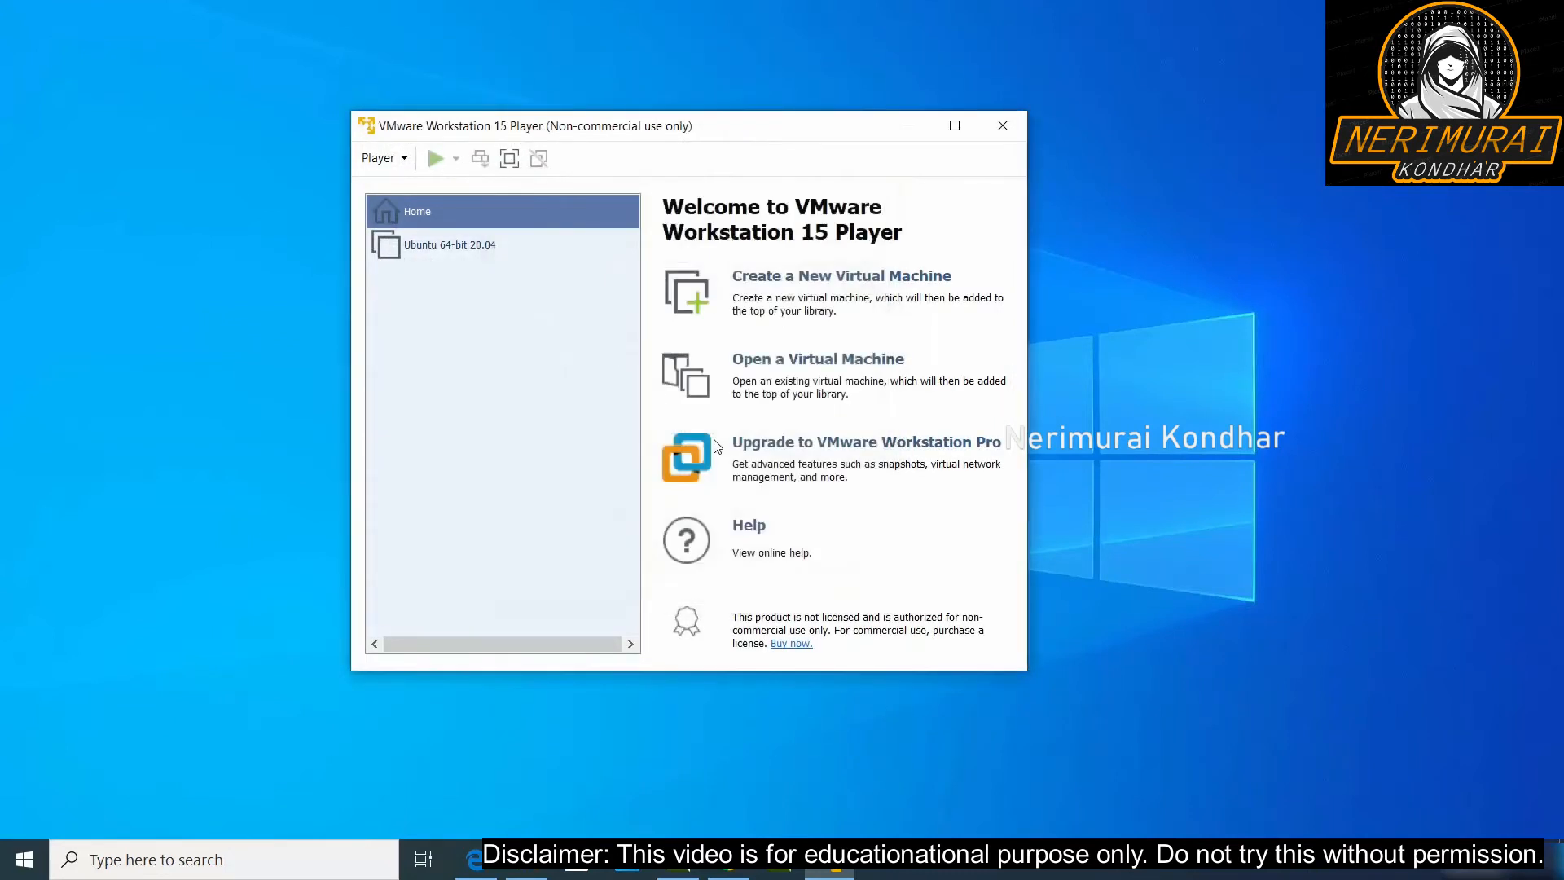
{"action": "left_click", "coordinate": [411, 244]}
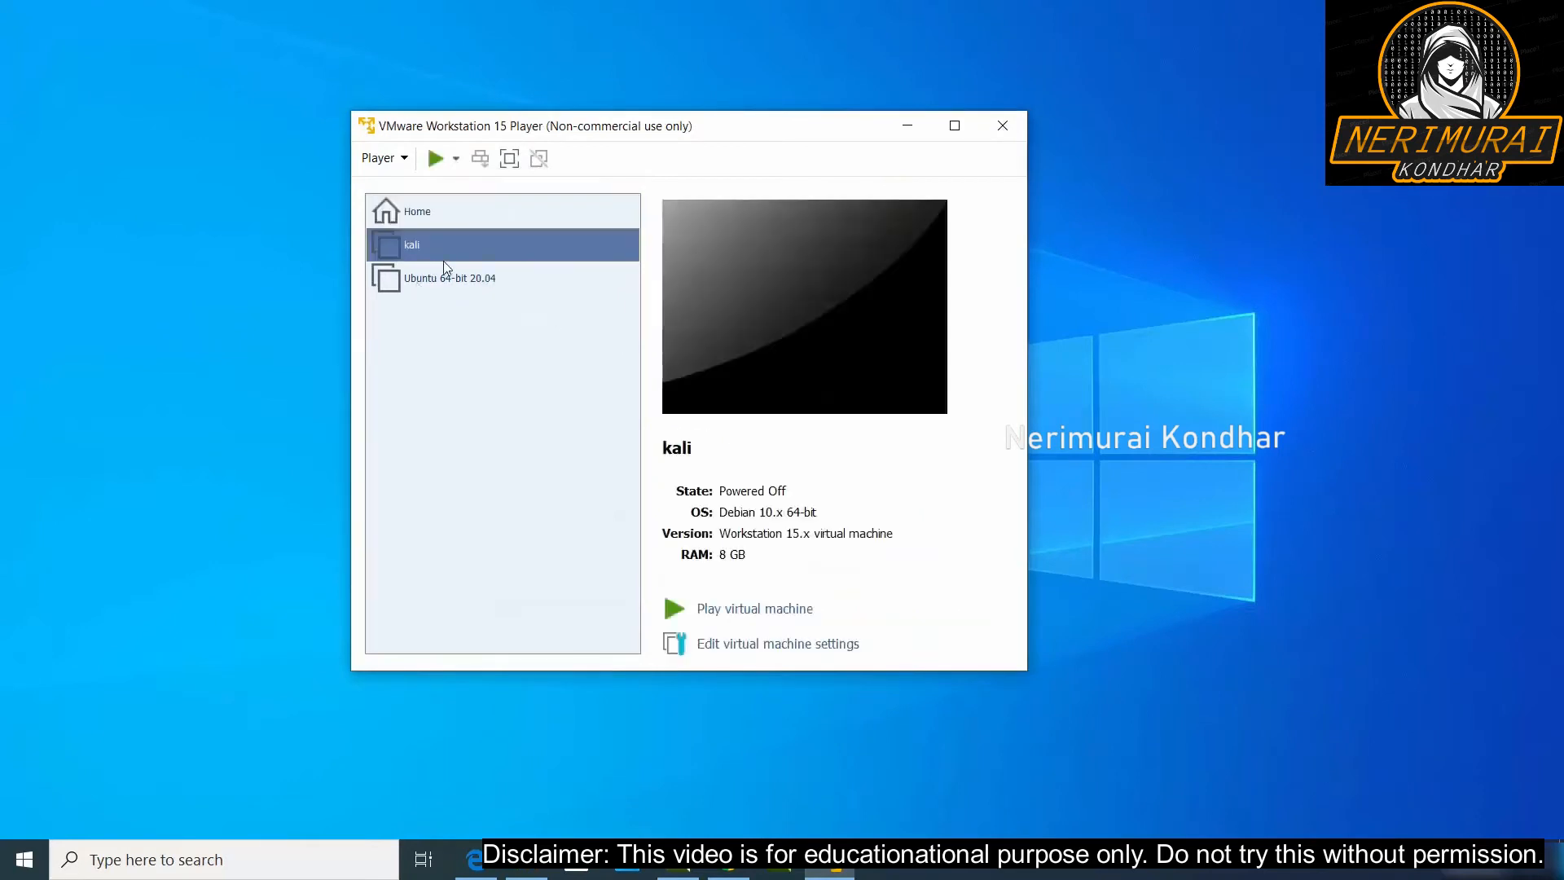
{"action": "mouse_move", "coordinate": [422, 258]}
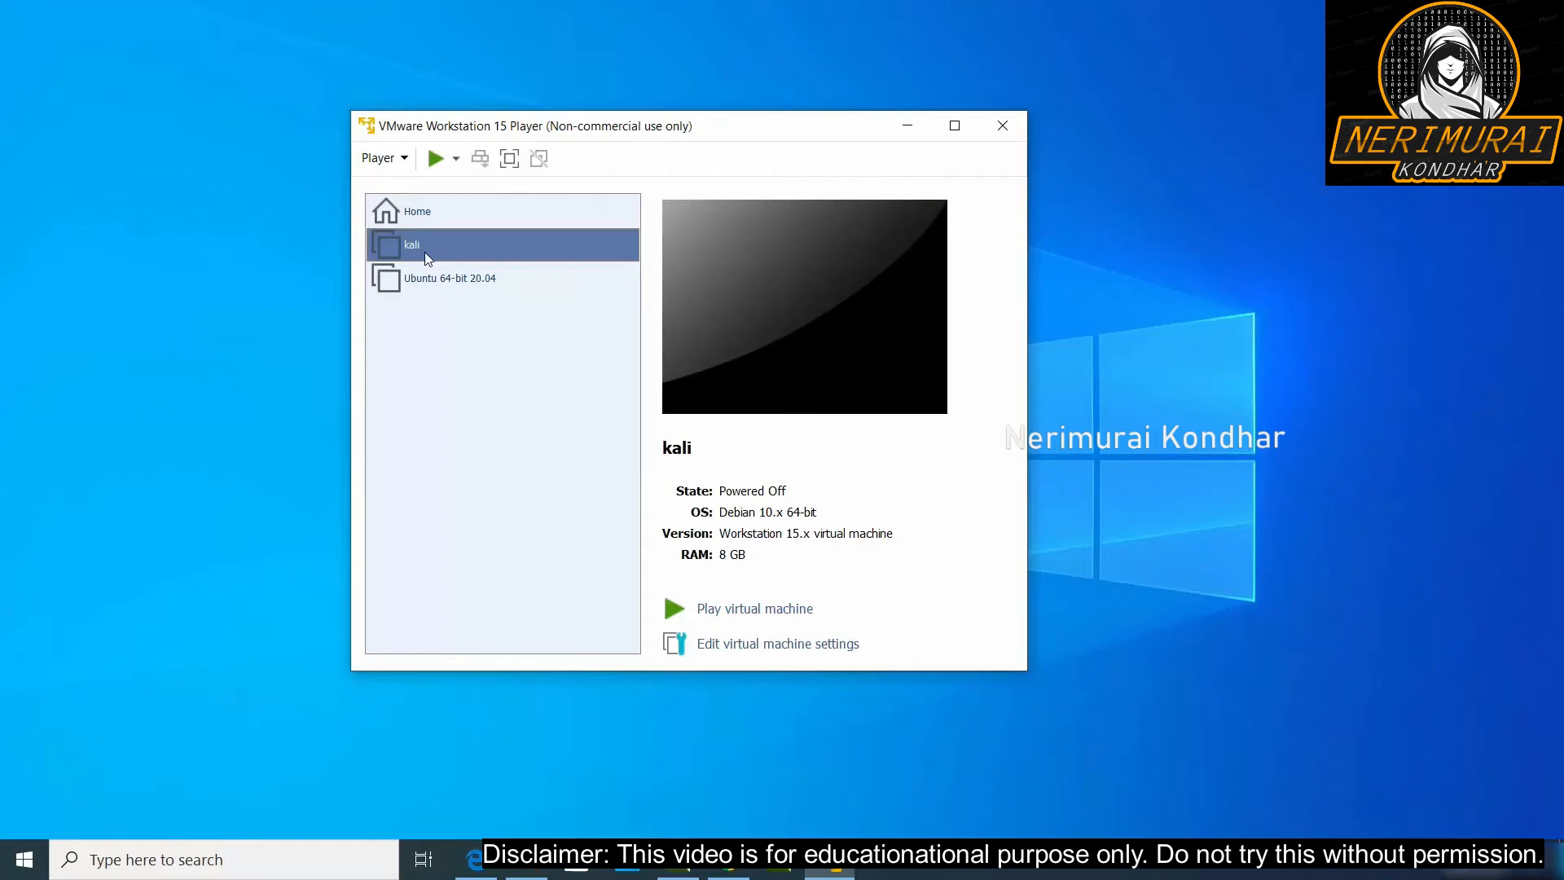
{"action": "mouse_move", "coordinate": [474, 244]}
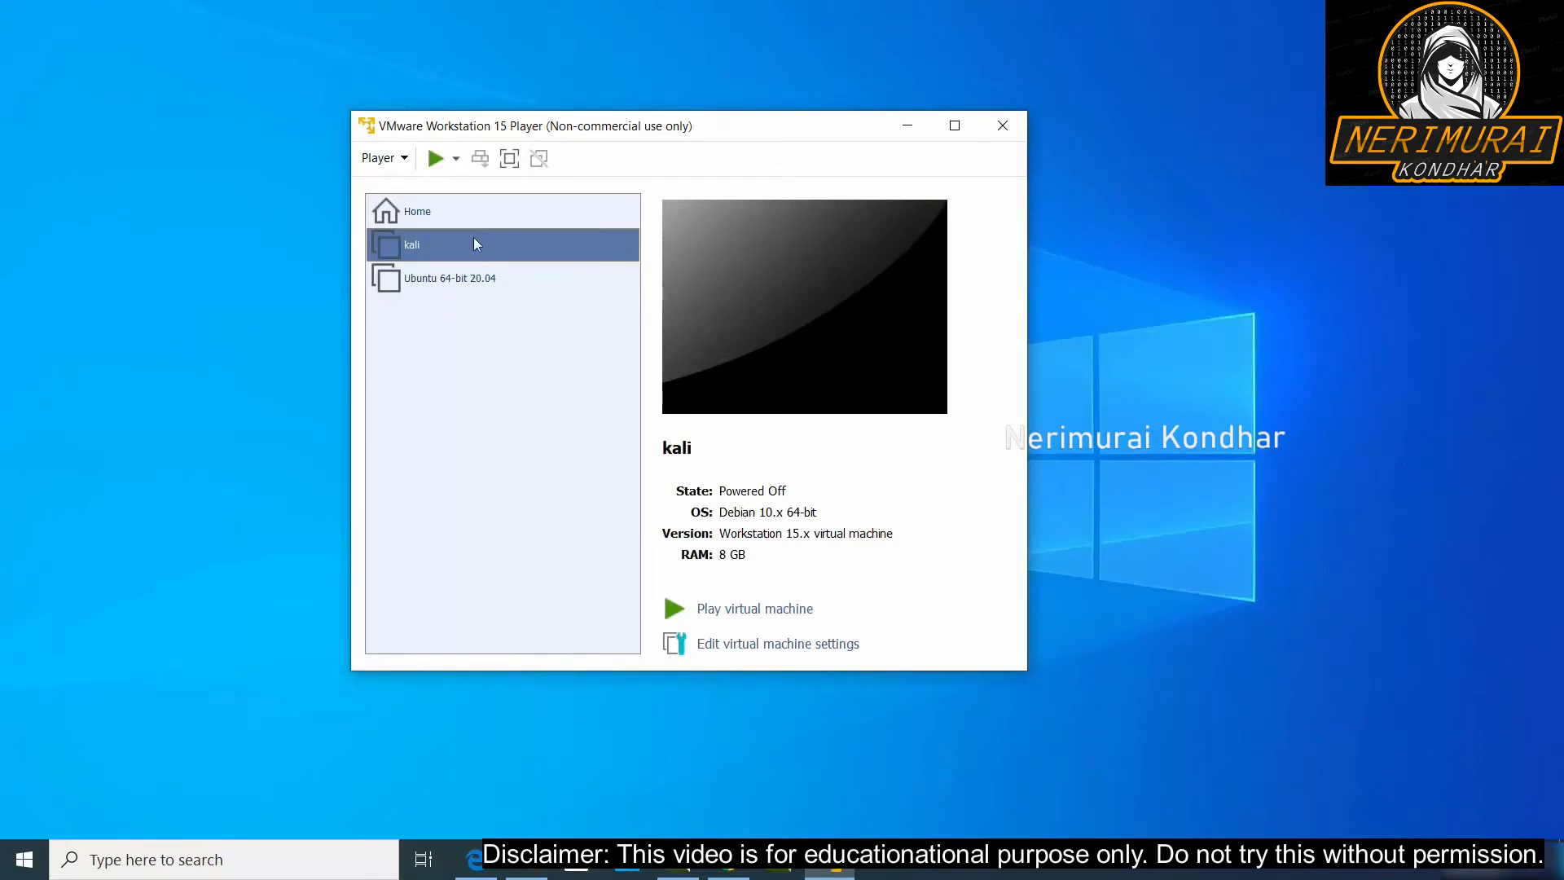
{"action": "mouse_move", "coordinate": [743, 608]}
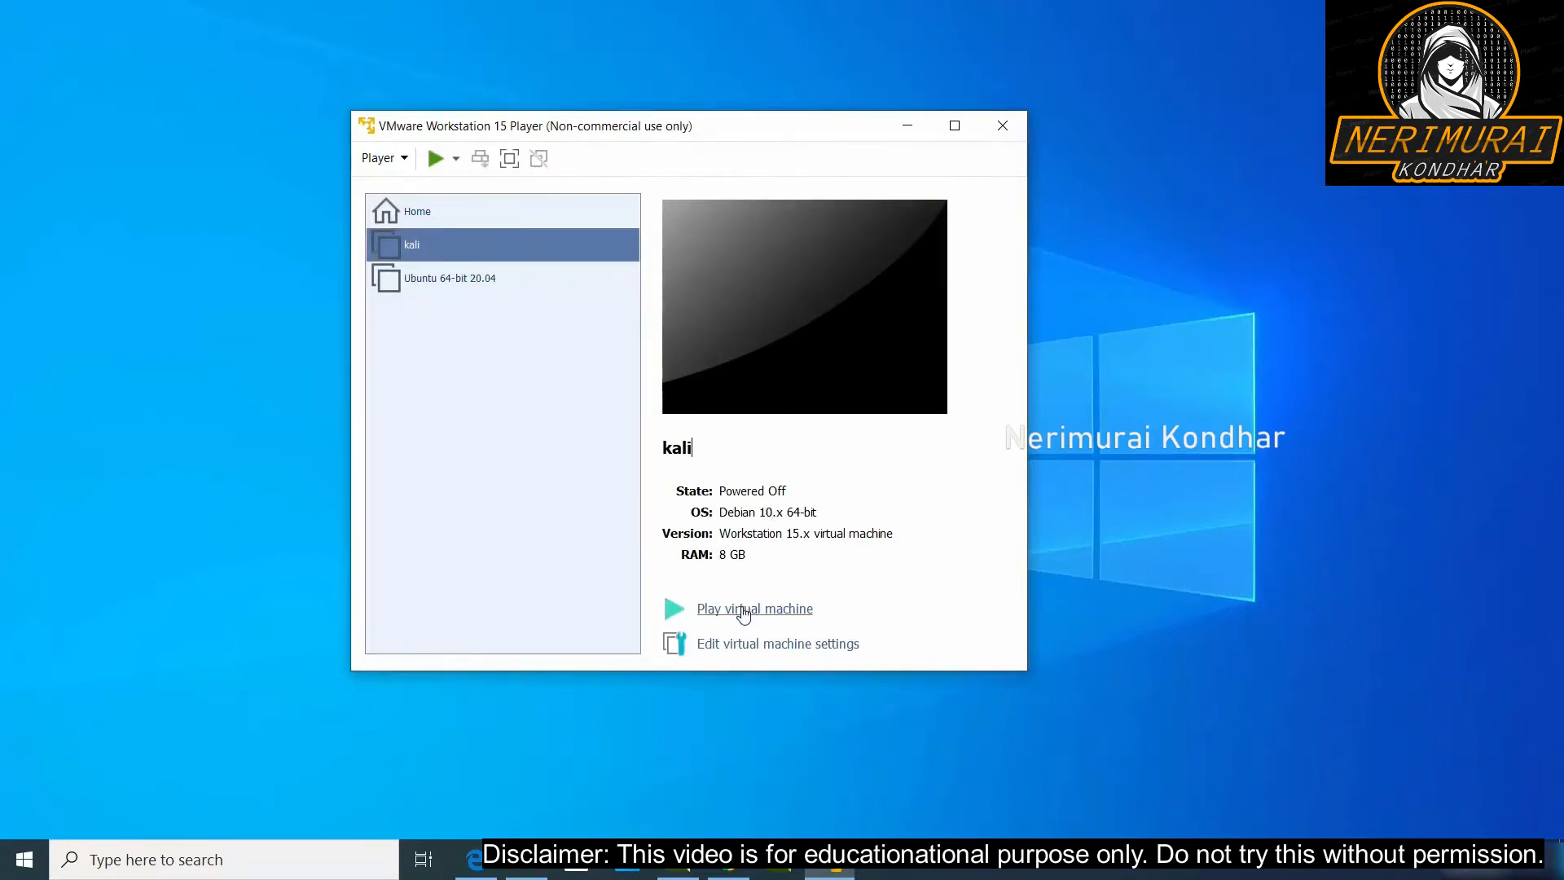
Step: Power on the kali VM and dismiss the virtual printing warning
{"action": "left_click", "coordinate": [754, 609]}
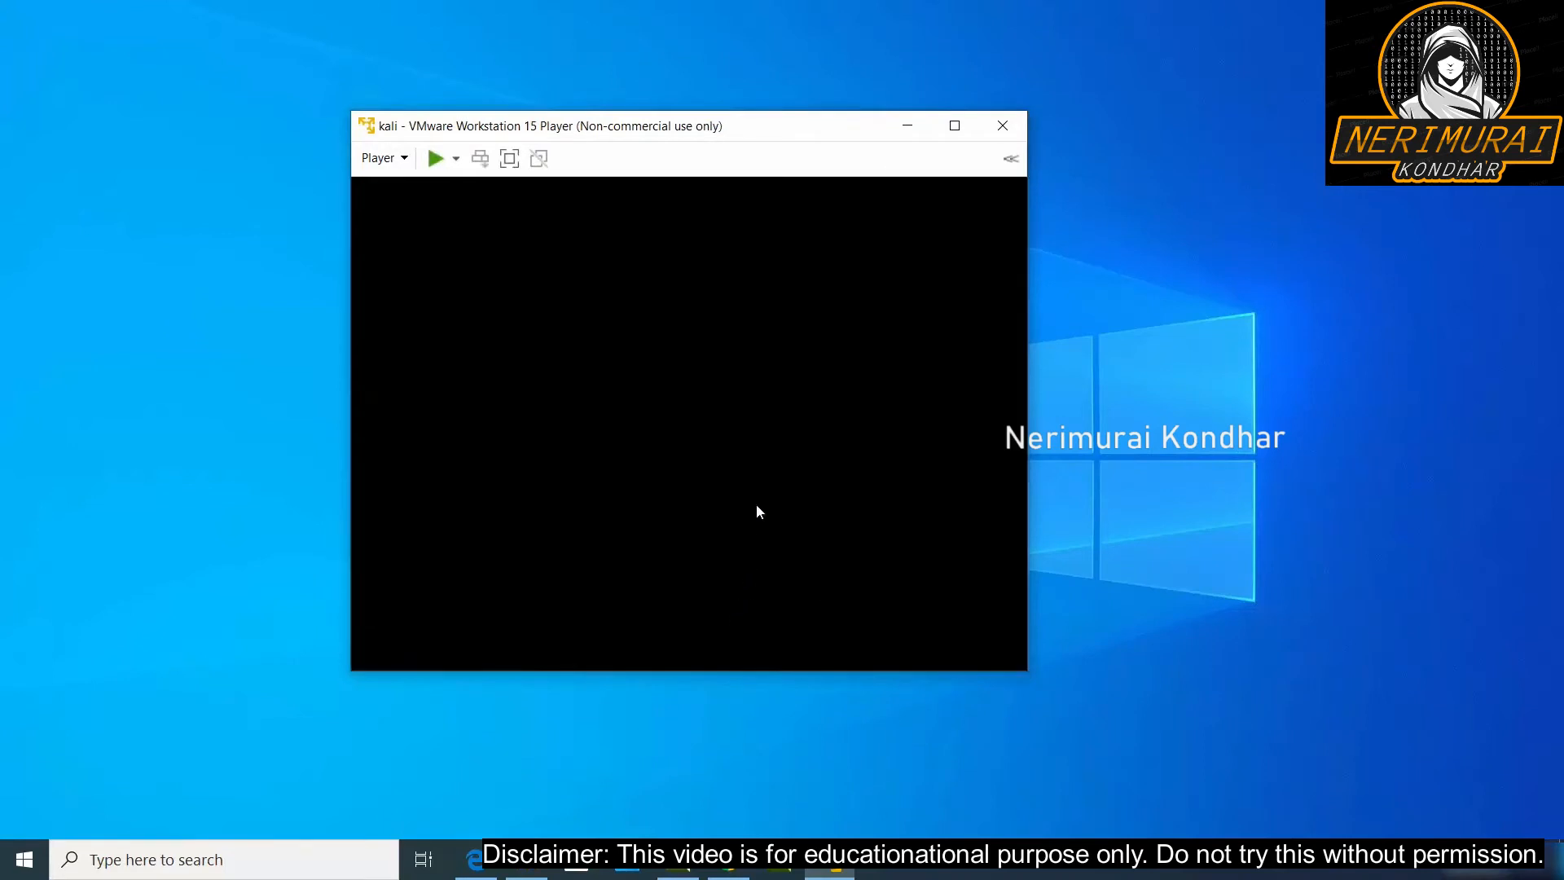
{"action": "left_click", "coordinate": [435, 158]}
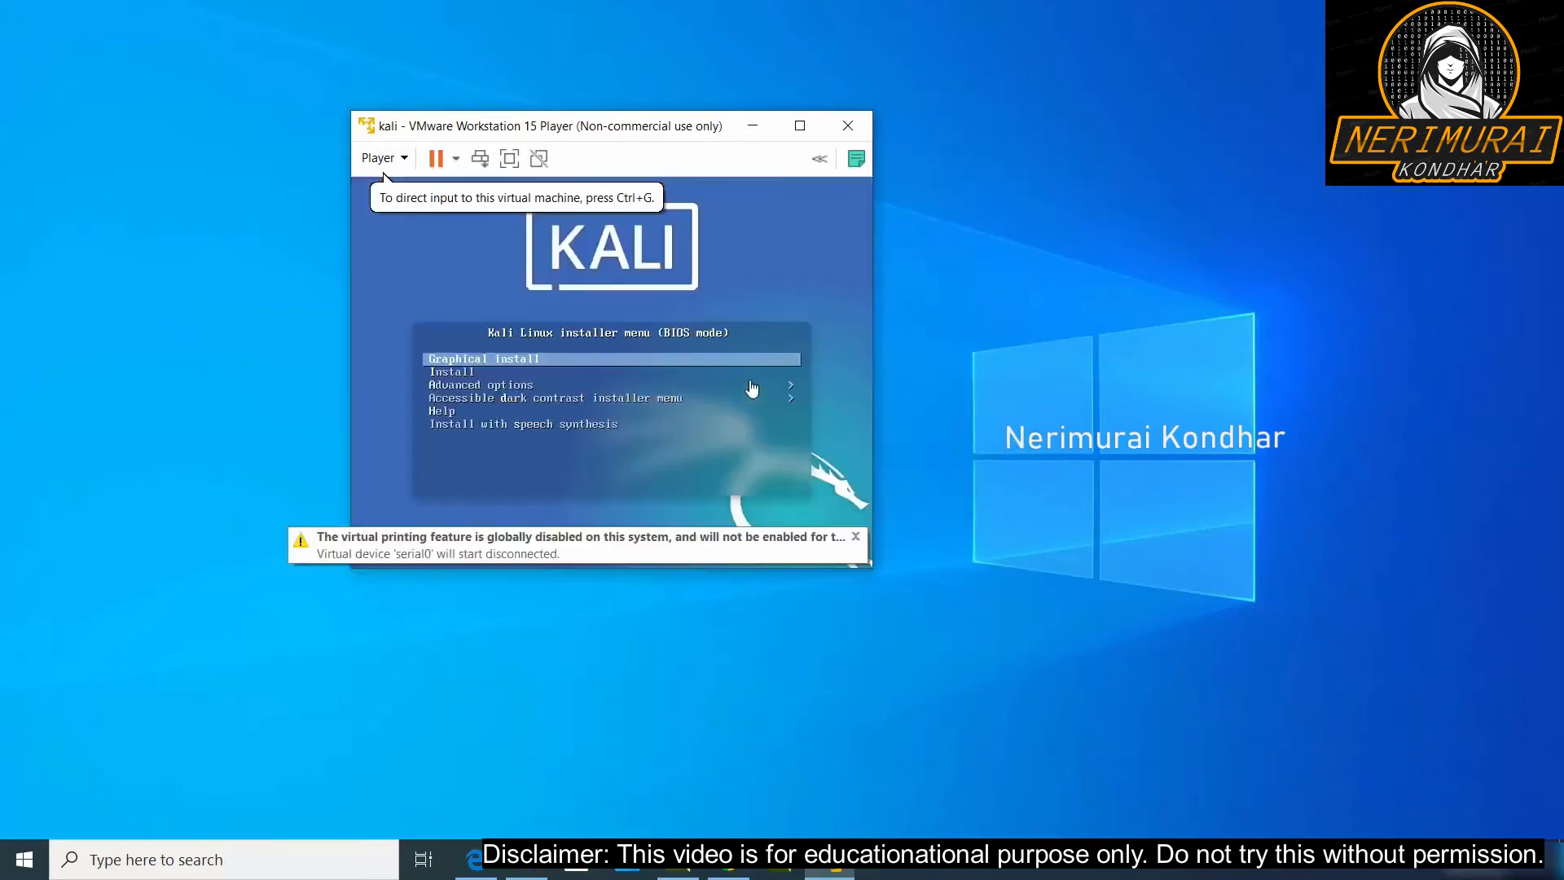
{"action": "mouse_move", "coordinate": [652, 246]}
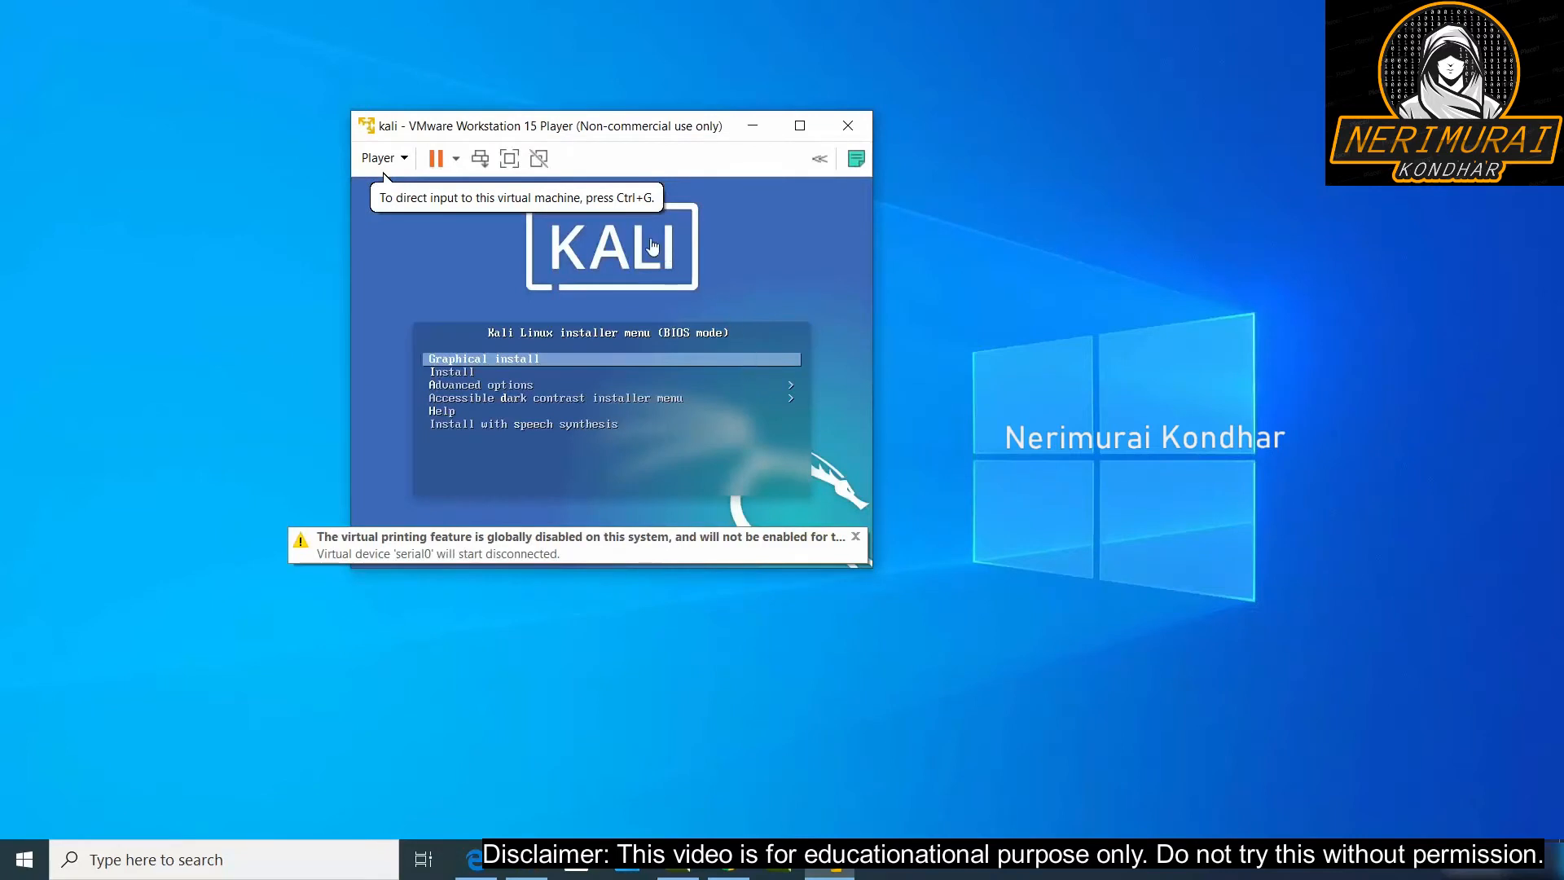
{"action": "left_click", "coordinate": [854, 536]}
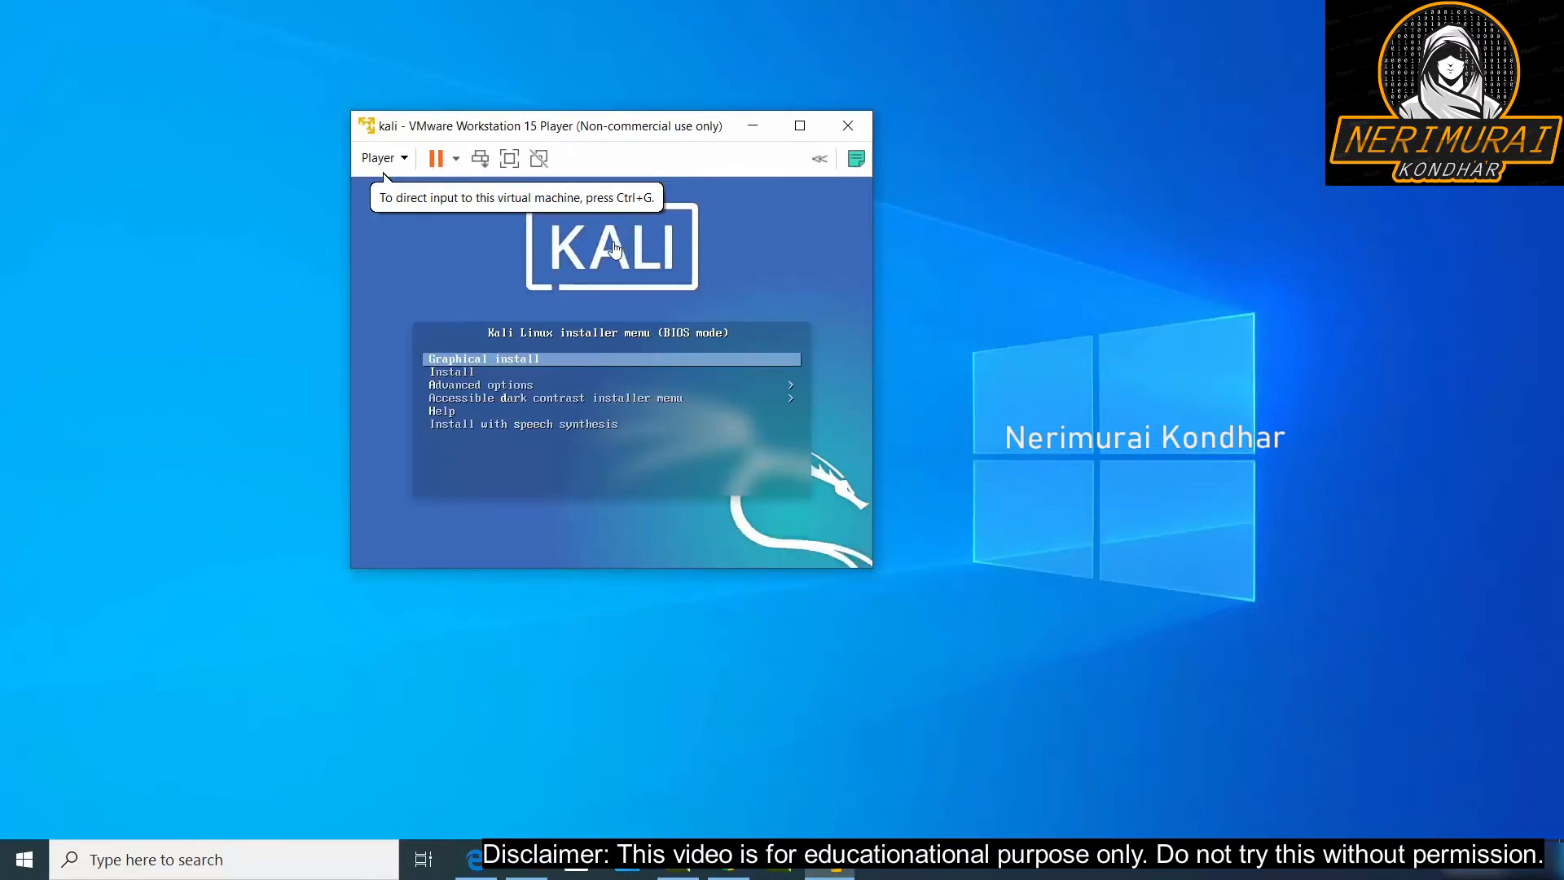
{"action": "mouse_move", "coordinate": [479, 332]}
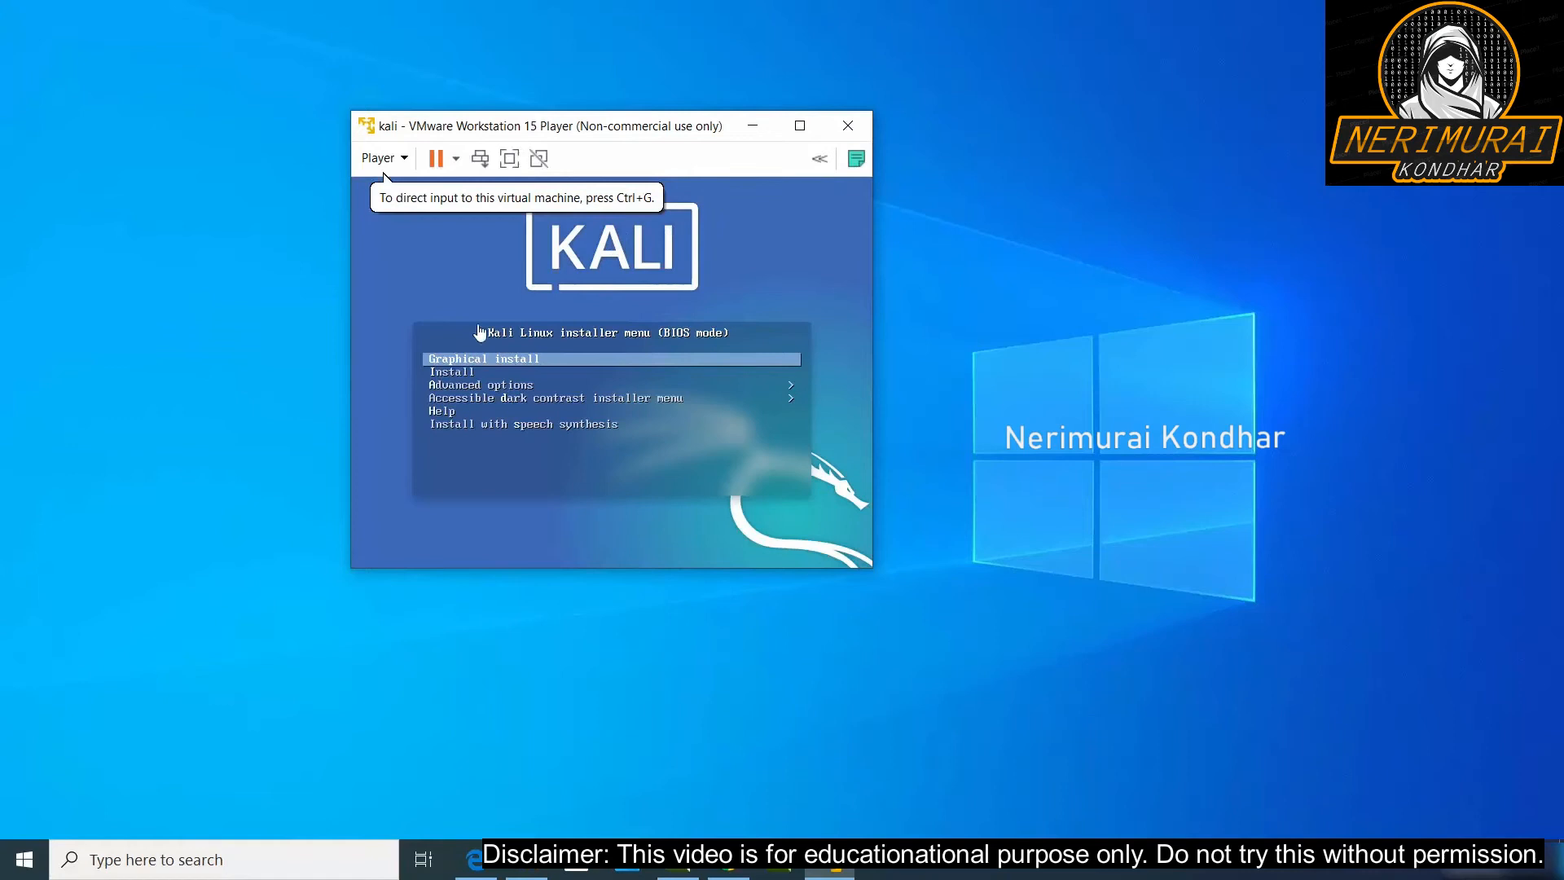
{"action": "mouse_move", "coordinate": [544, 378]}
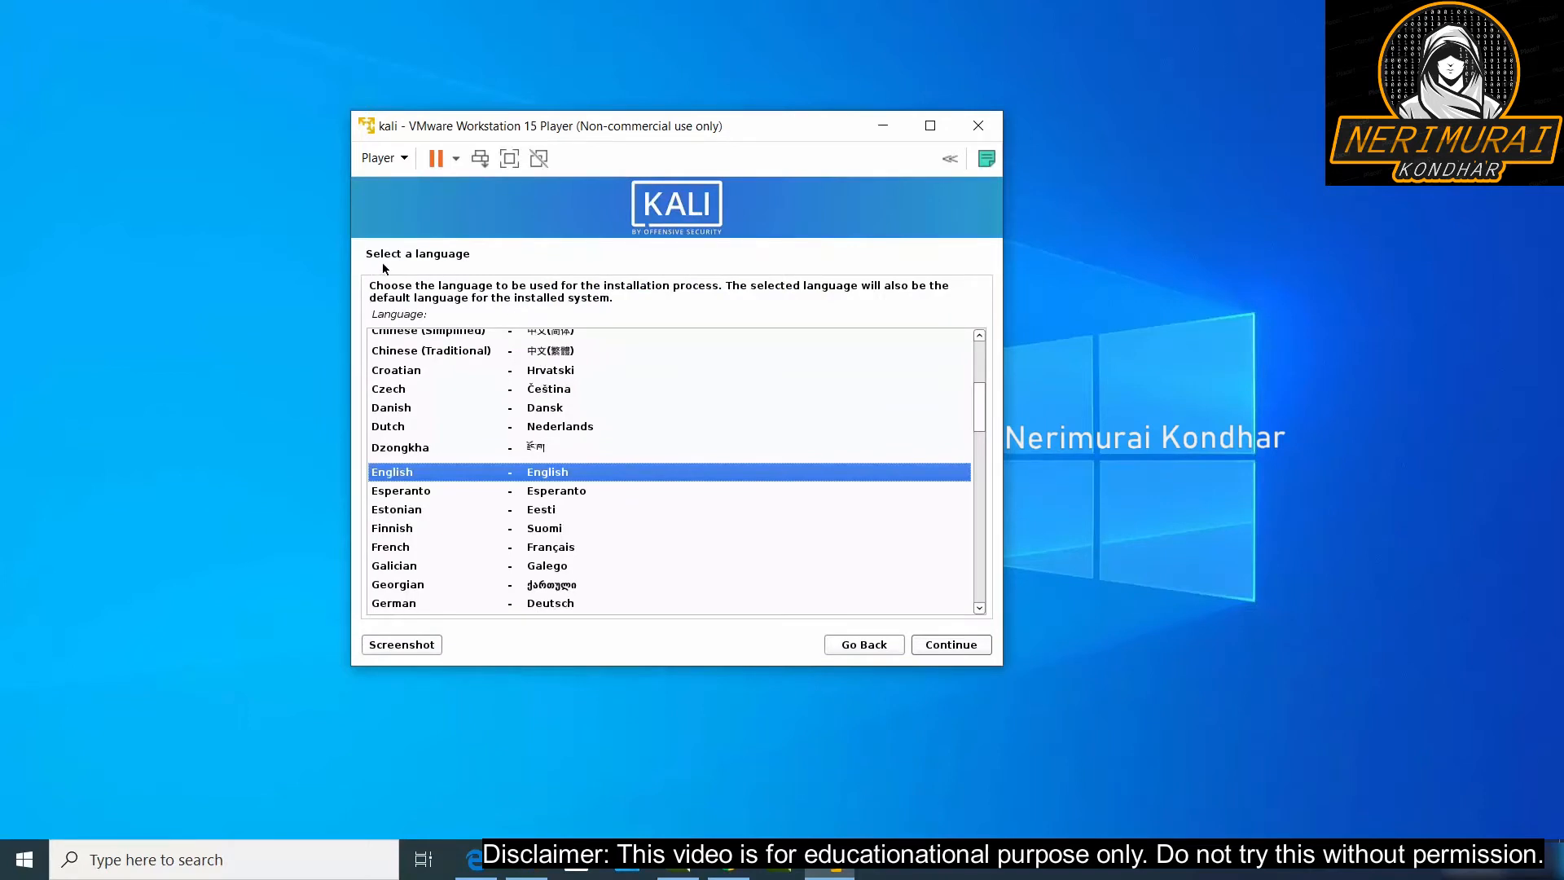
Step: Continue through English language, United States location and default keyboard layout screens
{"action": "left_click", "coordinate": [948, 643]}
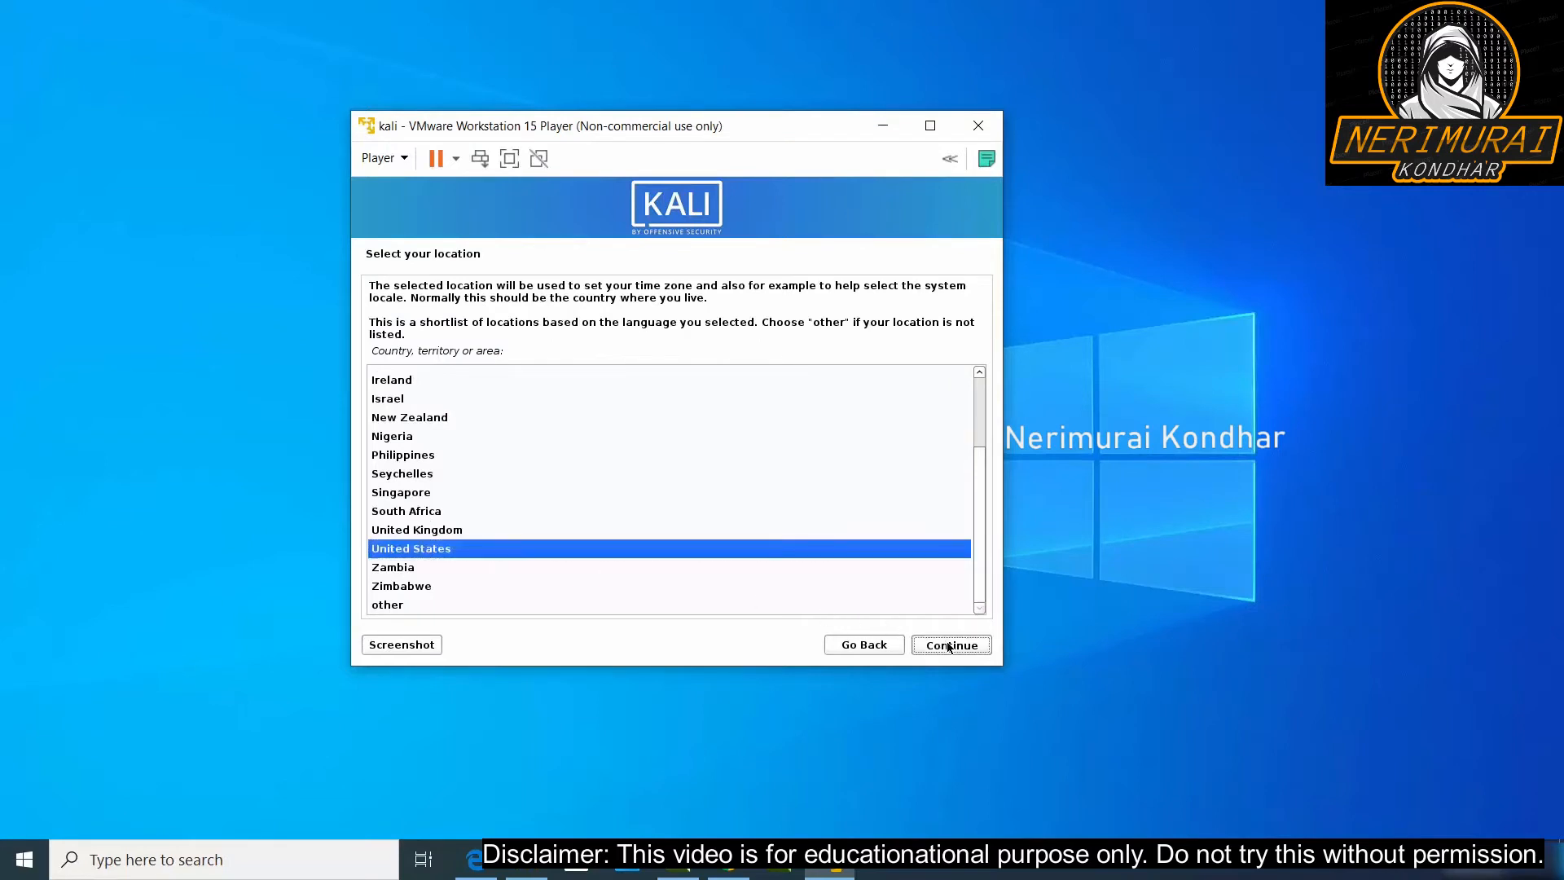
{"action": "left_click", "coordinate": [948, 644]}
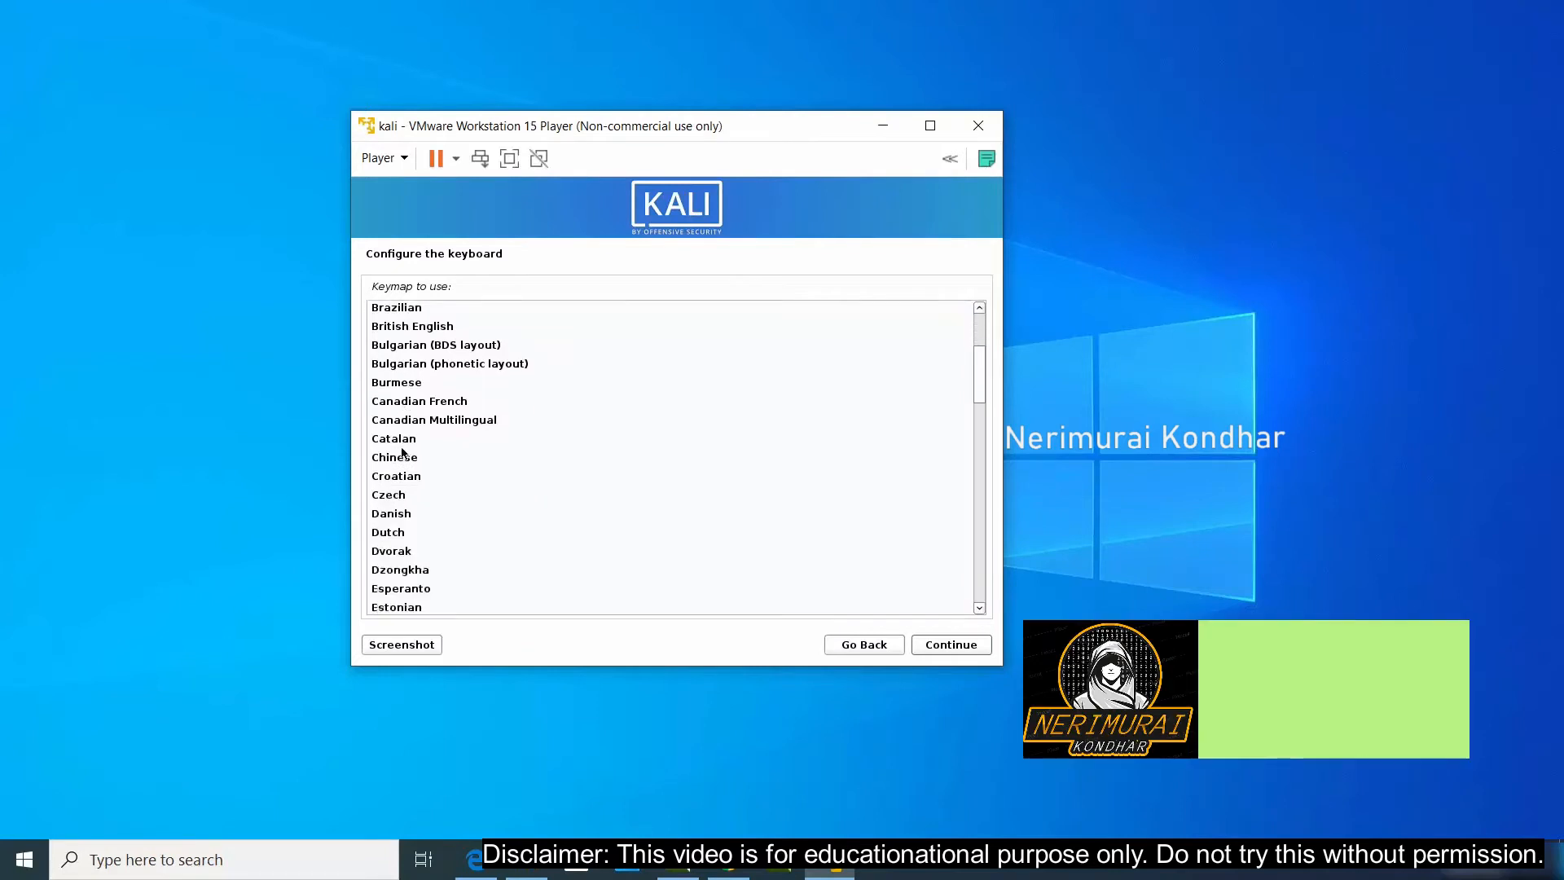
{"action": "left_click", "coordinate": [948, 643]}
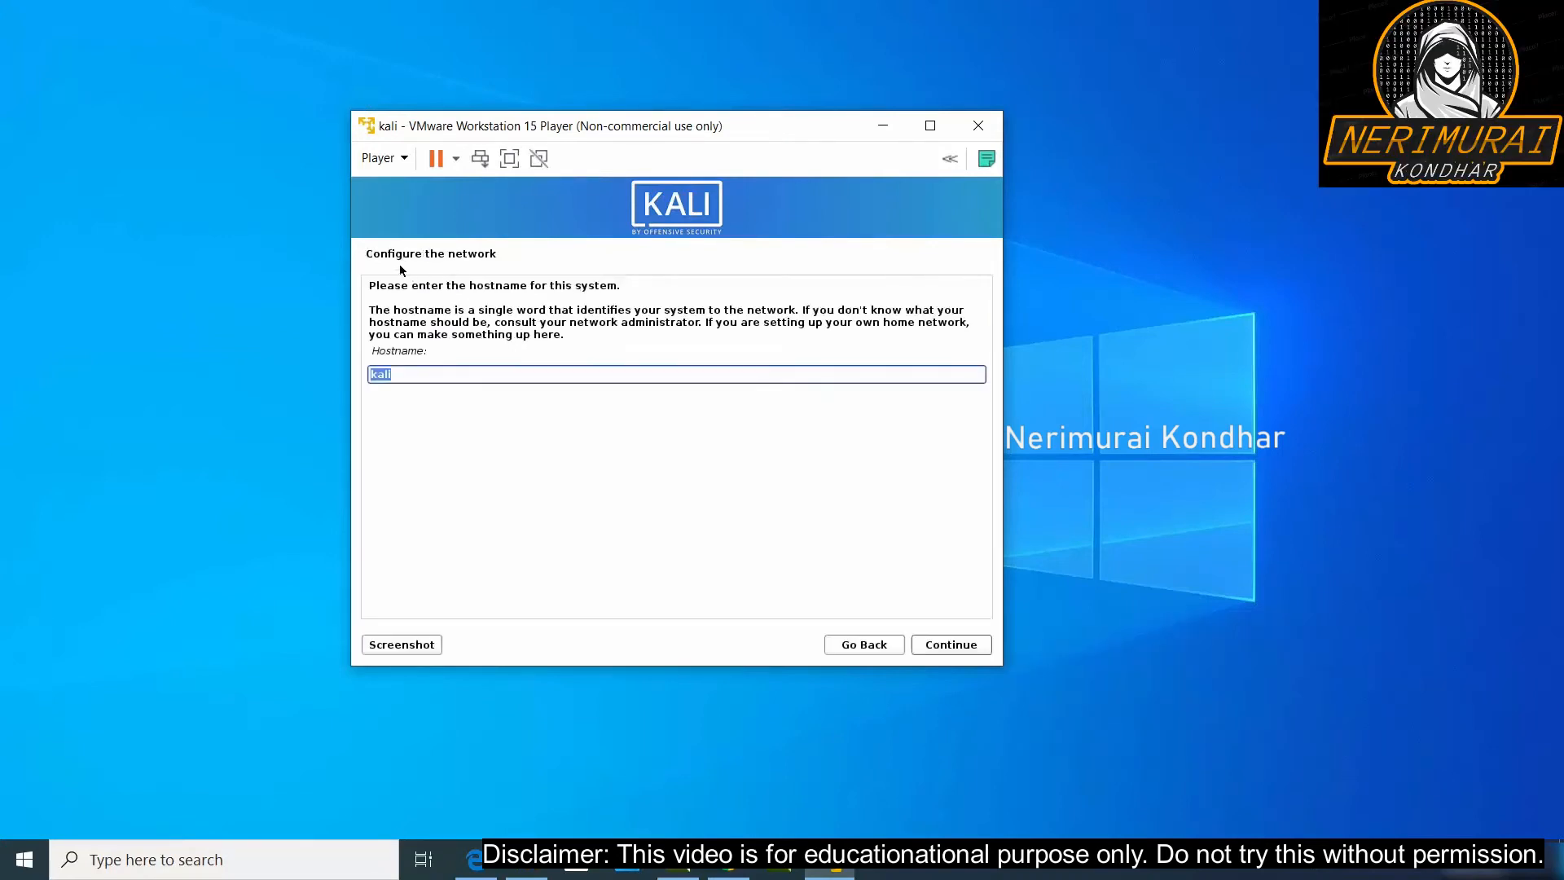
{"action": "mouse_move", "coordinate": [379, 267]}
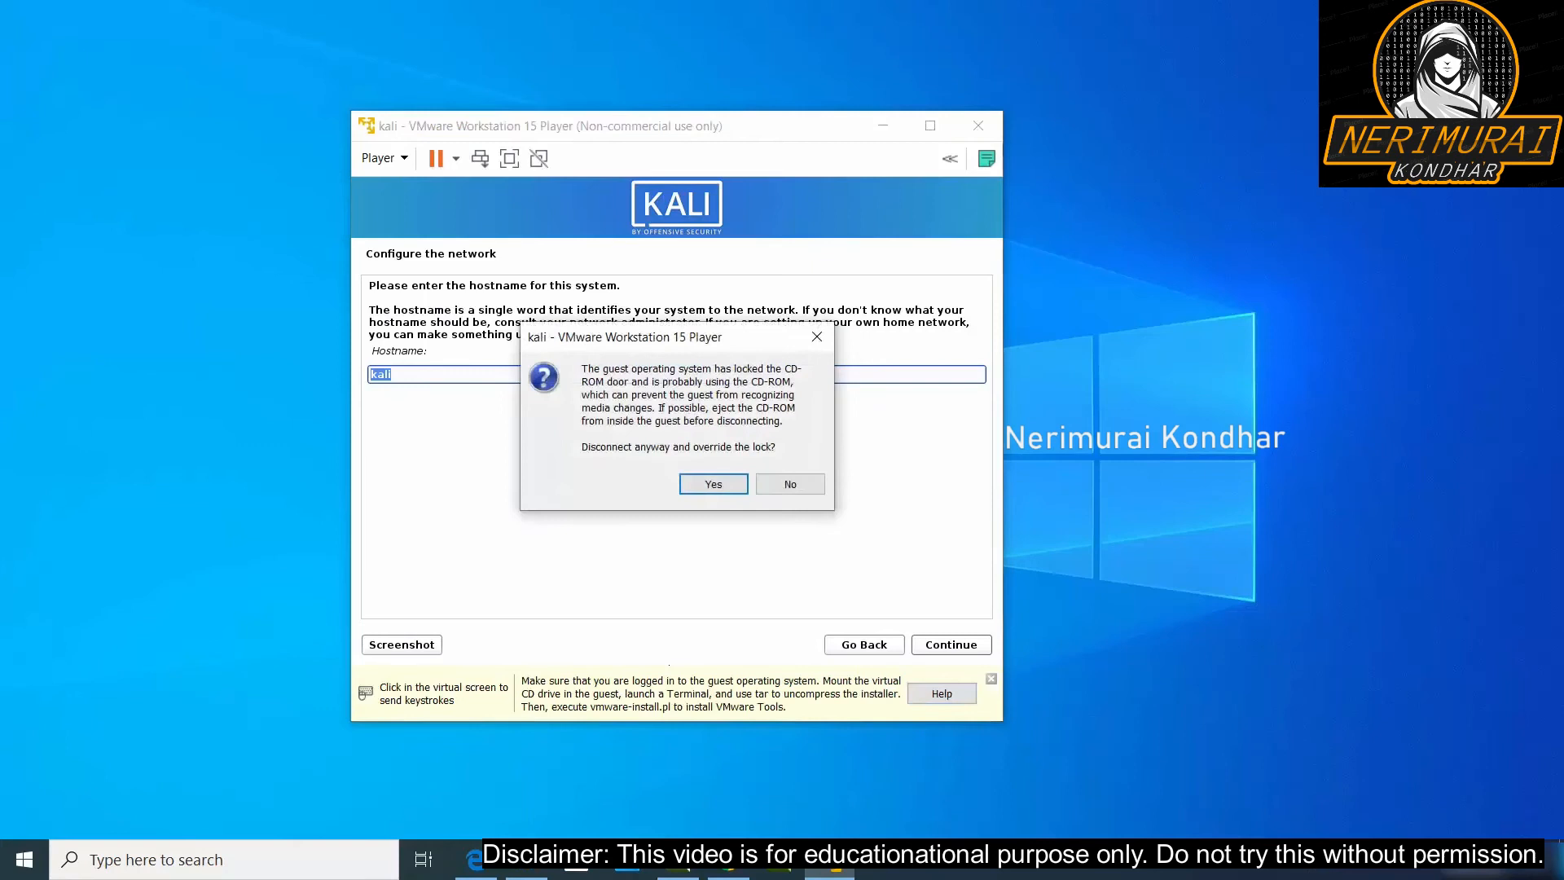
Step: Answer the CD-ROM lock prompt, keep hostname 'kali' and leave the domain blank
{"action": "left_click", "coordinate": [712, 484]}
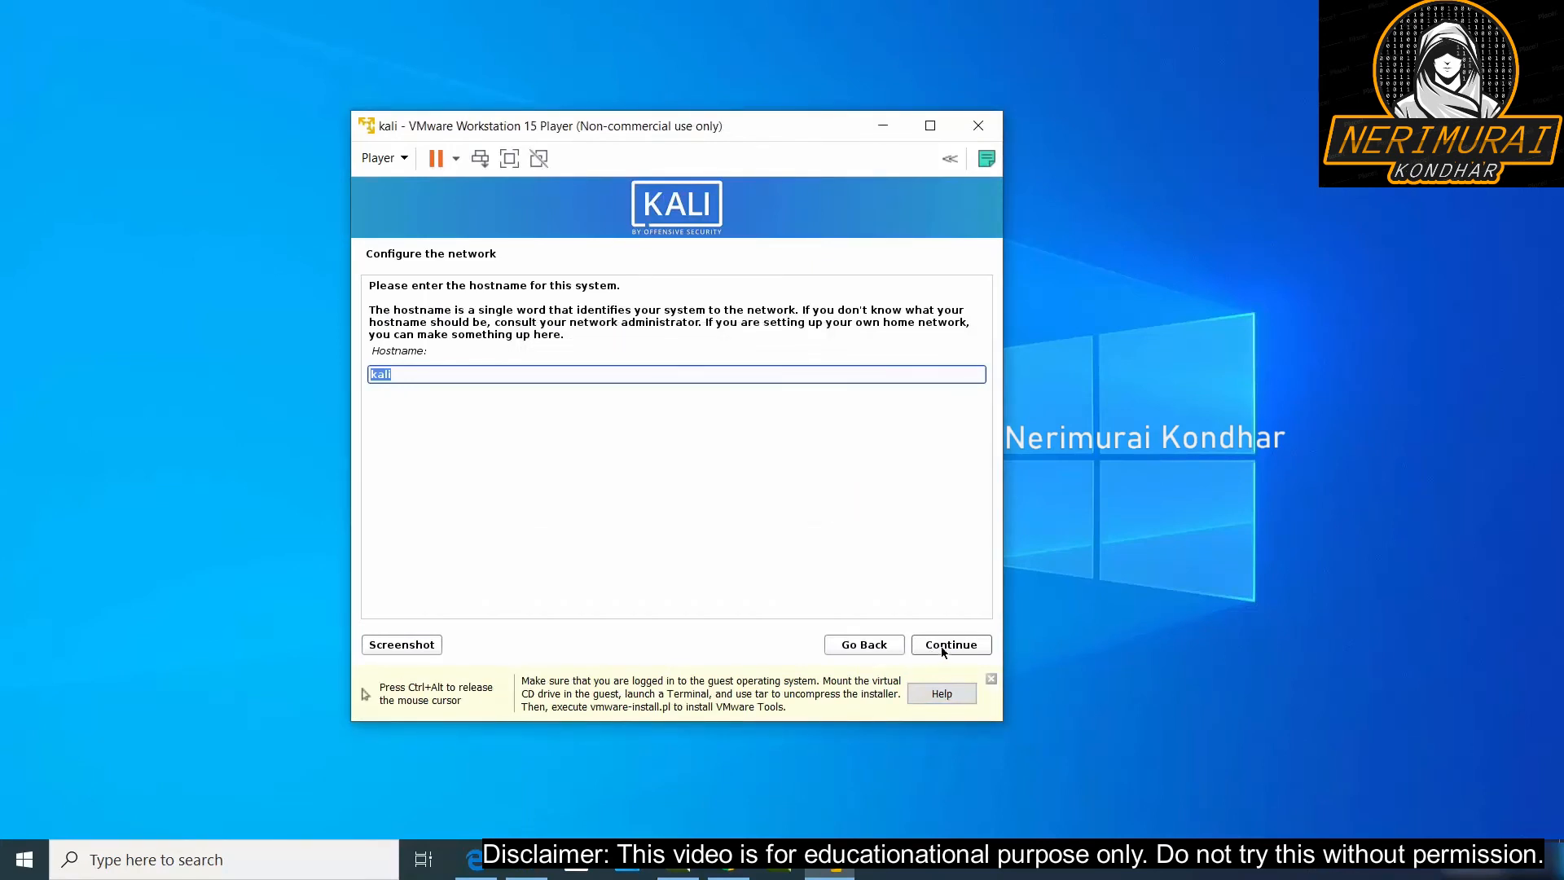
{"action": "left_click", "coordinate": [948, 644]}
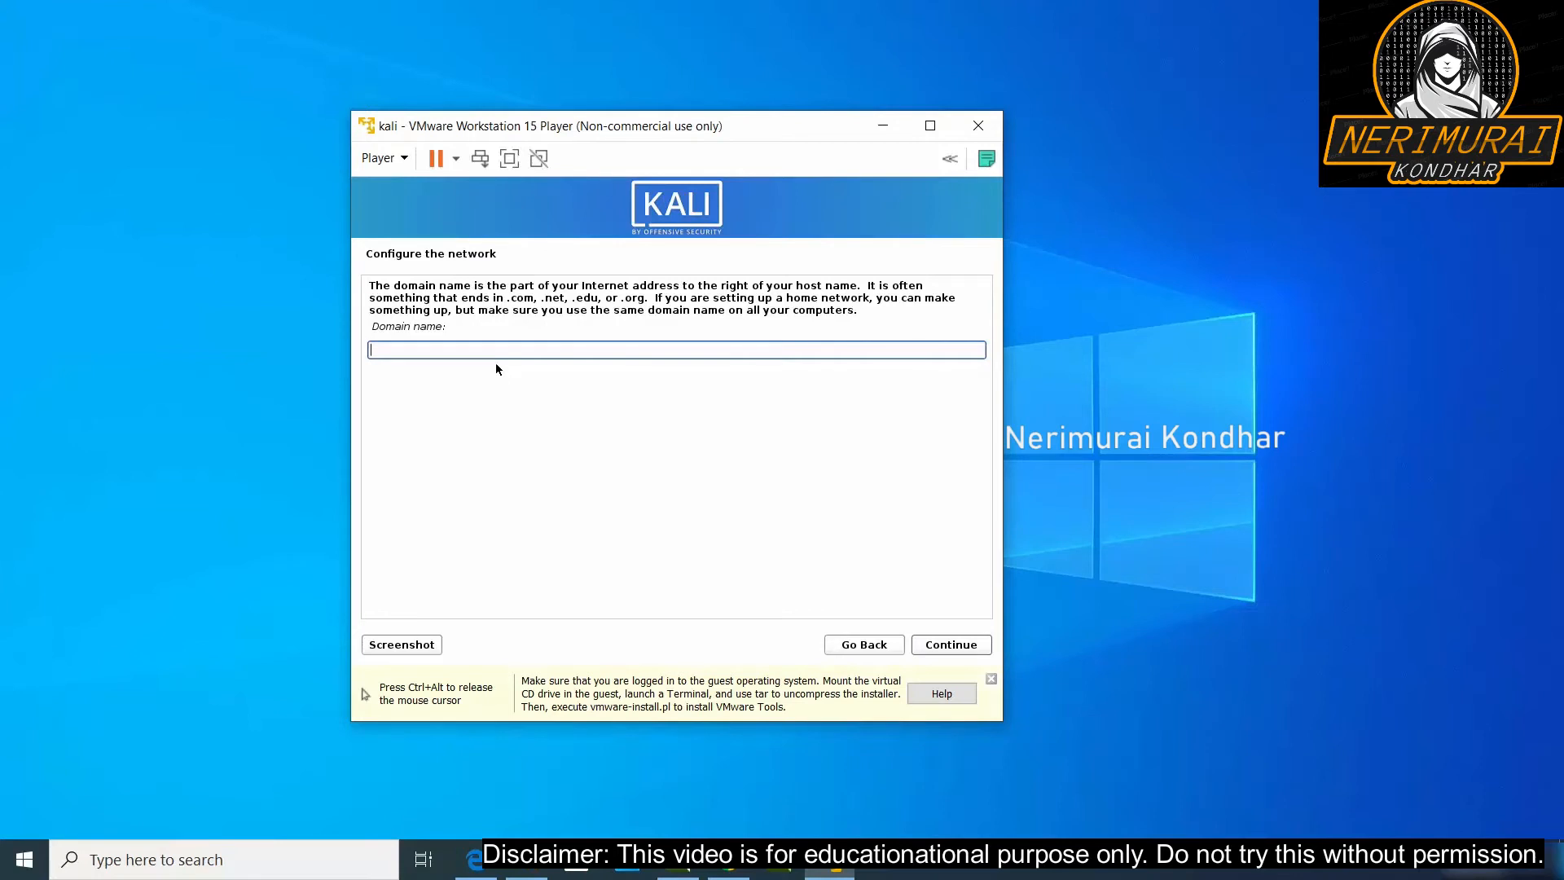
{"action": "left_click", "coordinate": [948, 643]}
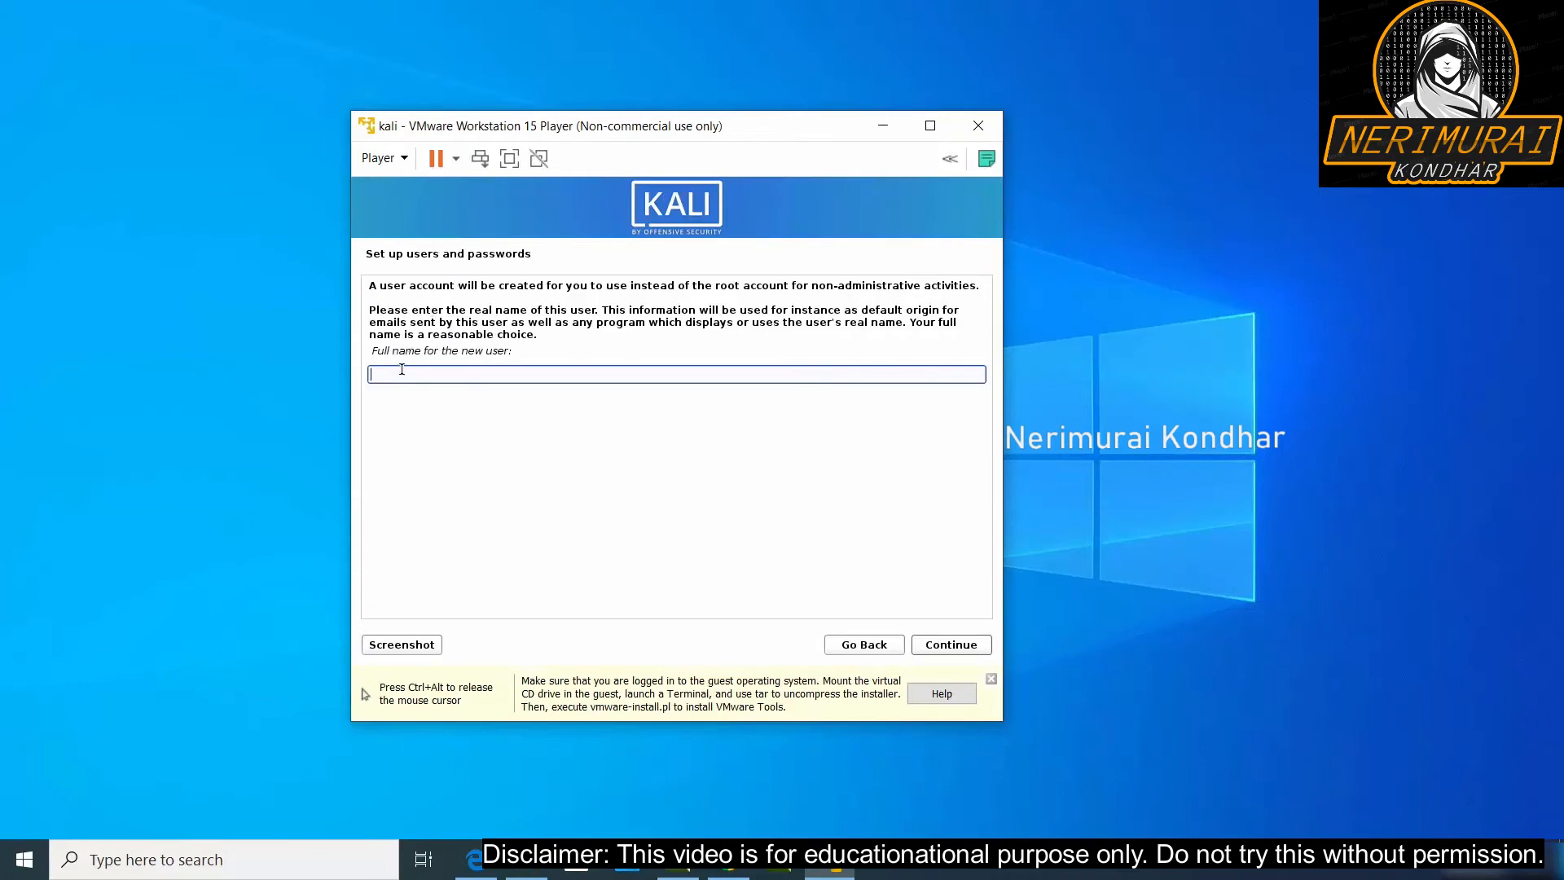
Step: Enter the new user's full name, username and the same password twice
{"action": "left_click", "coordinate": [948, 644]}
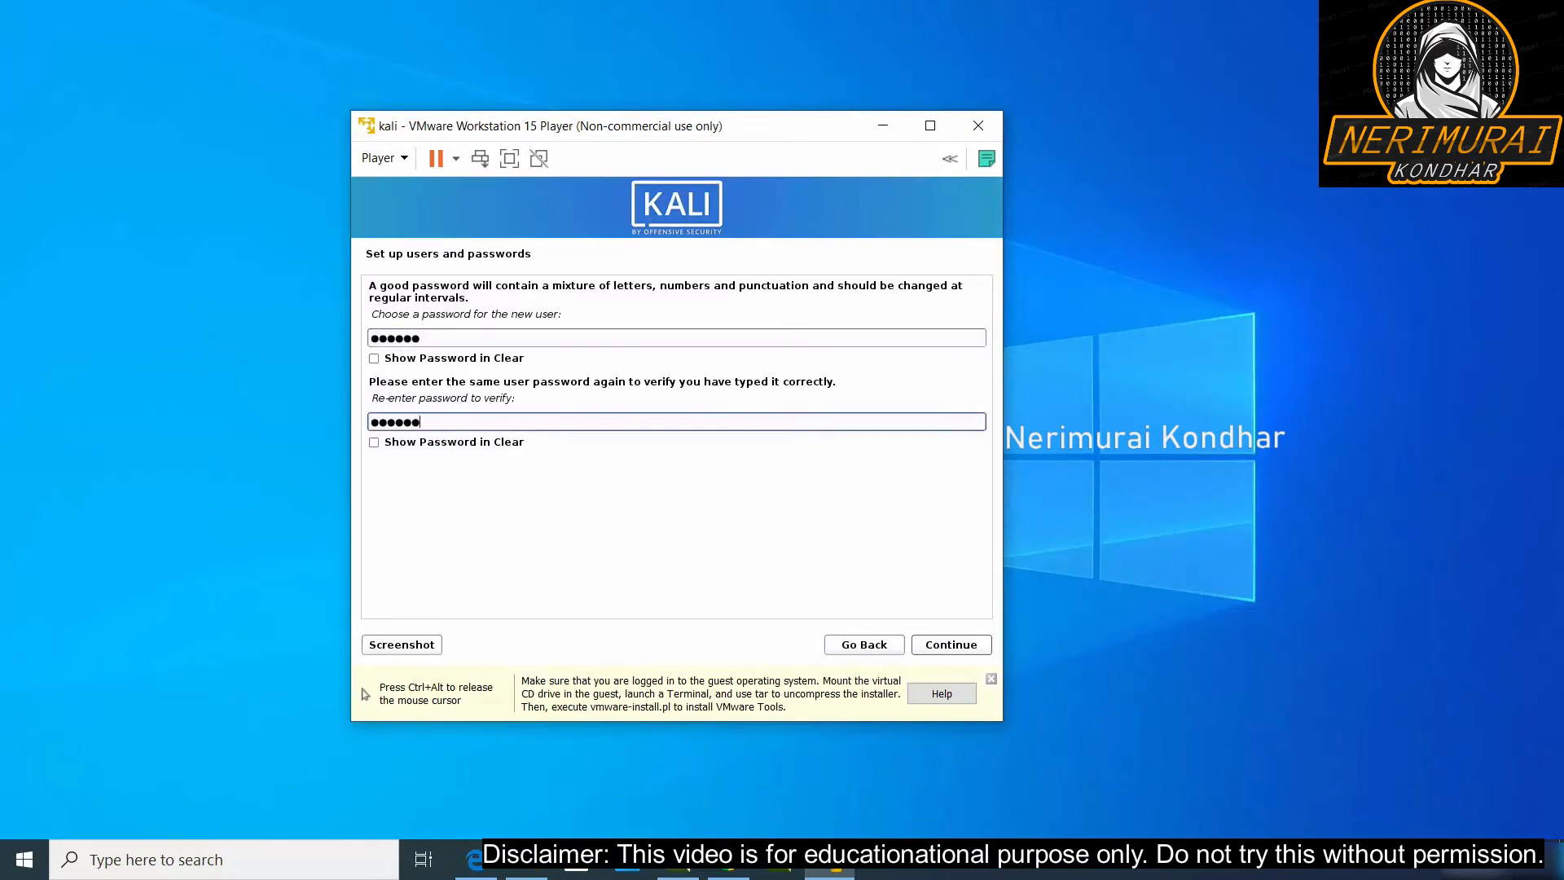
{"action": "mouse_move", "coordinate": [889, 604]}
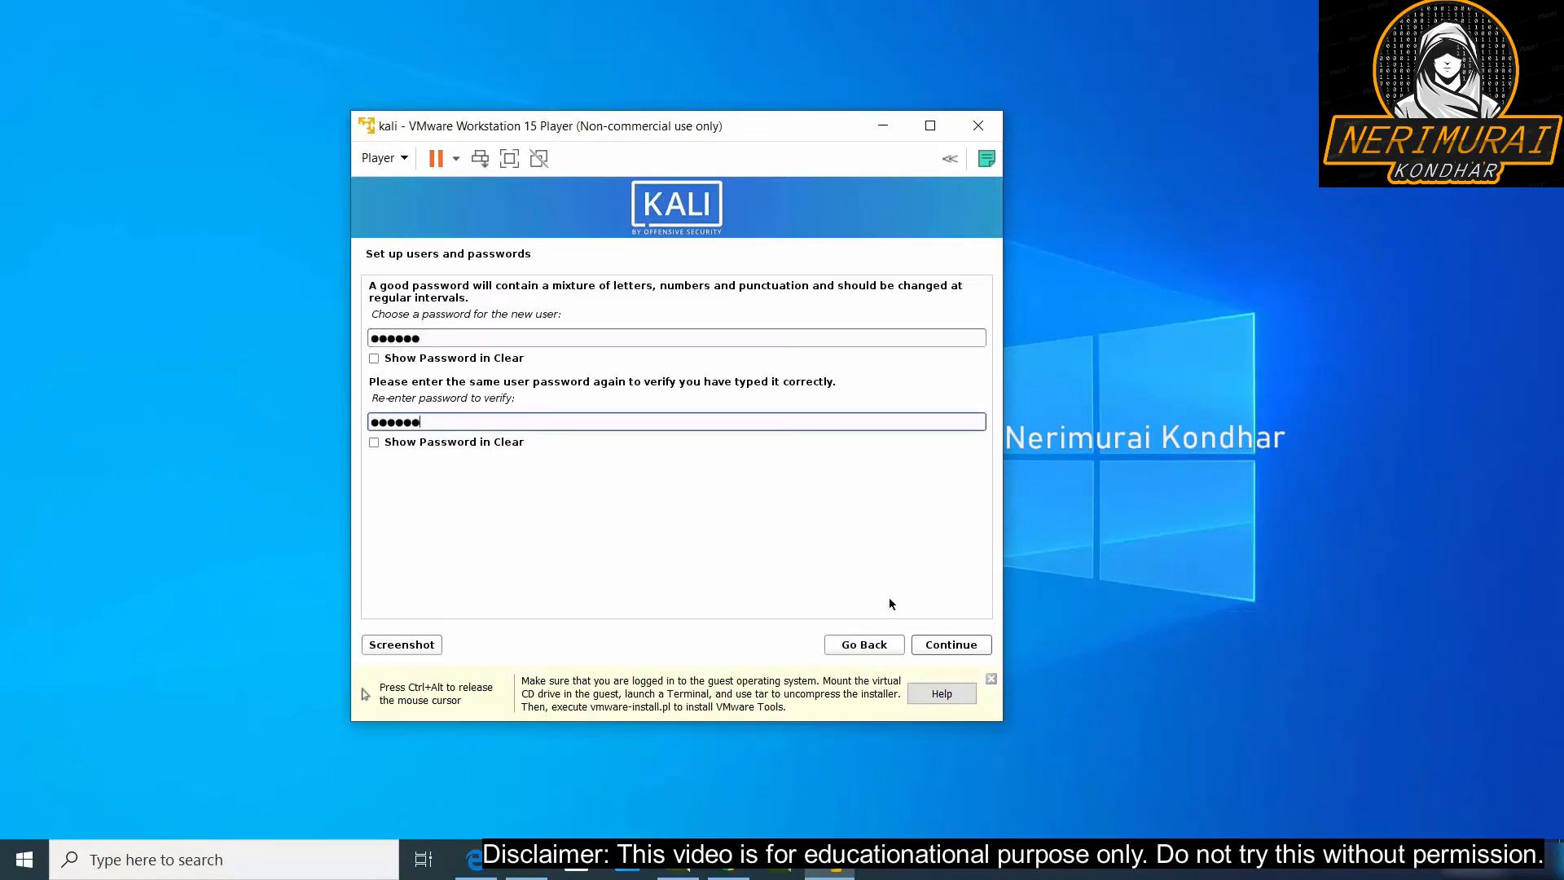
{"action": "left_click", "coordinate": [948, 644]}
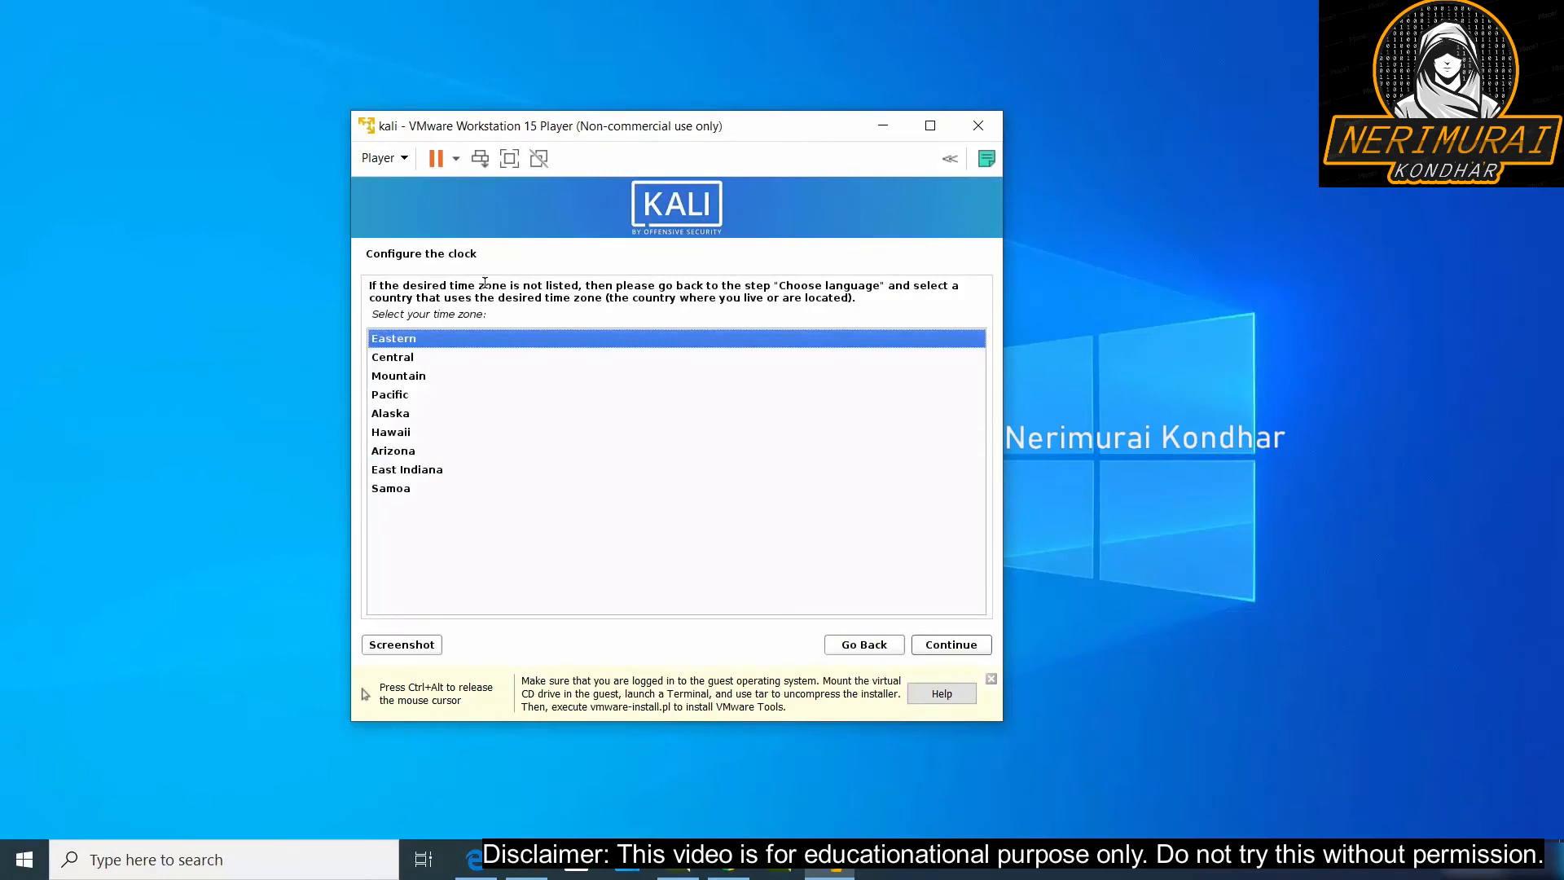
Step: Choose Central as the installer's time zone
{"action": "left_click", "coordinate": [392, 357]}
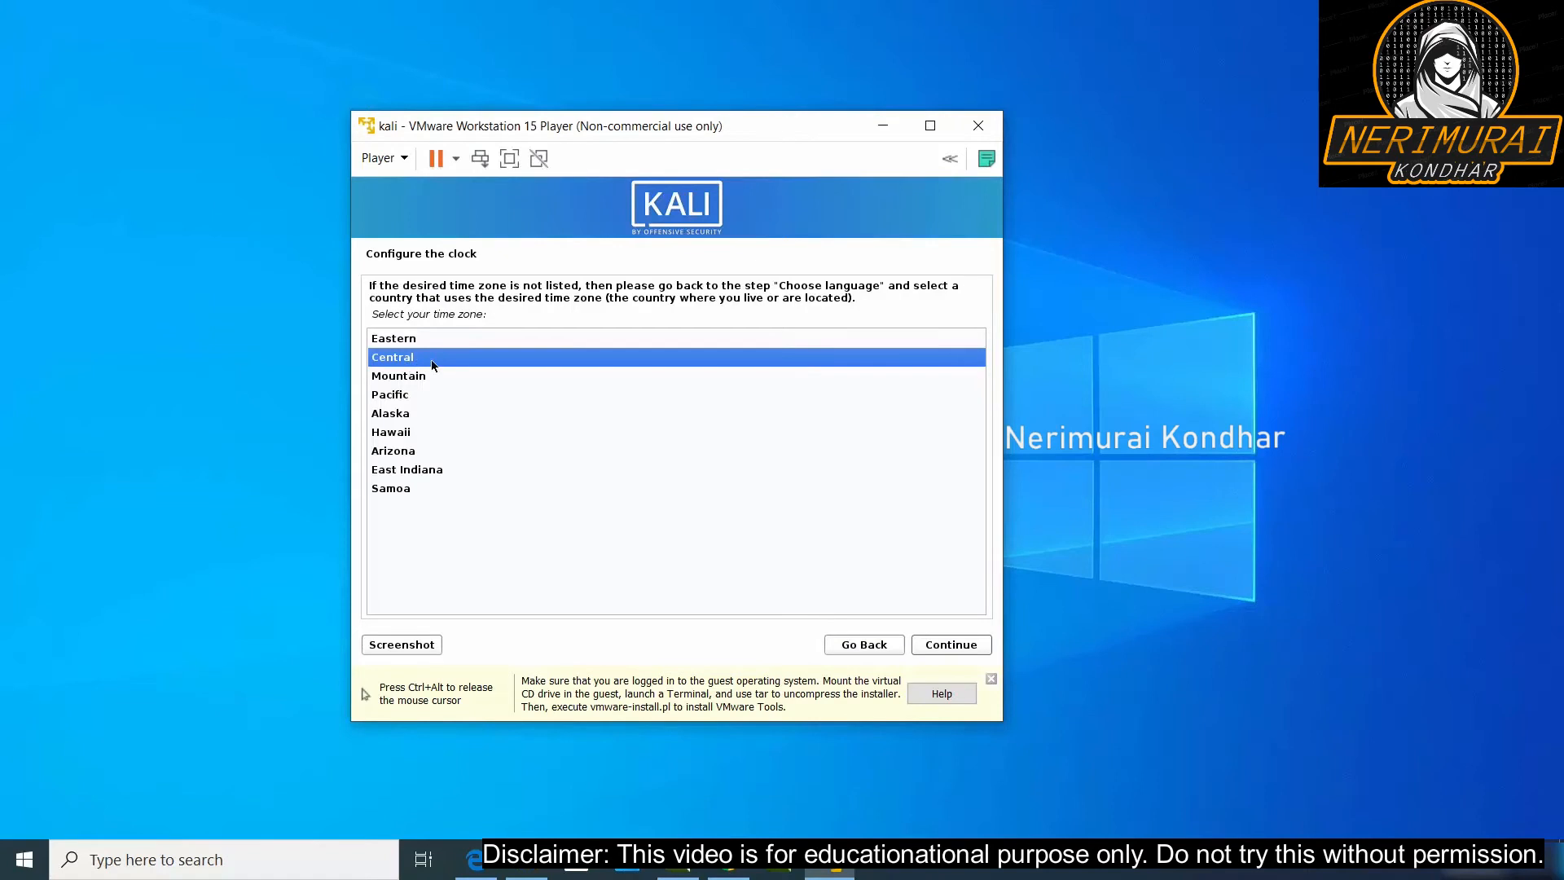
{"action": "left_click", "coordinate": [948, 643]}
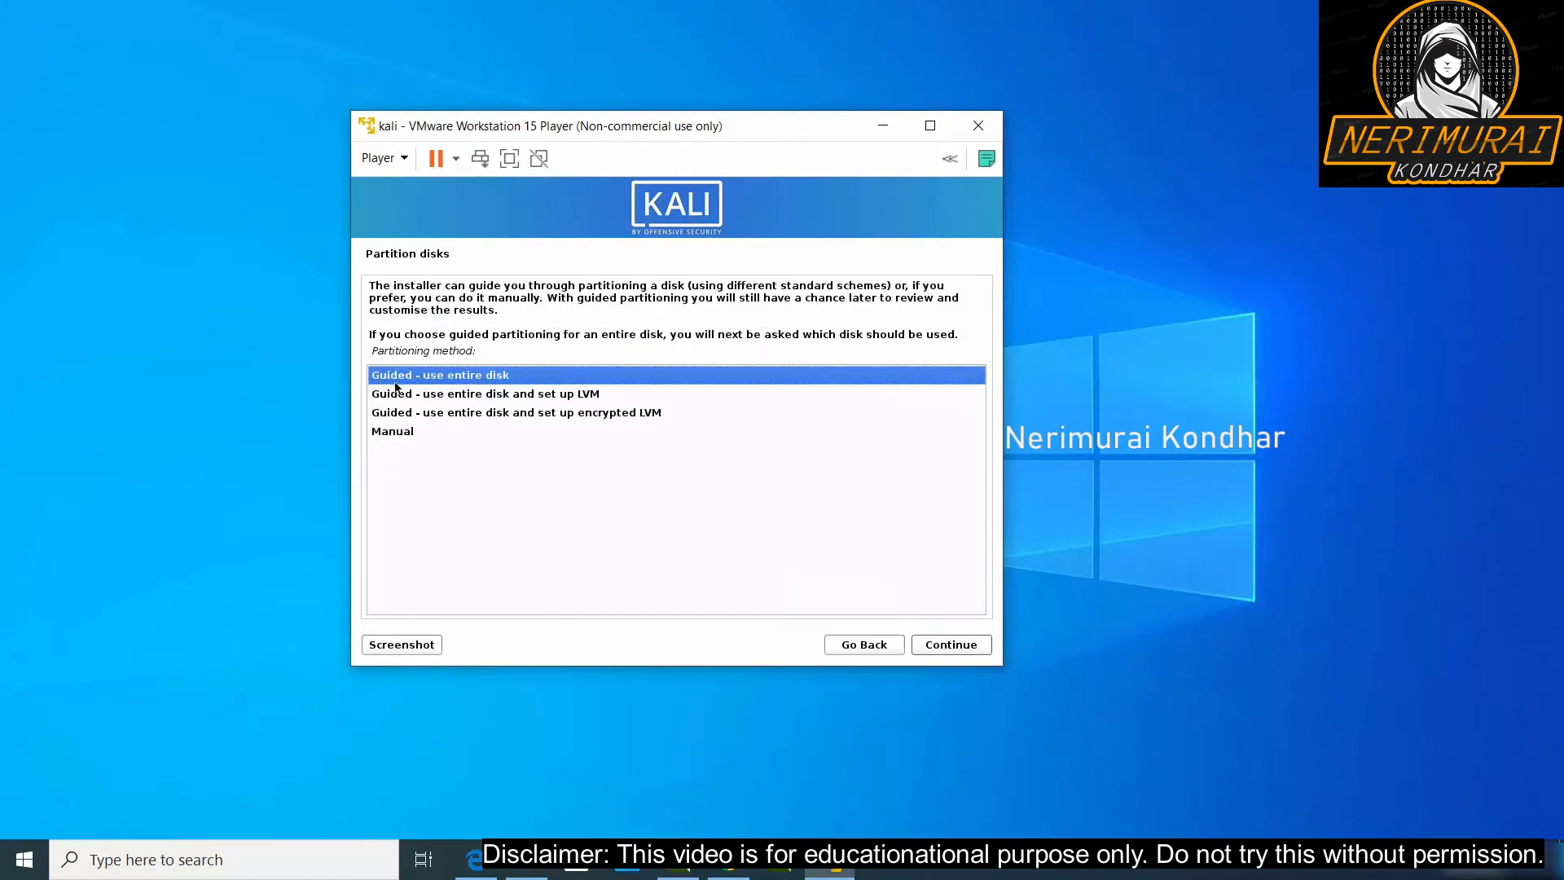
{"action": "mouse_move", "coordinate": [823, 590]}
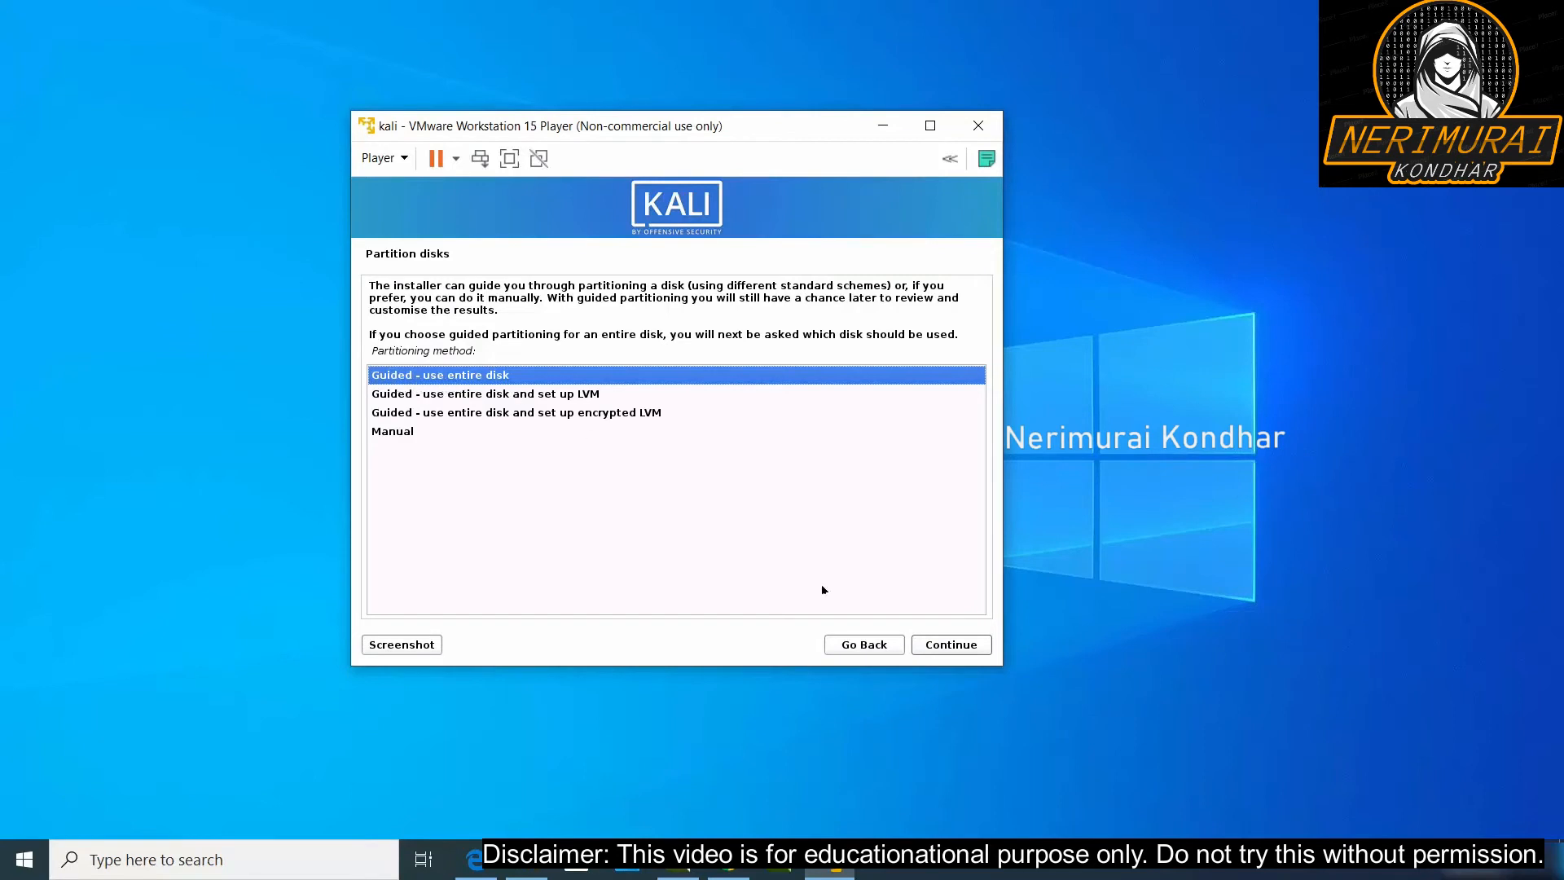
Step: Guided-partition the entire 107.4 GB virtual disk and write the changes to disk
{"action": "left_click", "coordinate": [948, 643]}
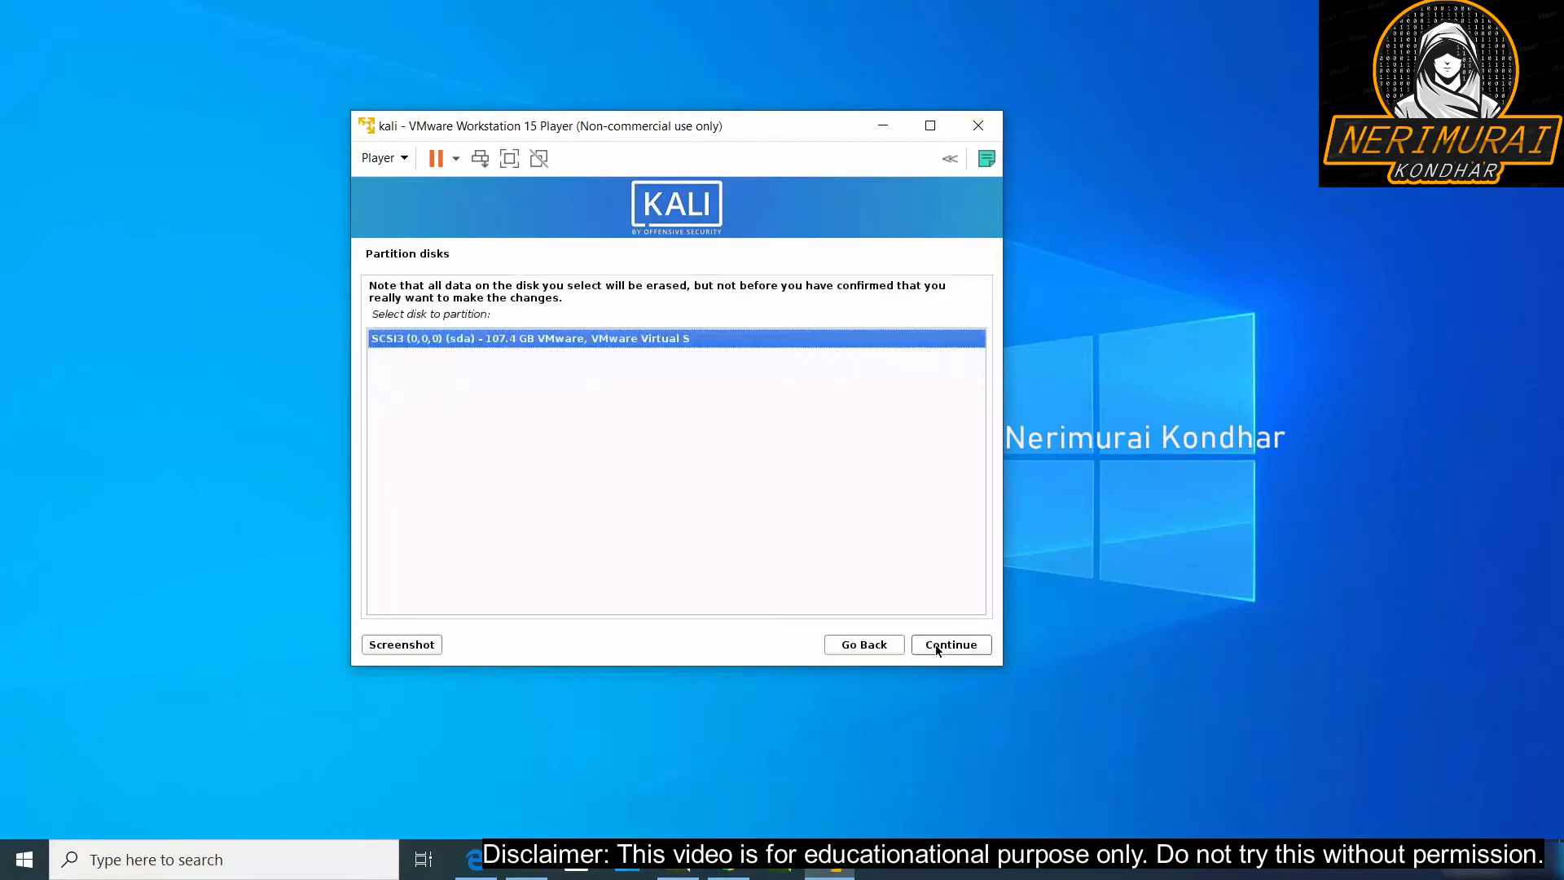
{"action": "left_click", "coordinate": [948, 644]}
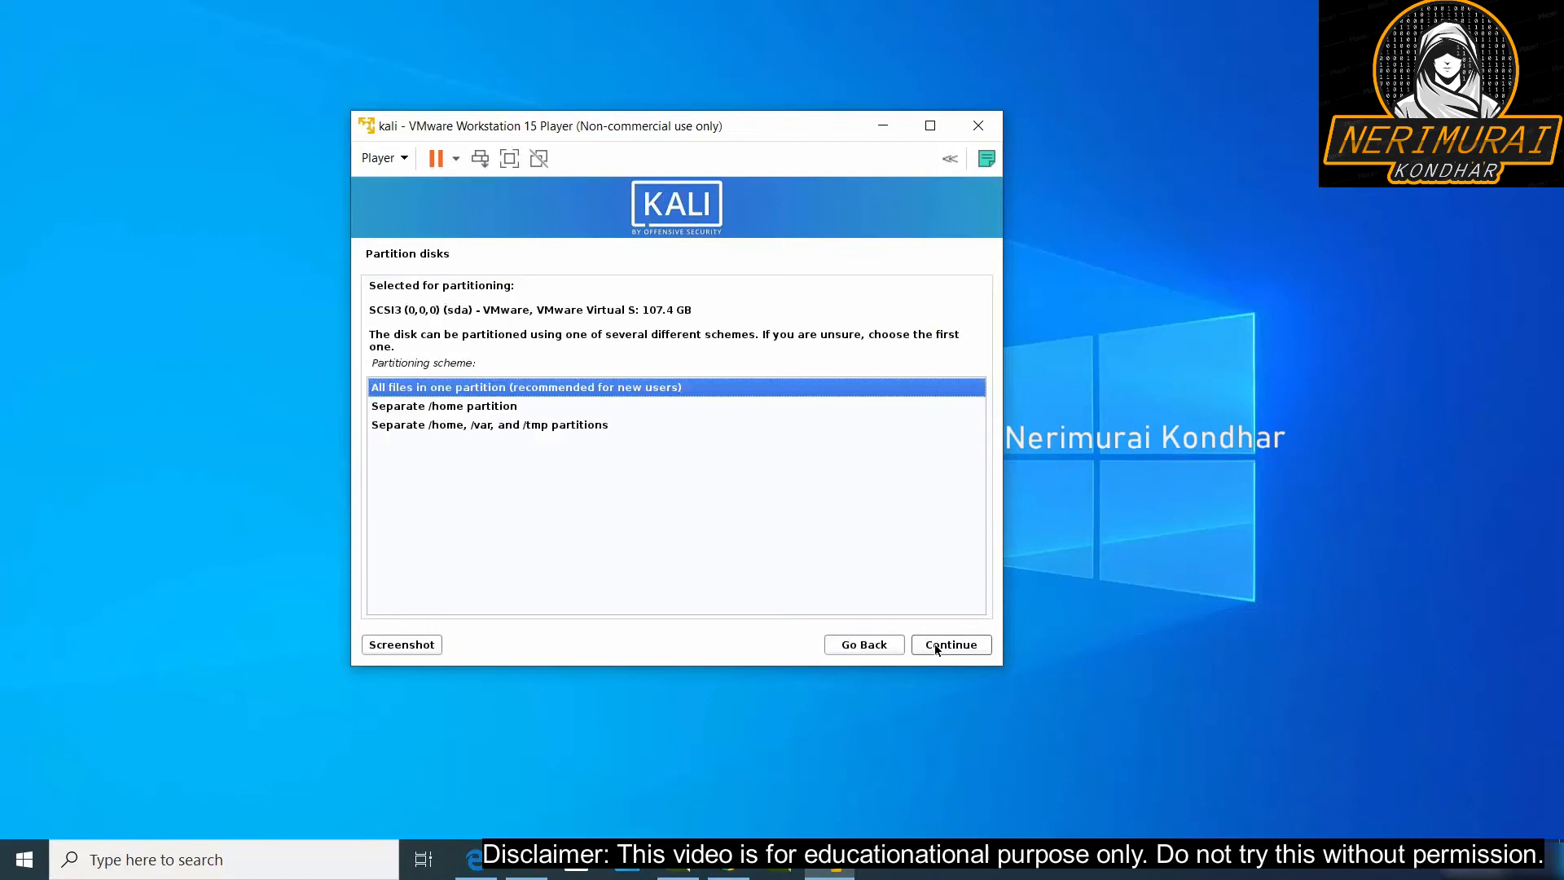
{"action": "mouse_move", "coordinate": [530, 409]}
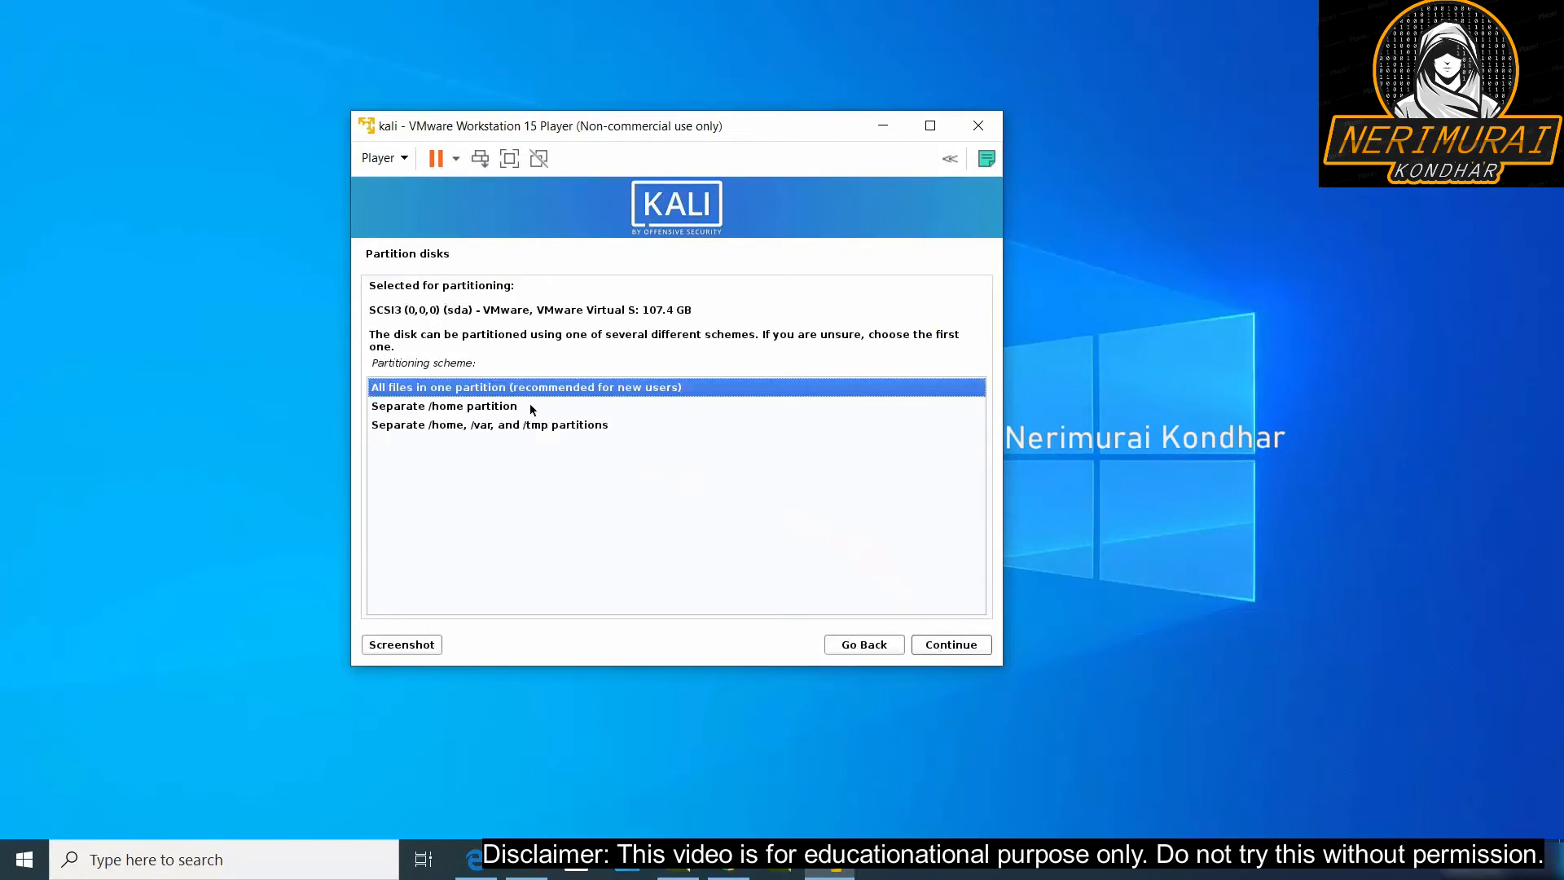
{"action": "mouse_move", "coordinate": [470, 441]}
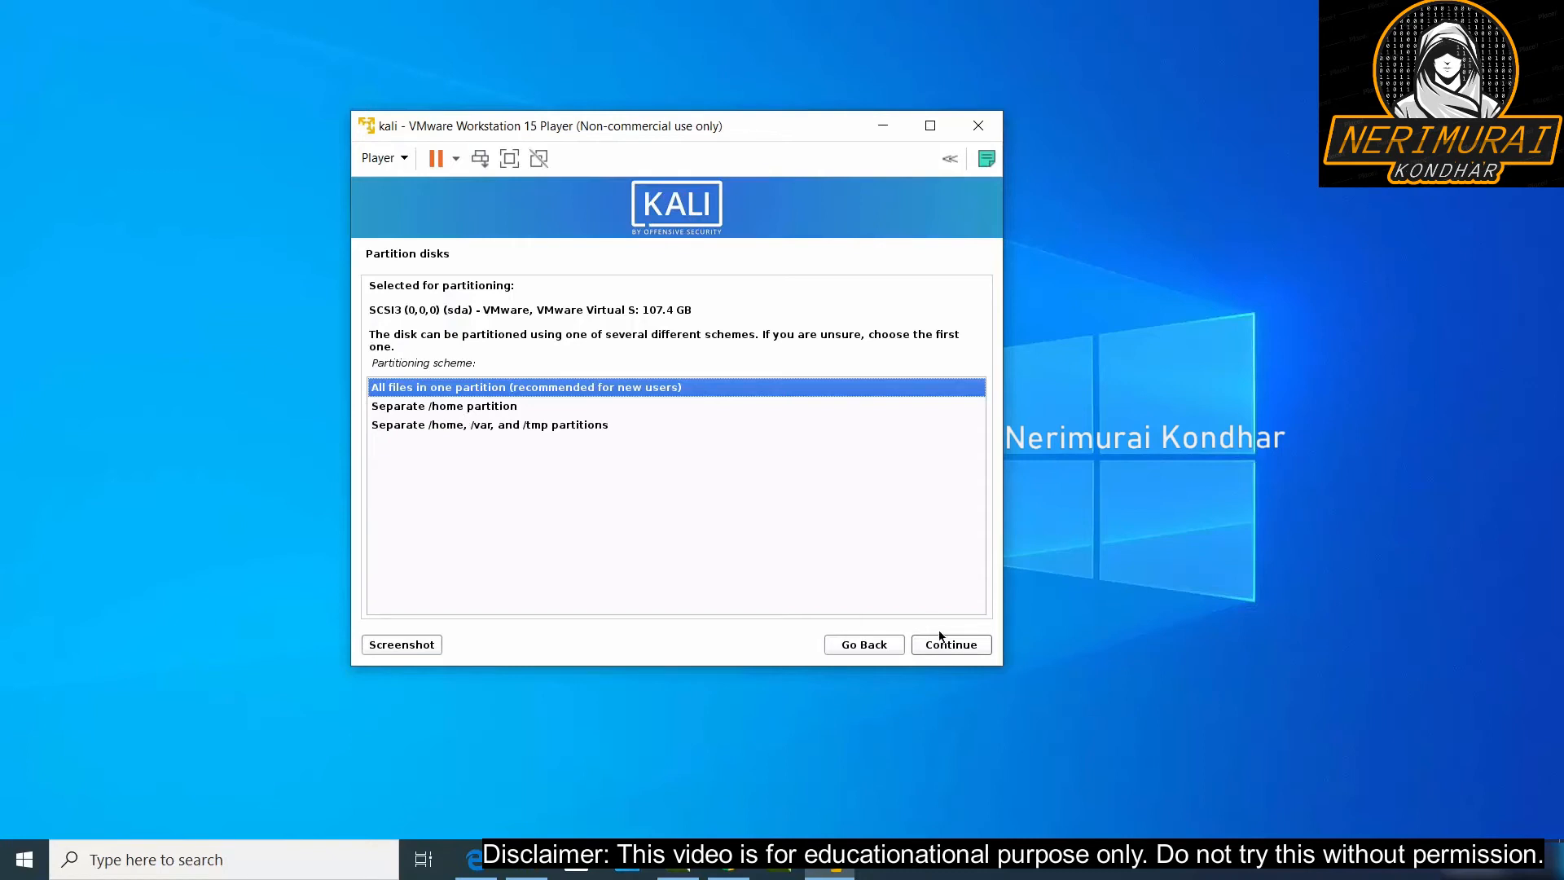
{"action": "left_click", "coordinate": [948, 644]}
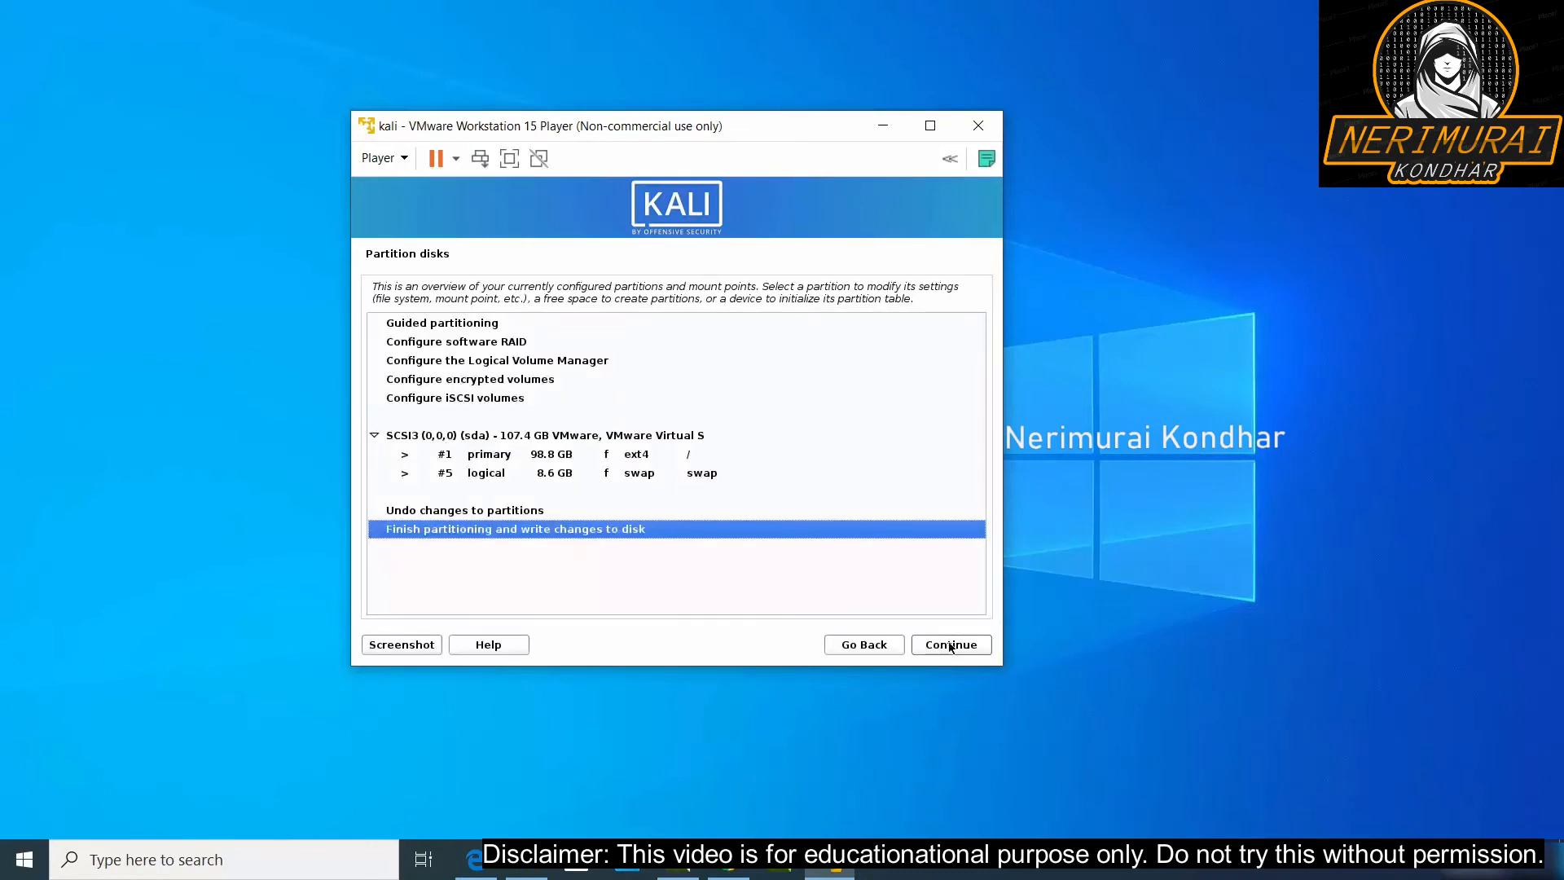
{"action": "left_click", "coordinate": [948, 644]}
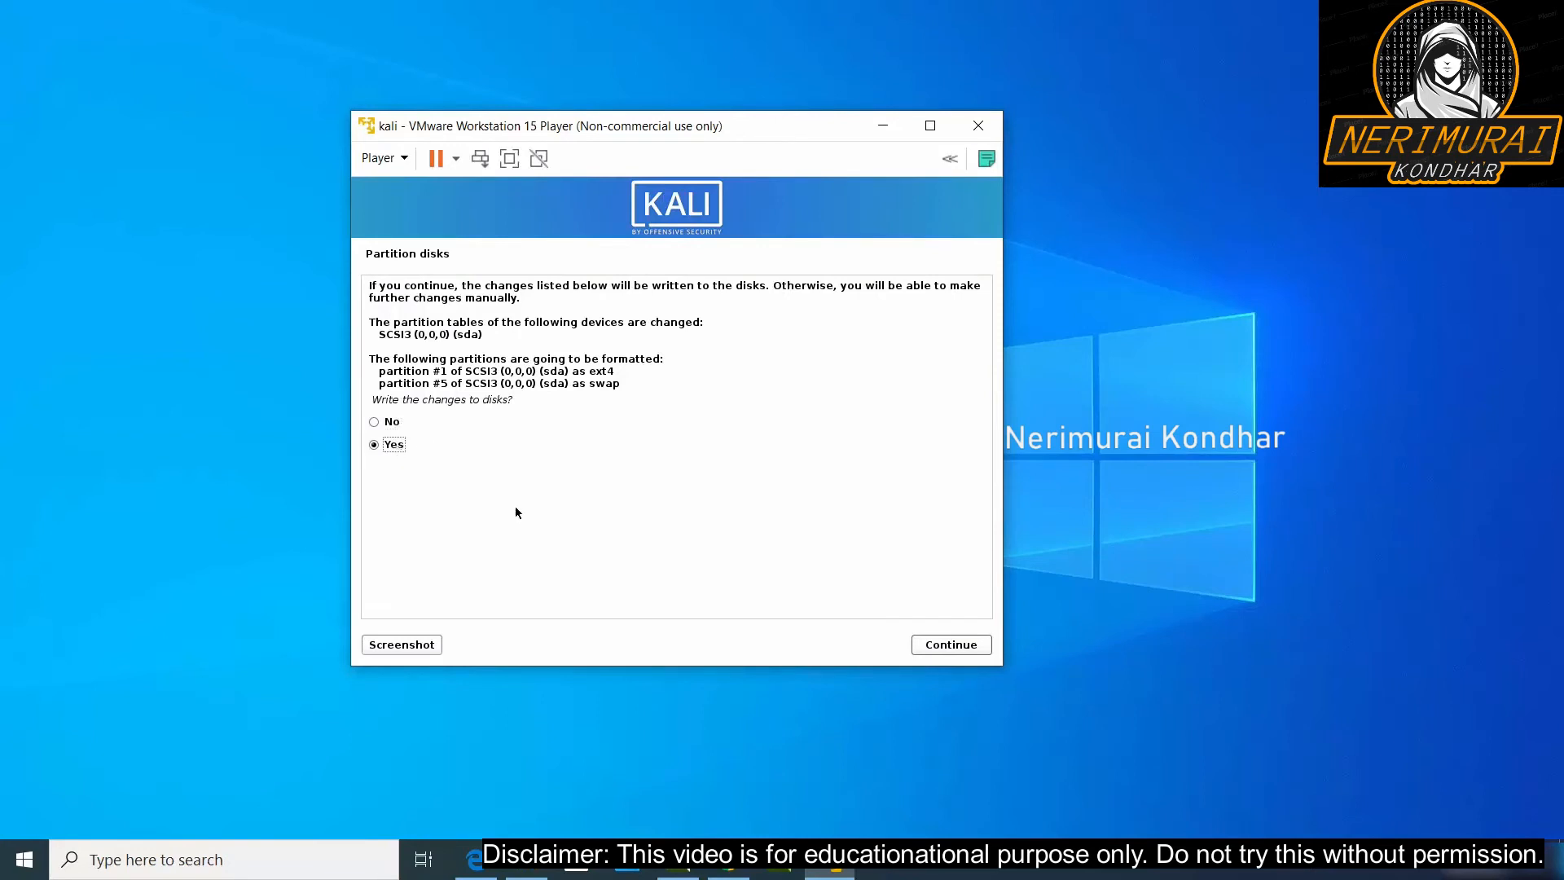
{"action": "left_click", "coordinate": [948, 644]}
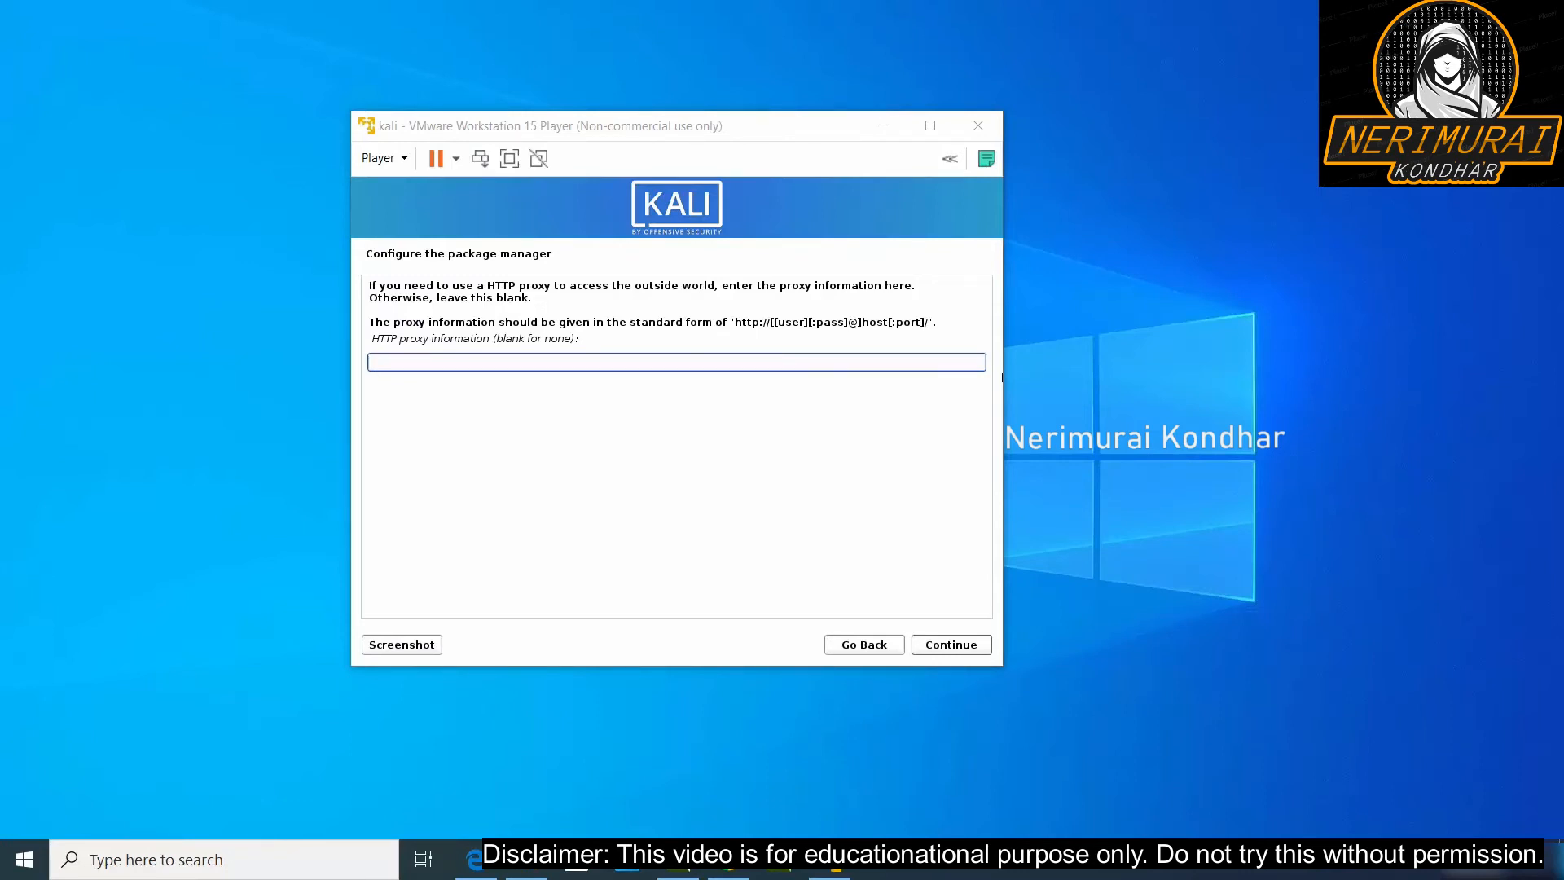
Step: Skip the HTTP proxy and keep the default Xfce desktop and tool selection
{"action": "left_click", "coordinate": [948, 643]}
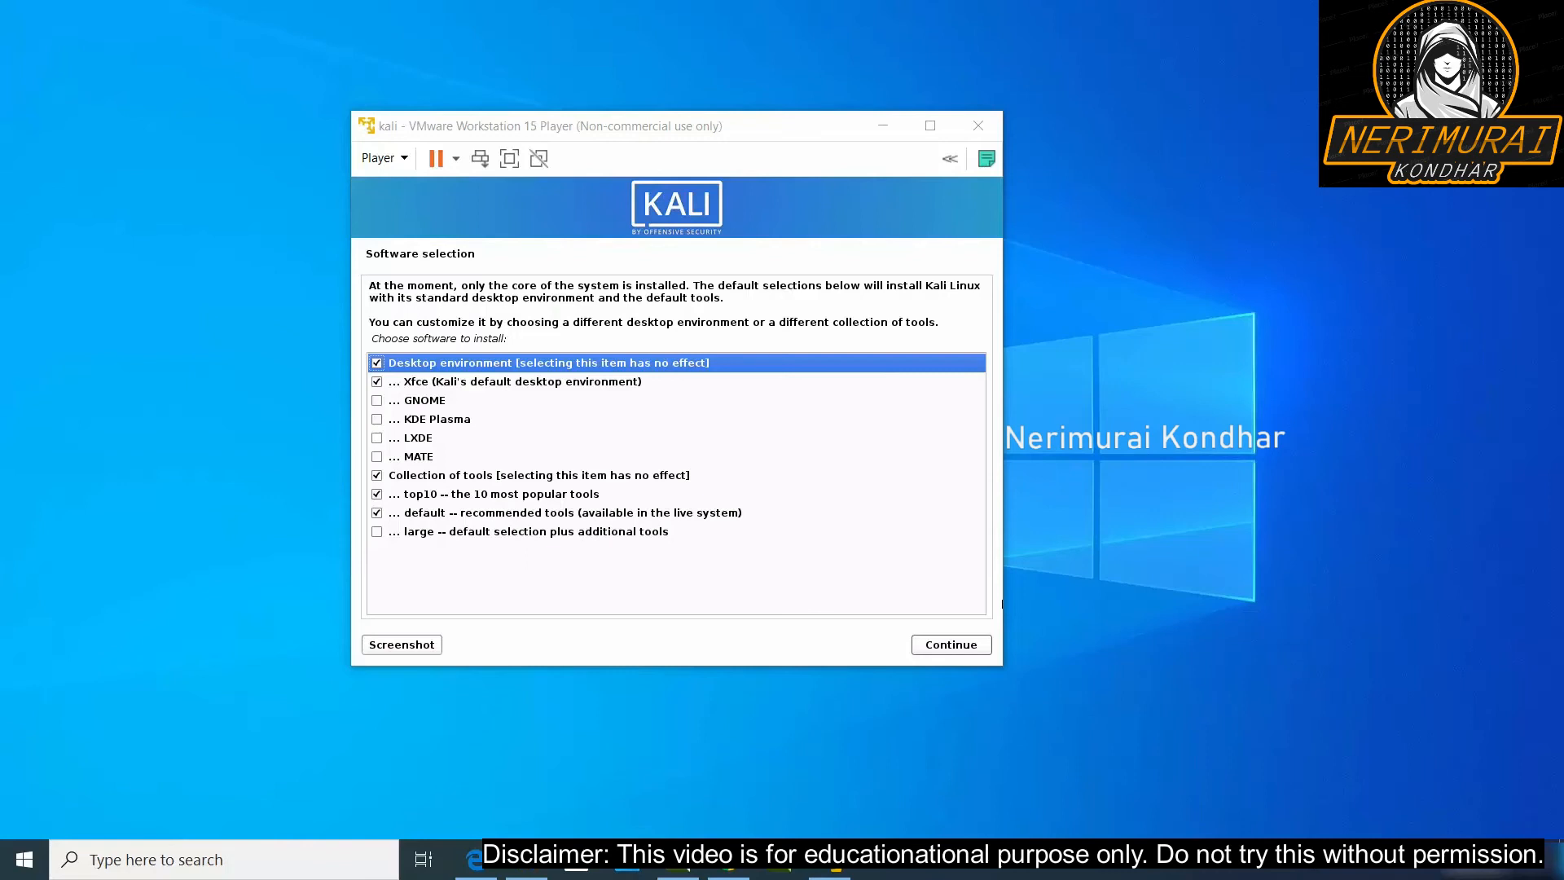
{"action": "left_click", "coordinate": [948, 643]}
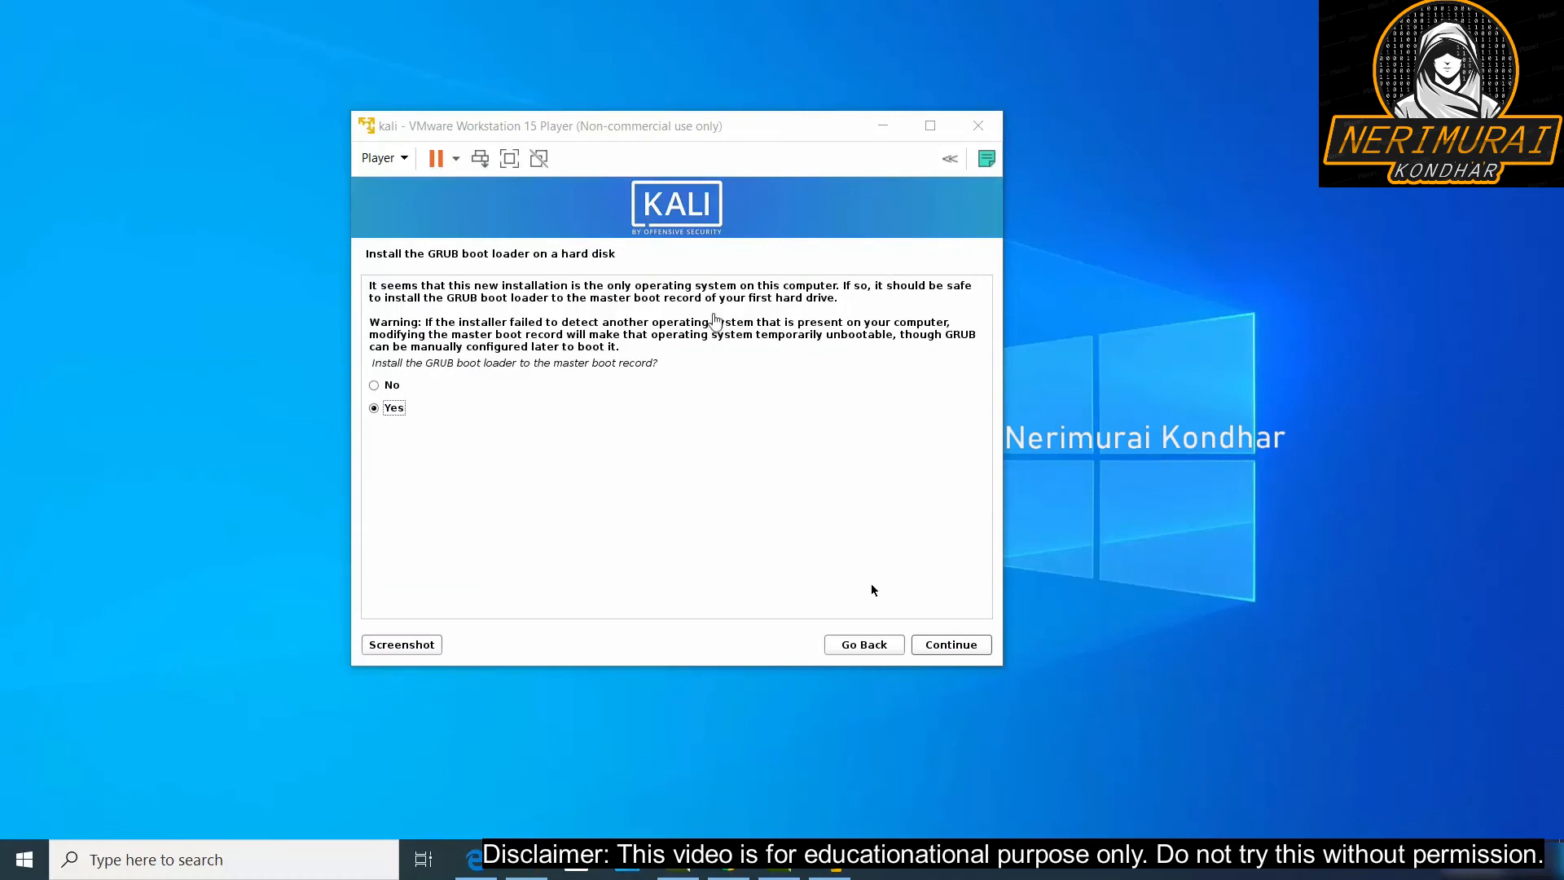
{"action": "mouse_move", "coordinate": [480, 270]}
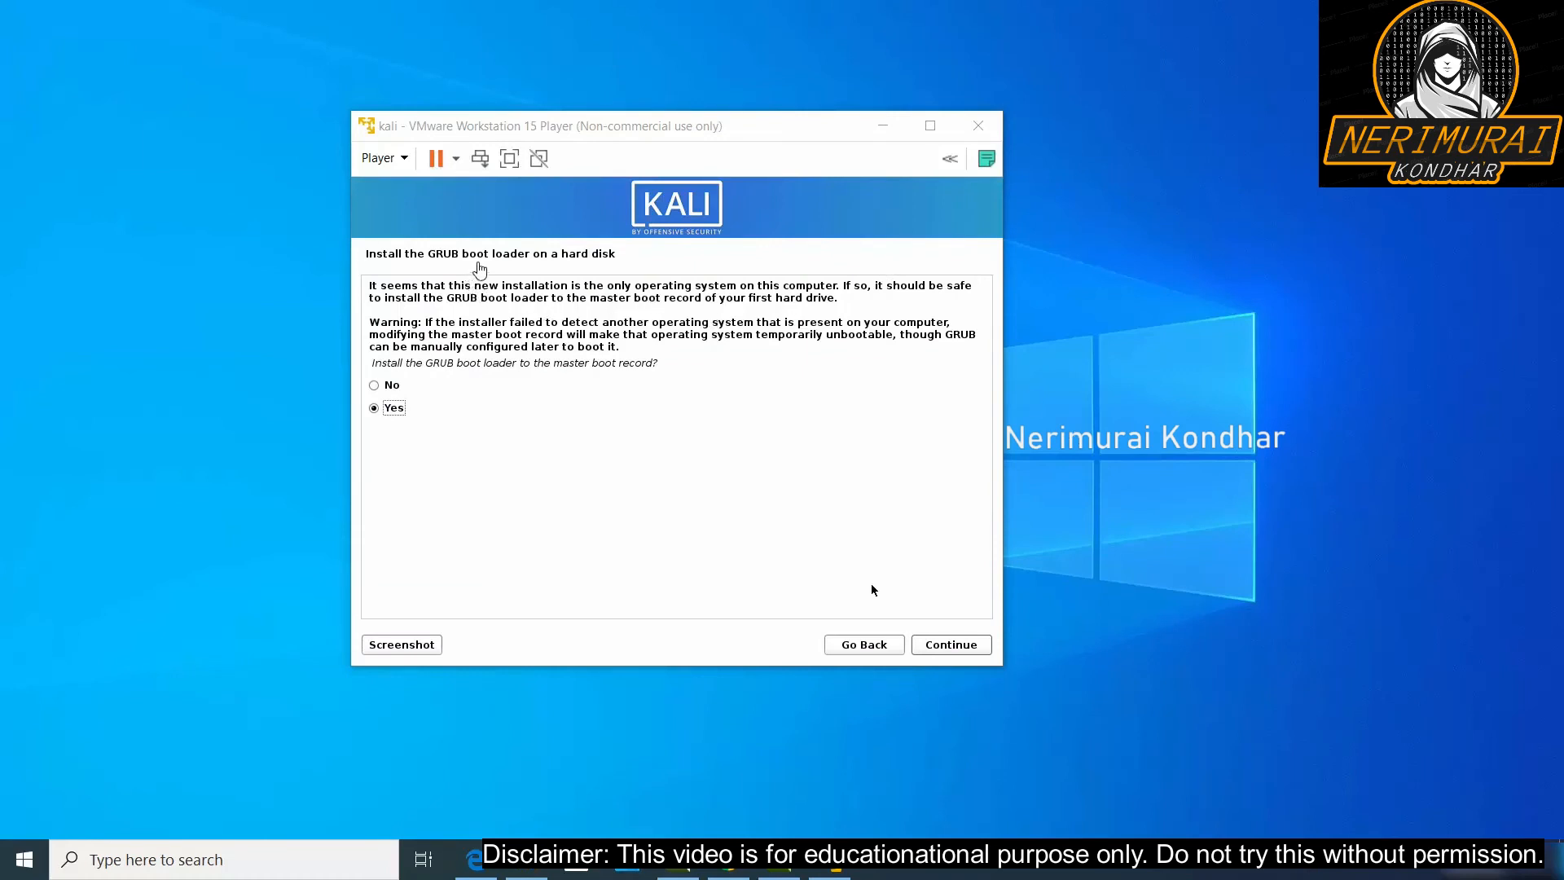
{"action": "mouse_move", "coordinate": [546, 323]}
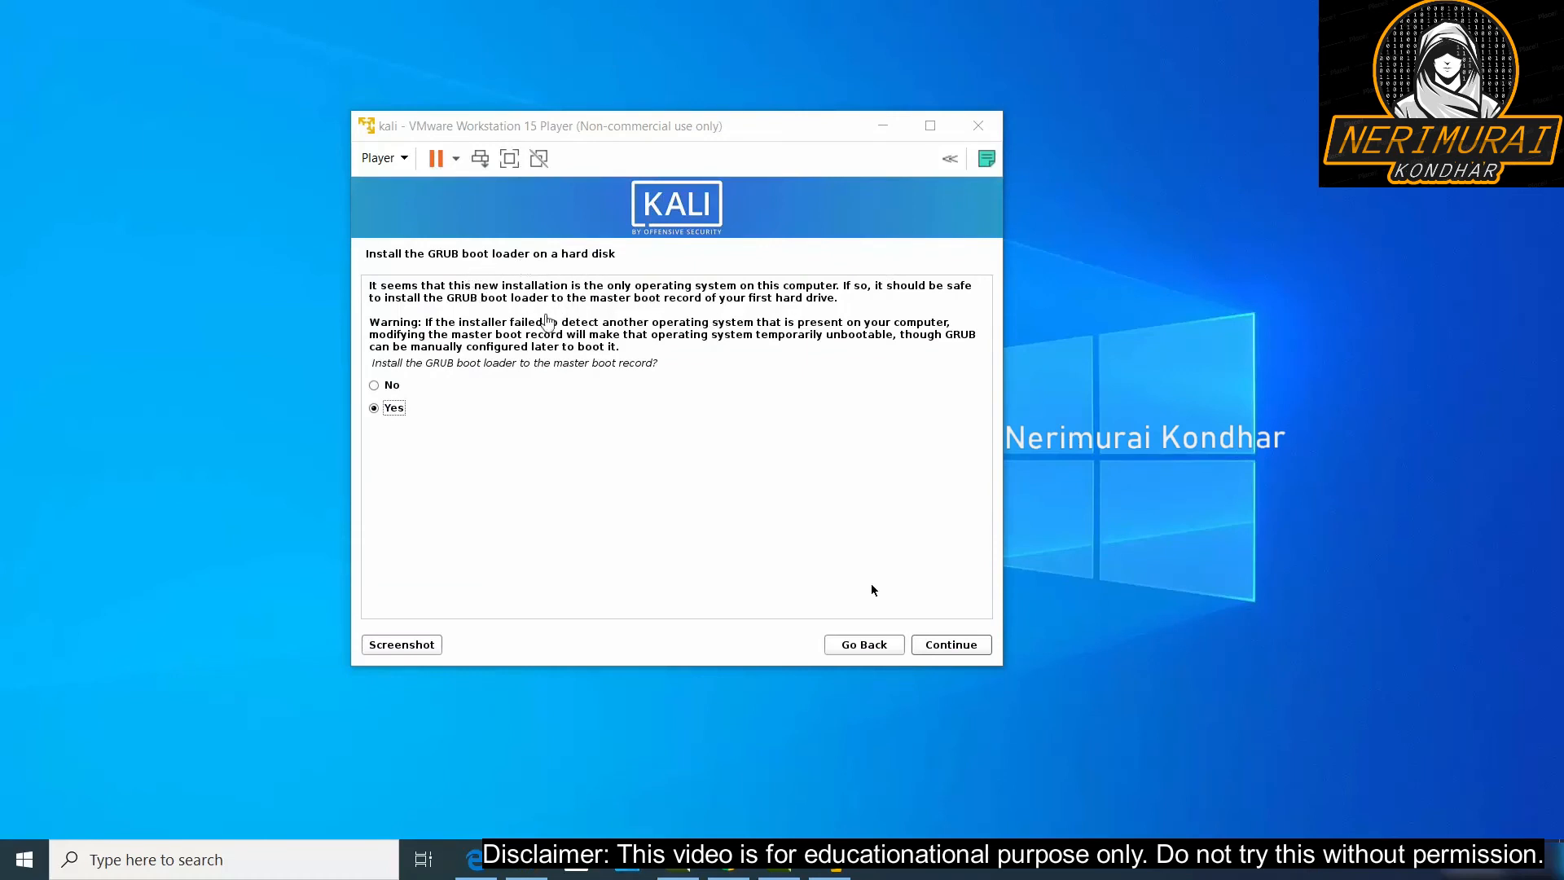
{"action": "mouse_move", "coordinate": [946, 644]}
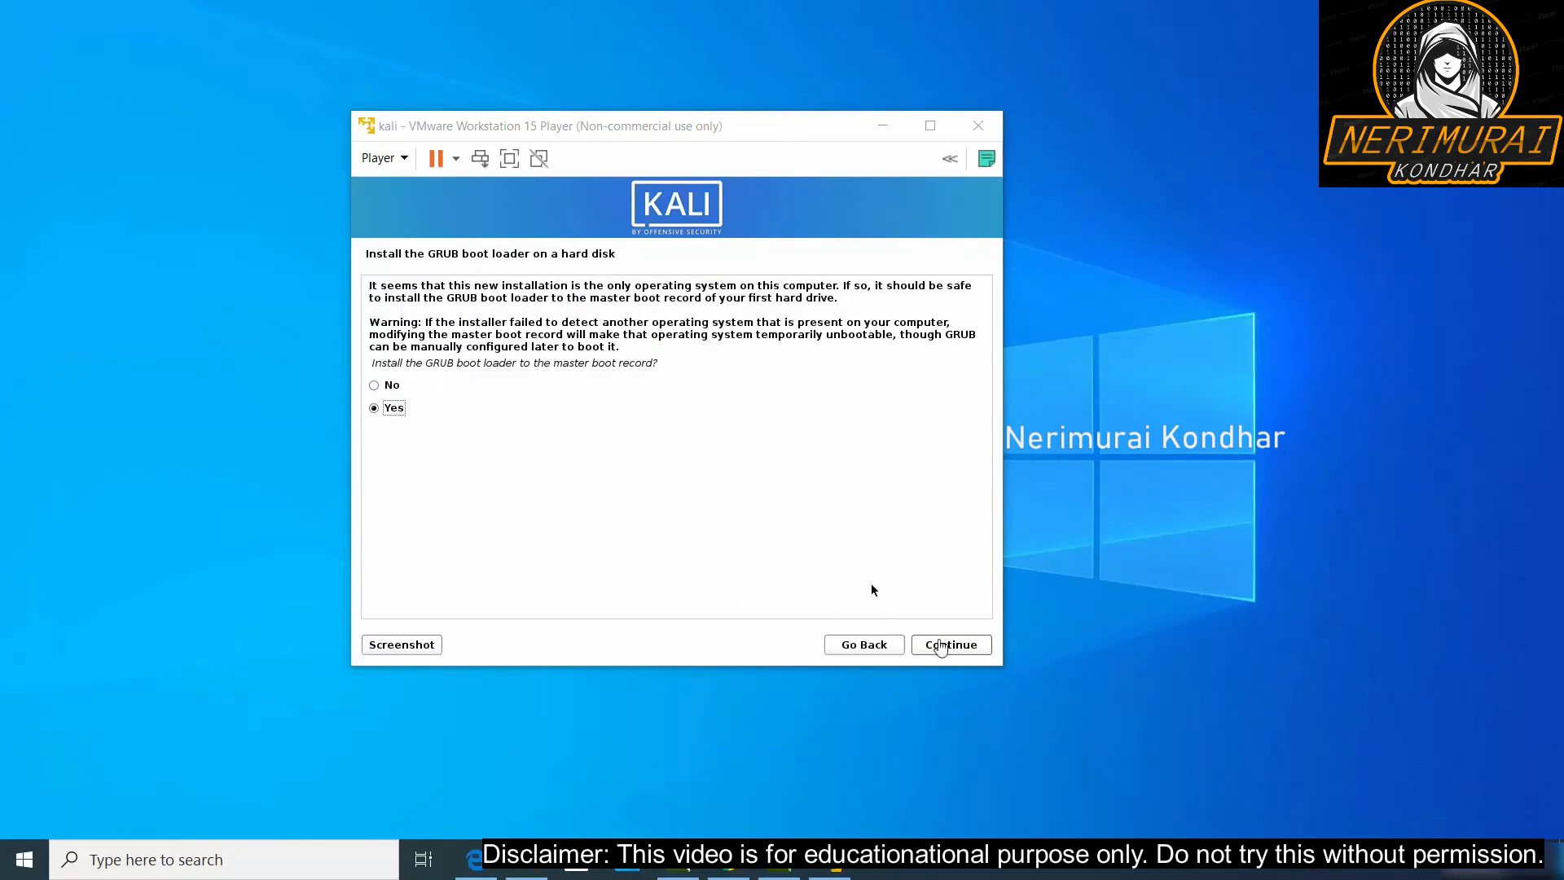
Step: Install the GRUB boot loader to the /dev/sda master boot record
{"action": "left_click", "coordinate": [948, 643]}
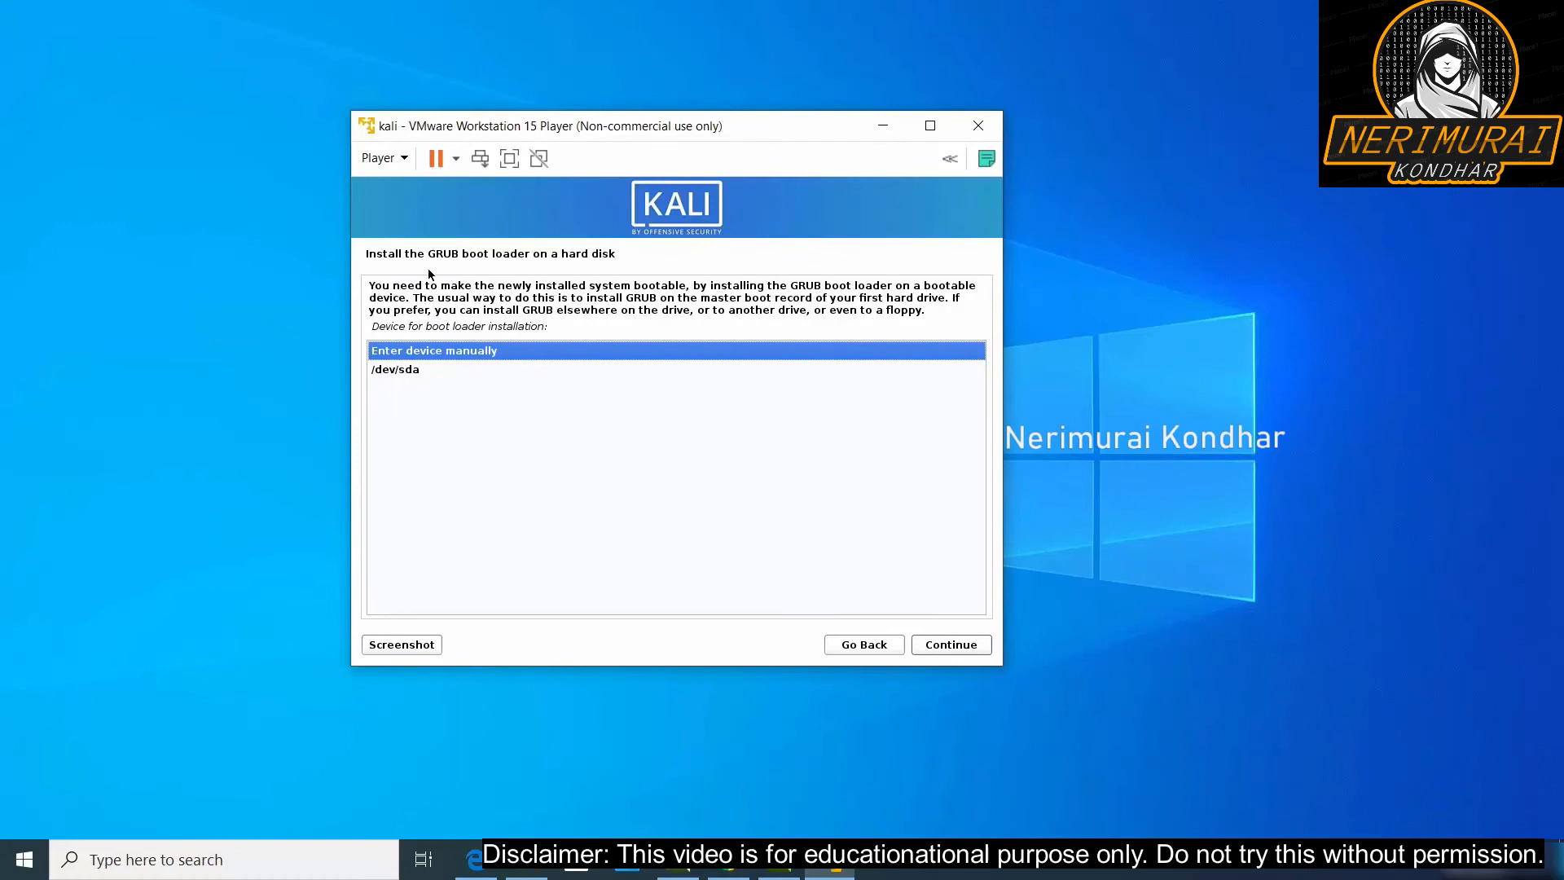
{"action": "mouse_move", "coordinate": [563, 270]}
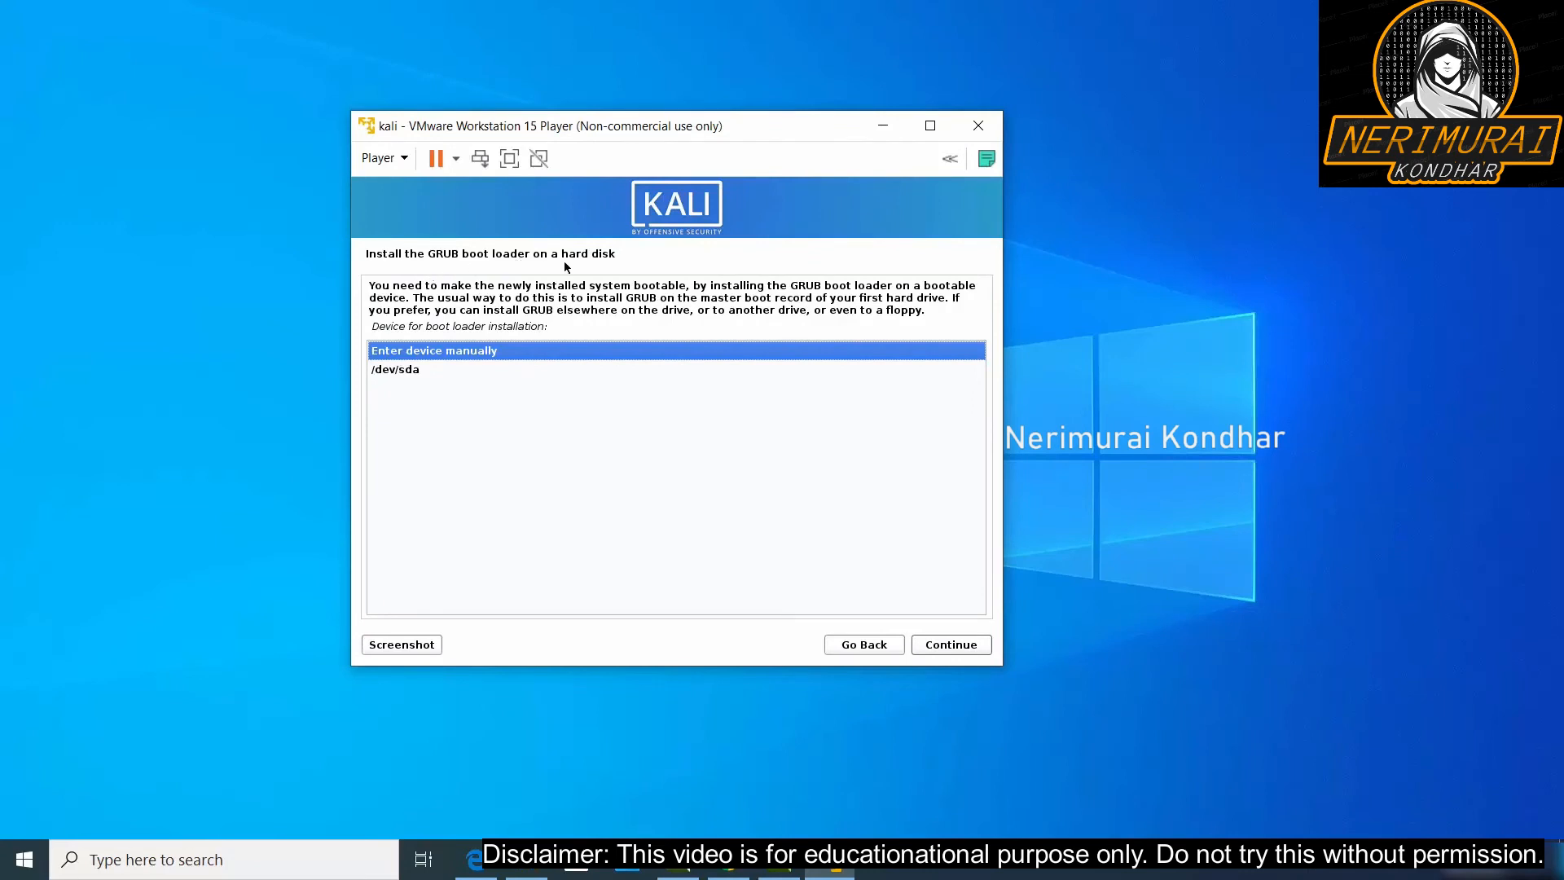
{"action": "left_click", "coordinate": [395, 369]}
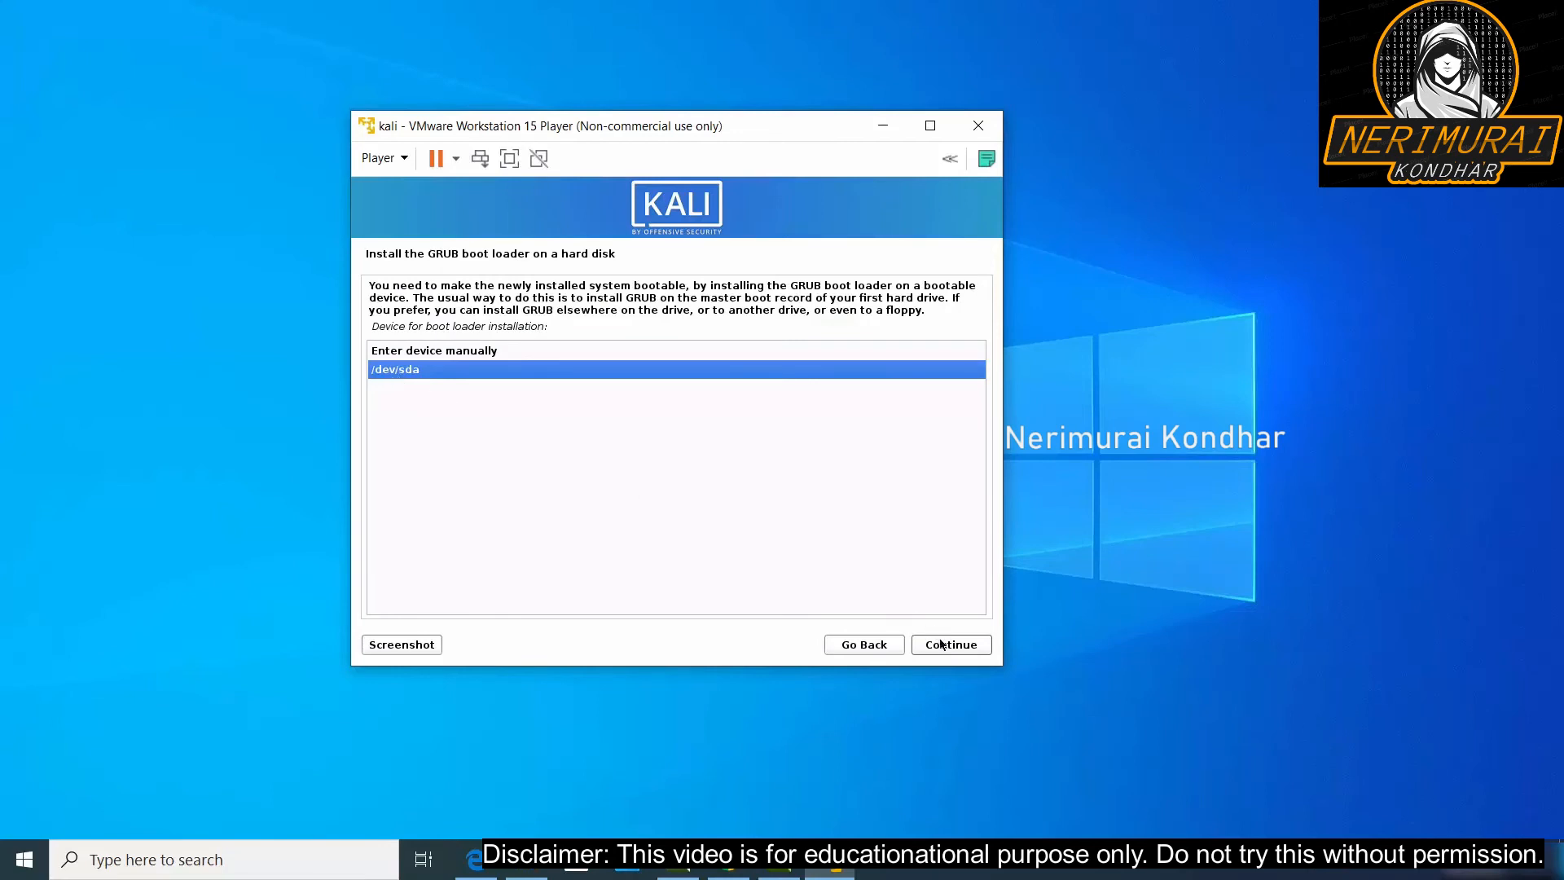
{"action": "left_click", "coordinate": [948, 644]}
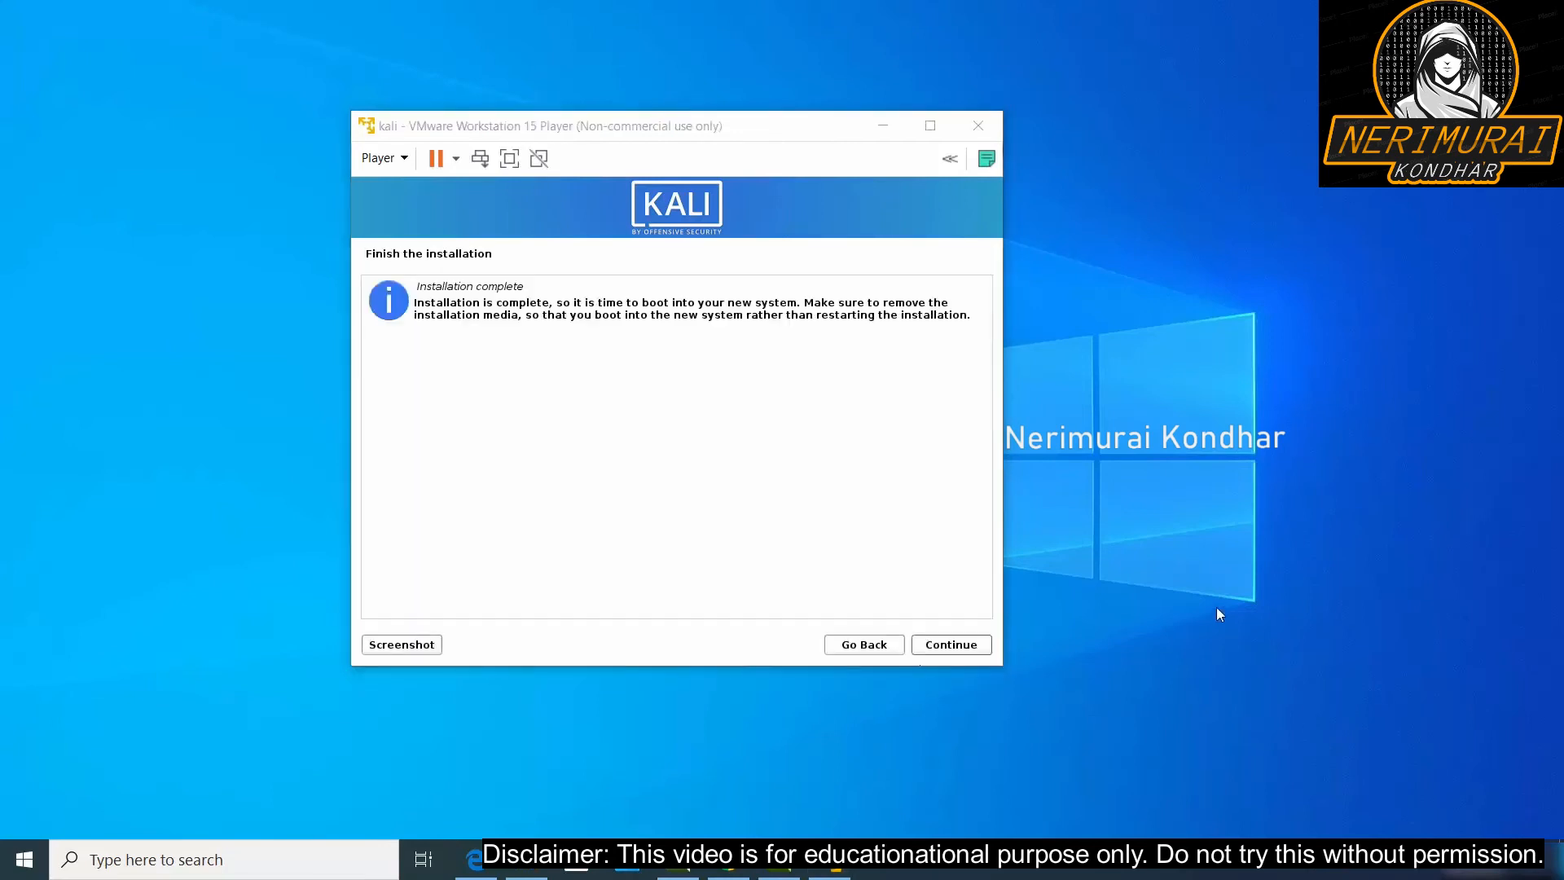
{"action": "mouse_move", "coordinate": [493, 321]}
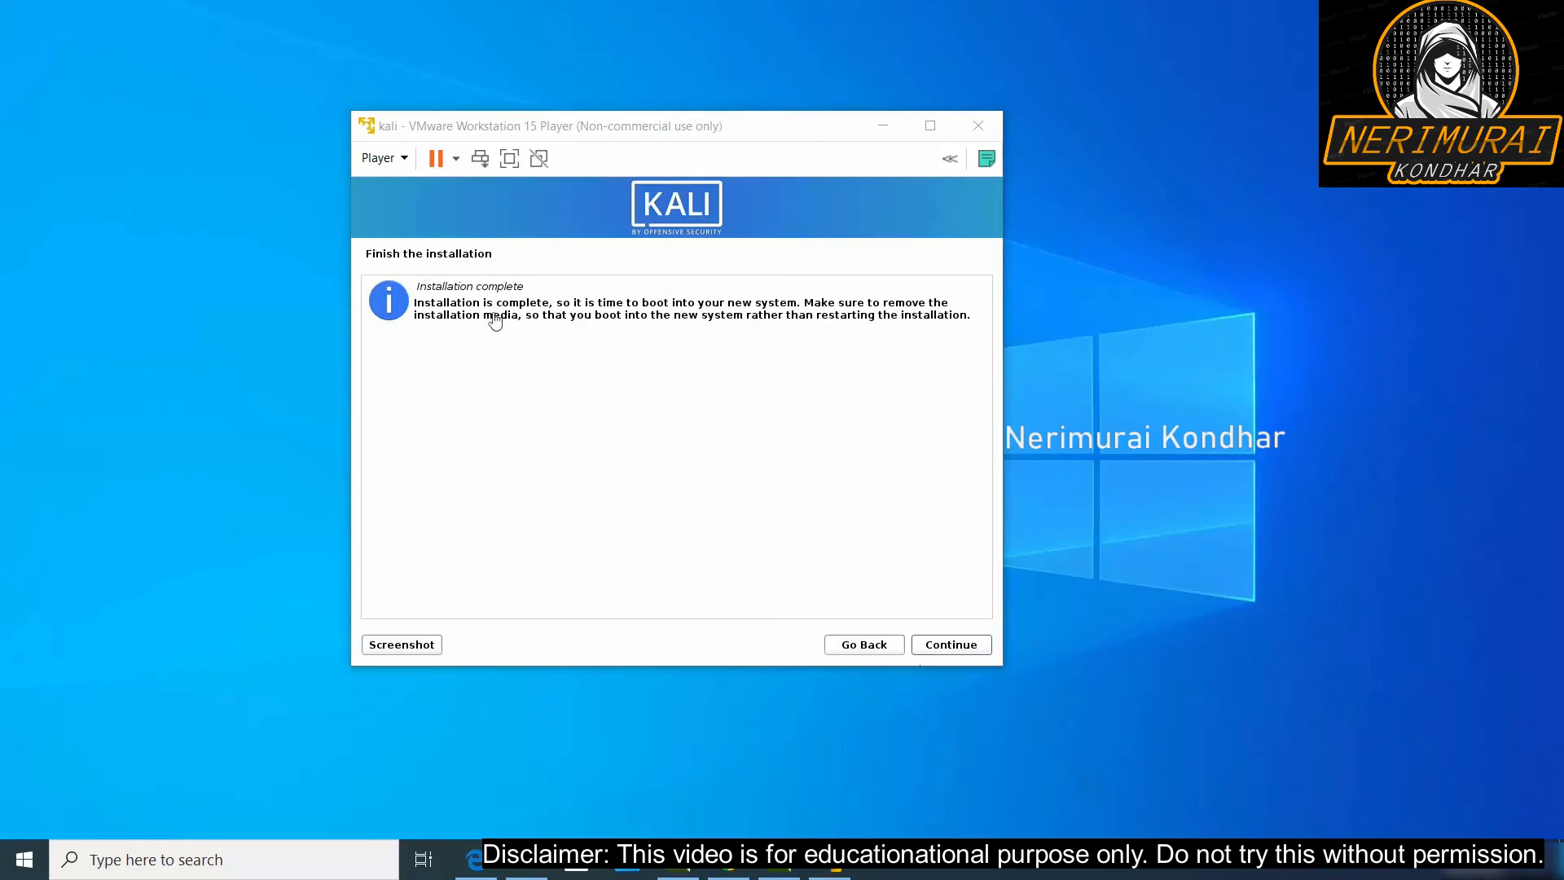
{"action": "mouse_move", "coordinate": [429, 267]}
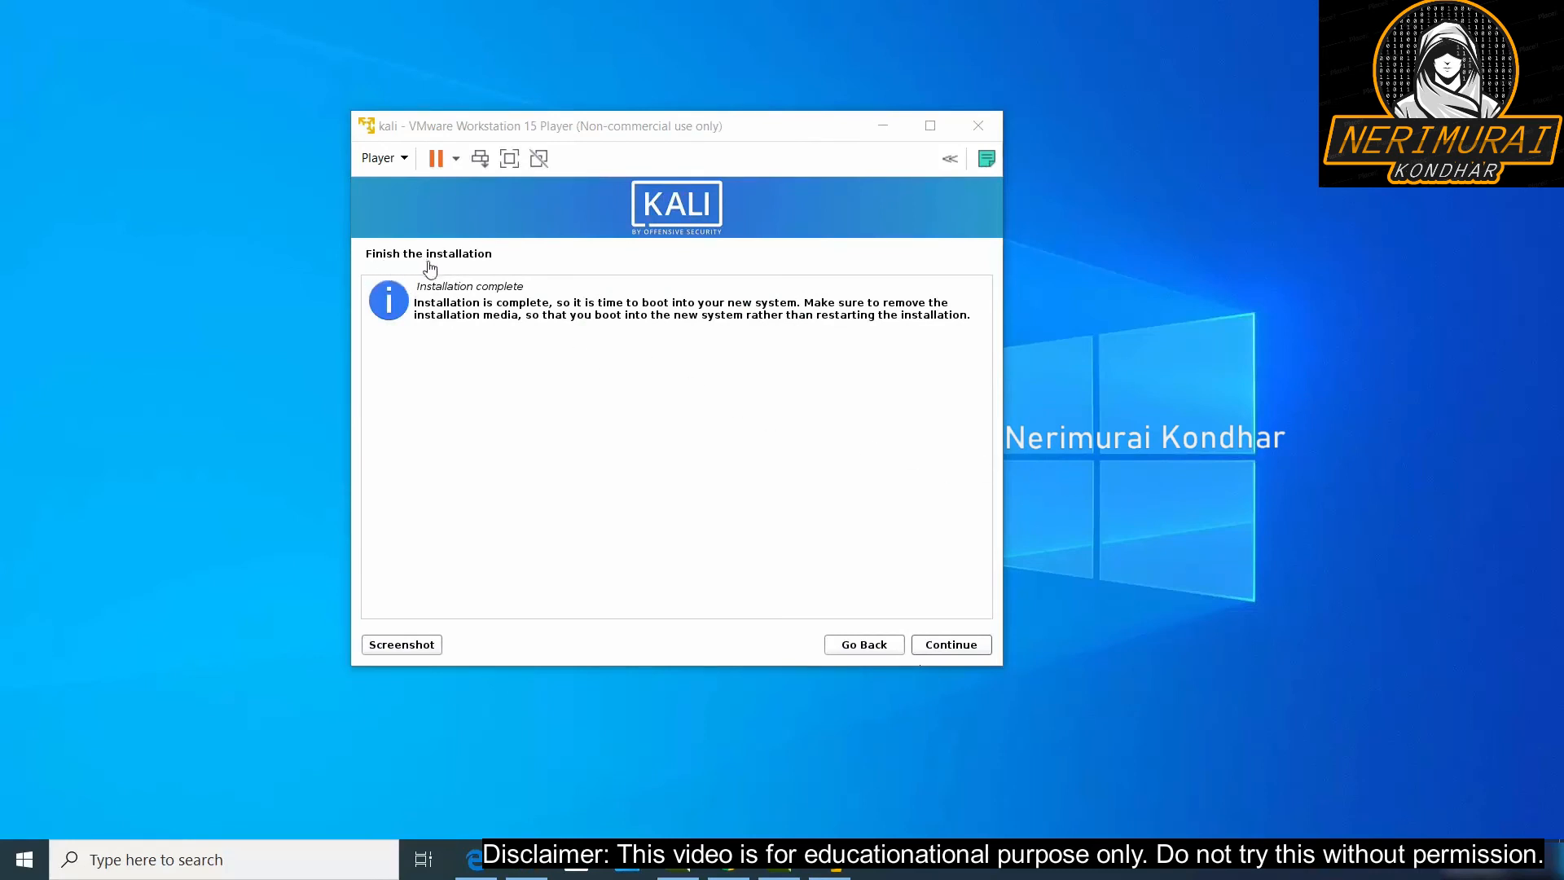
{"action": "mouse_move", "coordinate": [594, 317]}
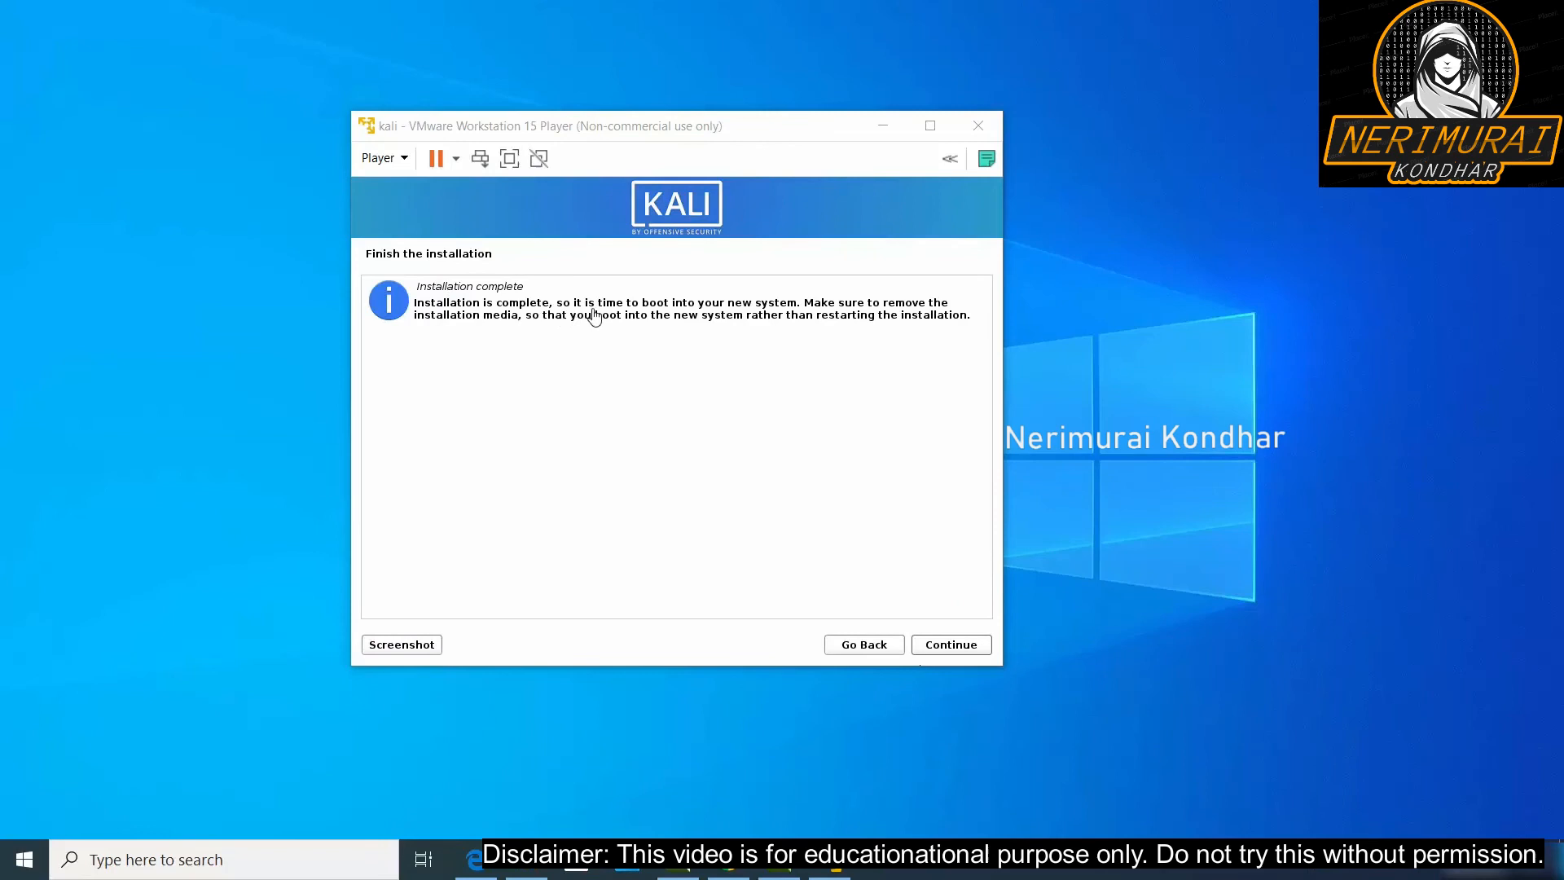
{"action": "mouse_move", "coordinate": [667, 317]}
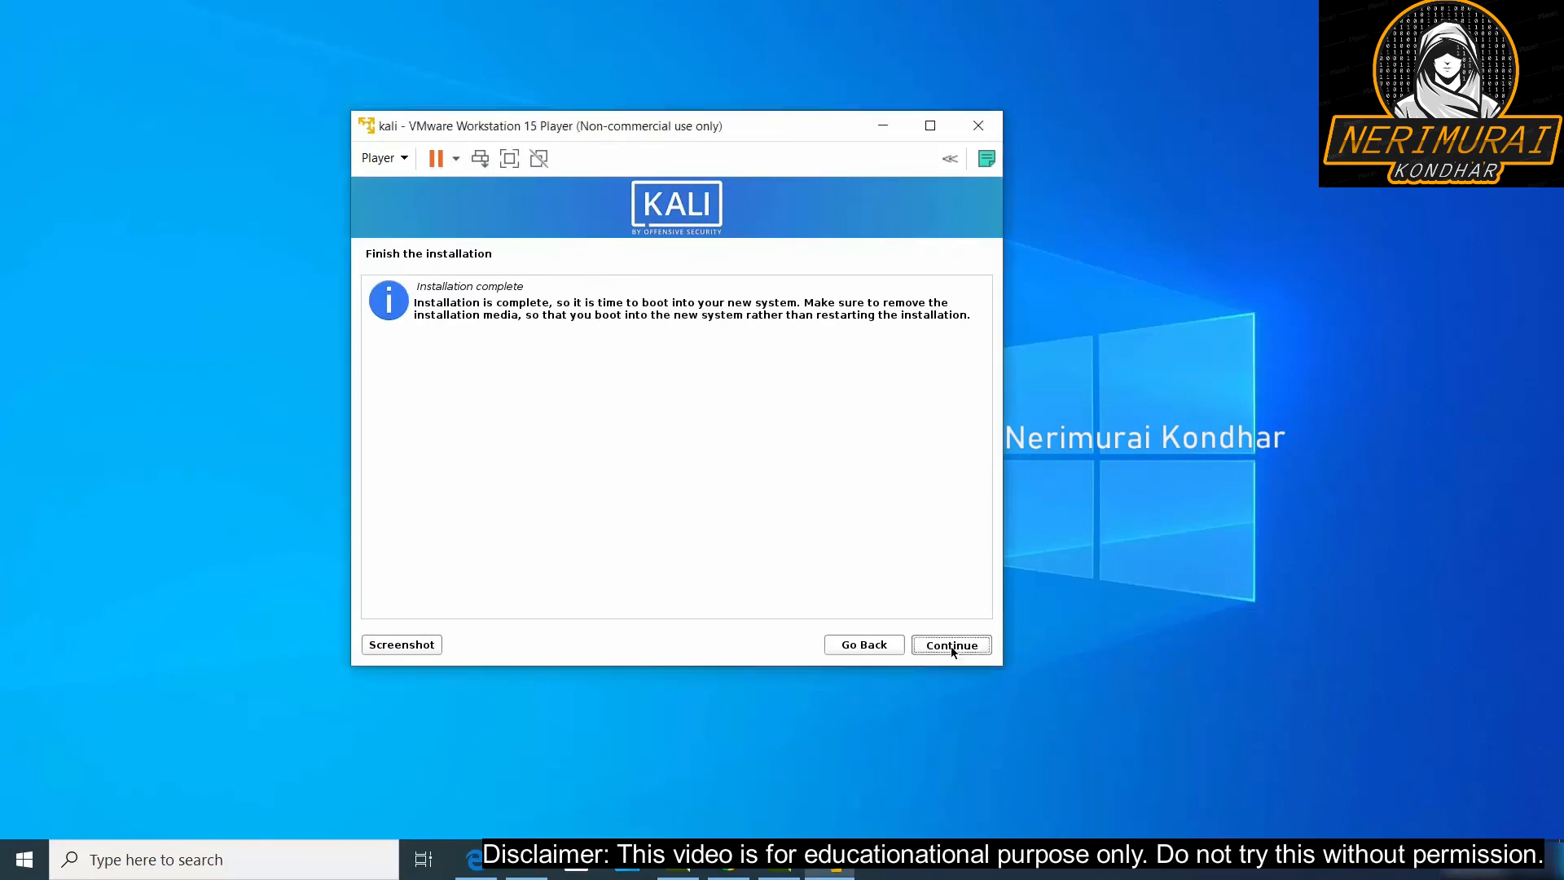
Step: Leave the Installation complete screen to reboot into the installed Kali system
{"action": "left_click", "coordinate": [951, 644]}
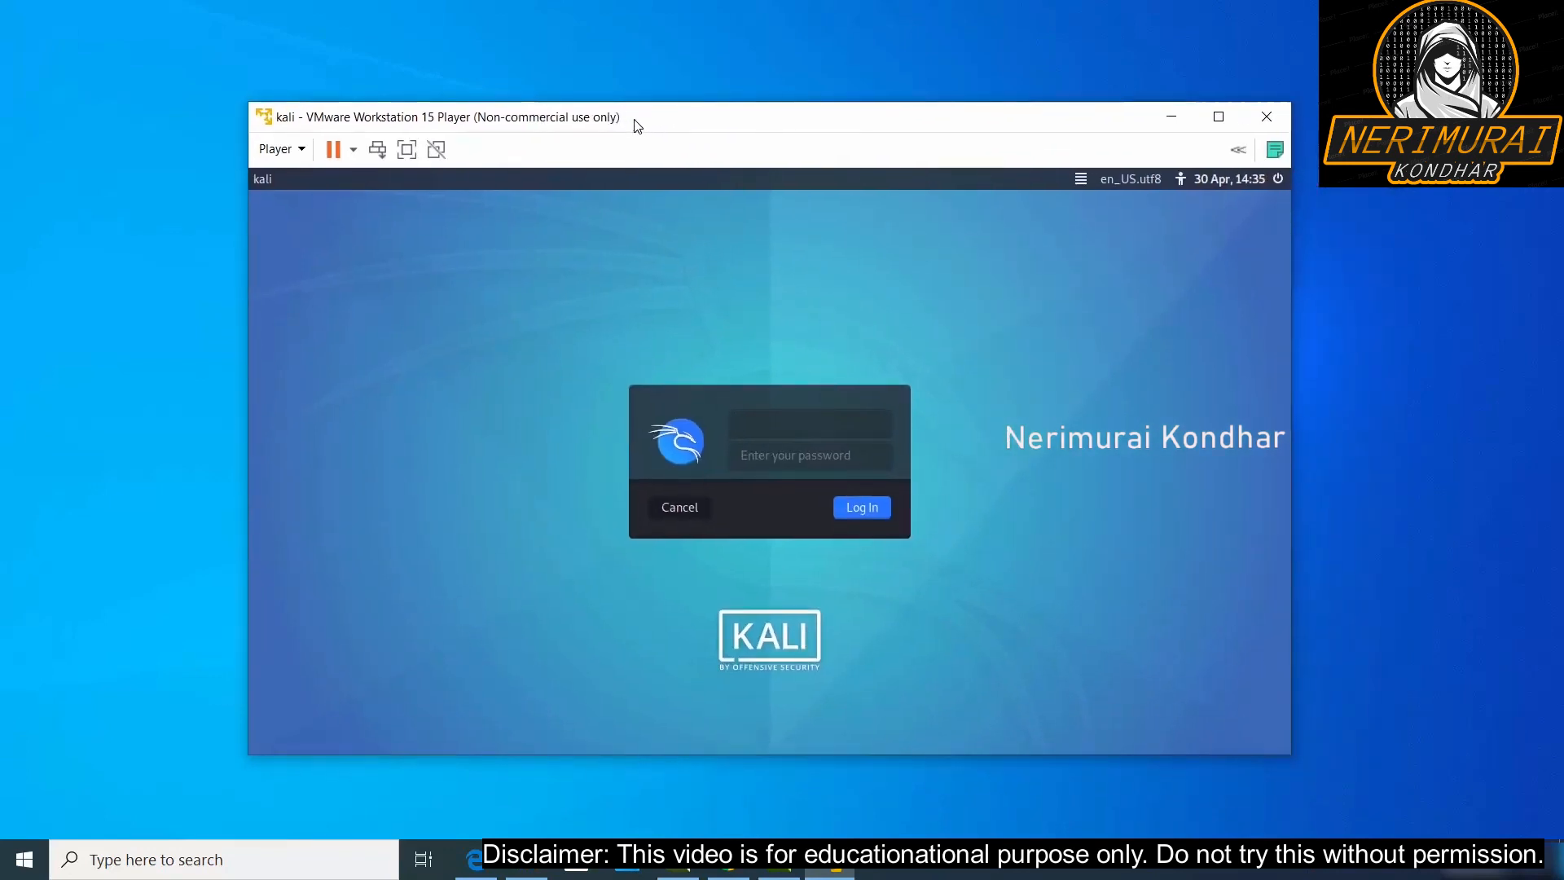
Step: Log in at the Kali login screen with the account password
{"action": "left_click", "coordinate": [860, 506]}
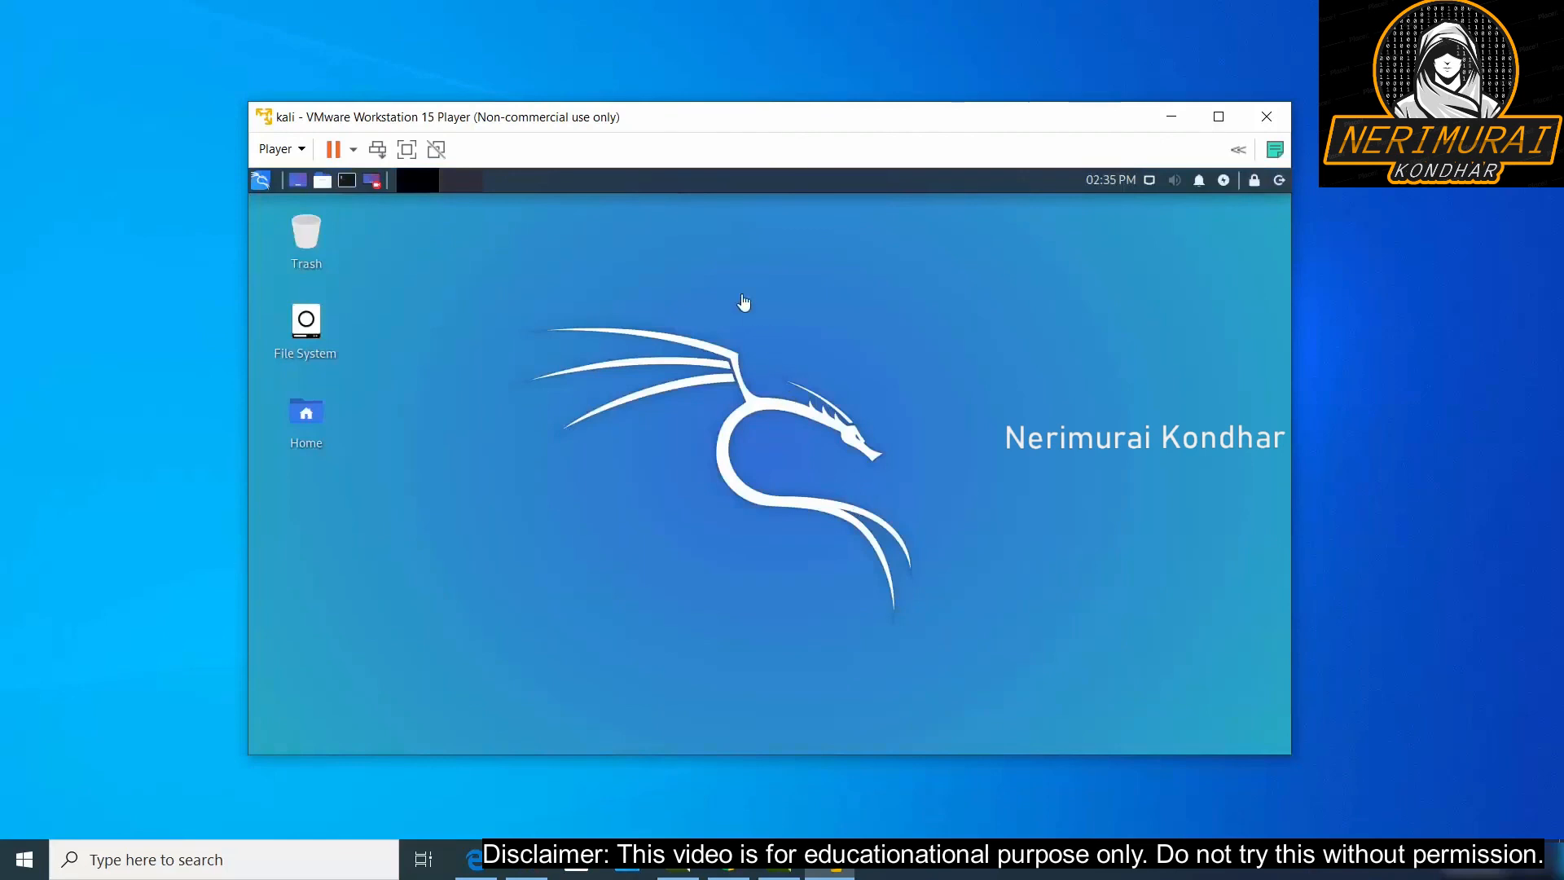
{"action": "mouse_move", "coordinate": [511, 374]}
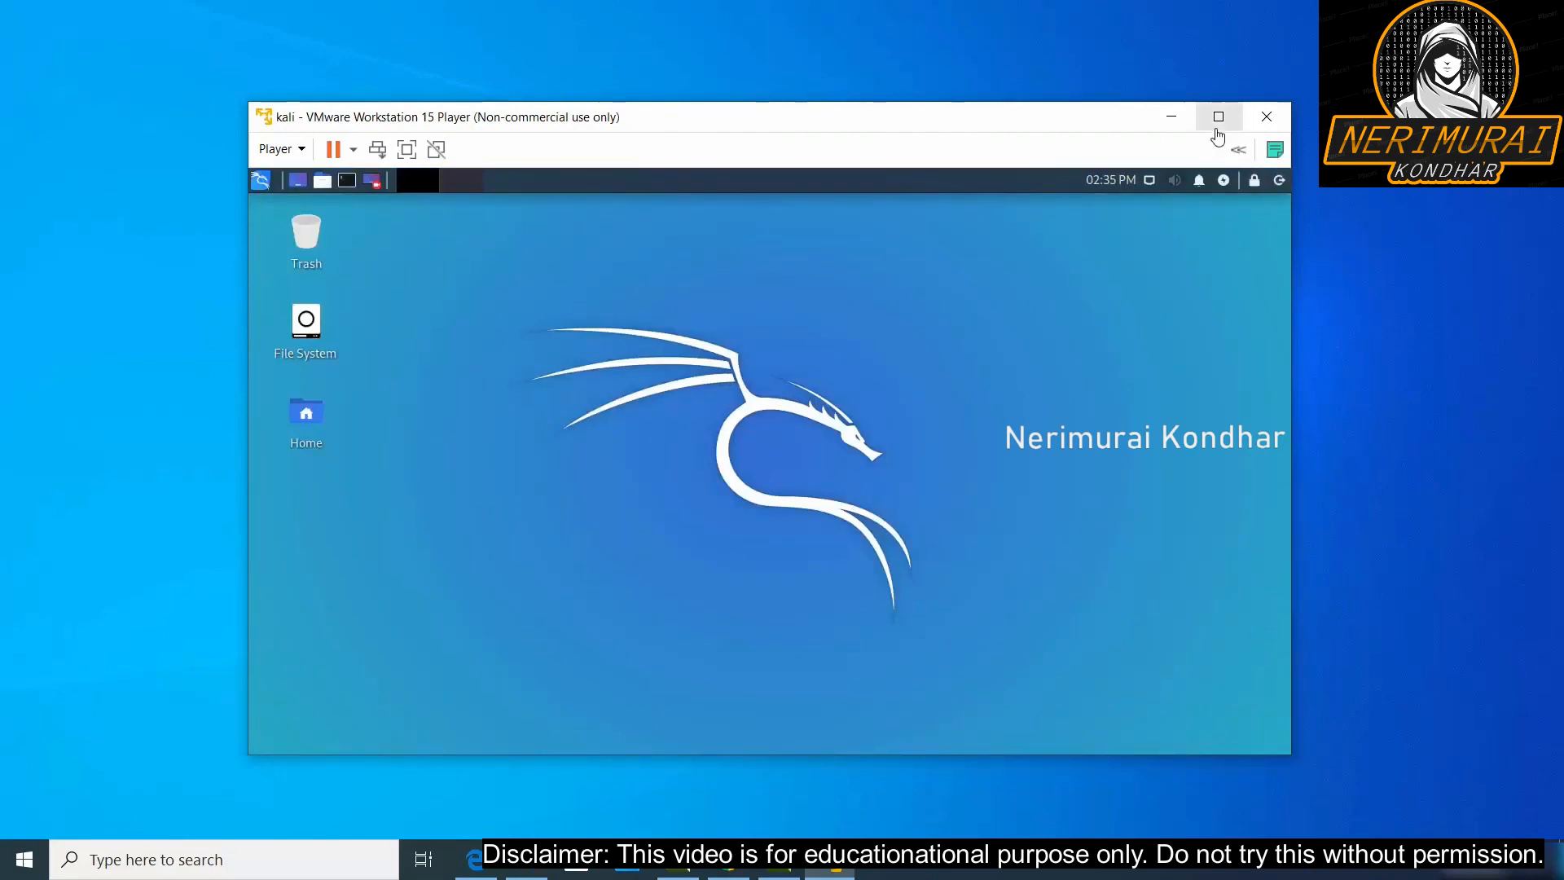
{"action": "mouse_move", "coordinate": [1217, 117]}
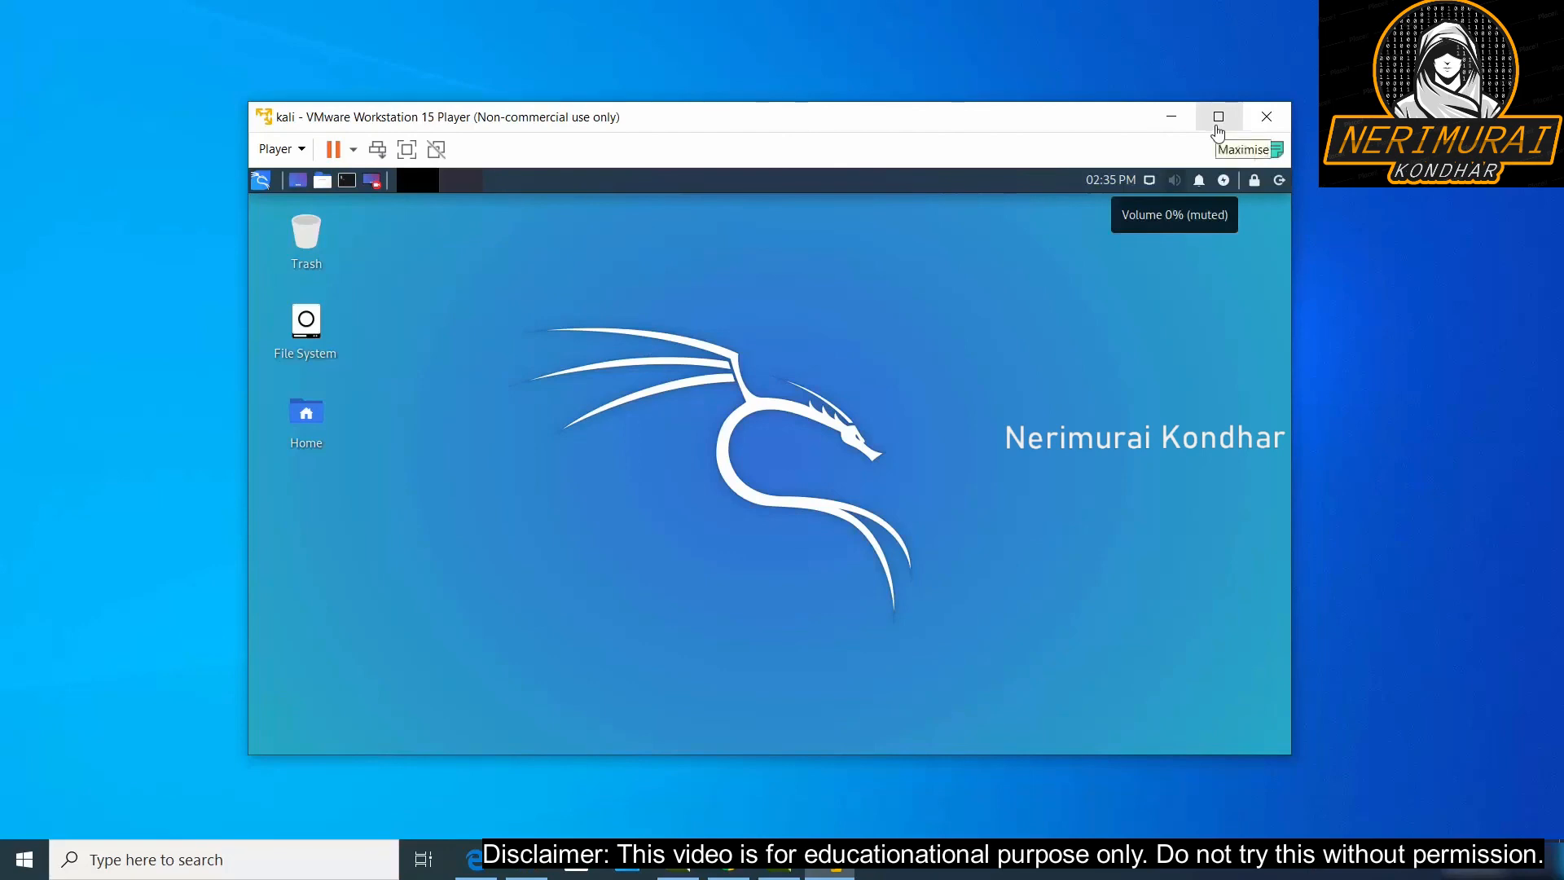
Step: Maximise the VMware Player window and open Kali's applications menu
{"action": "left_click", "coordinate": [1217, 116]}
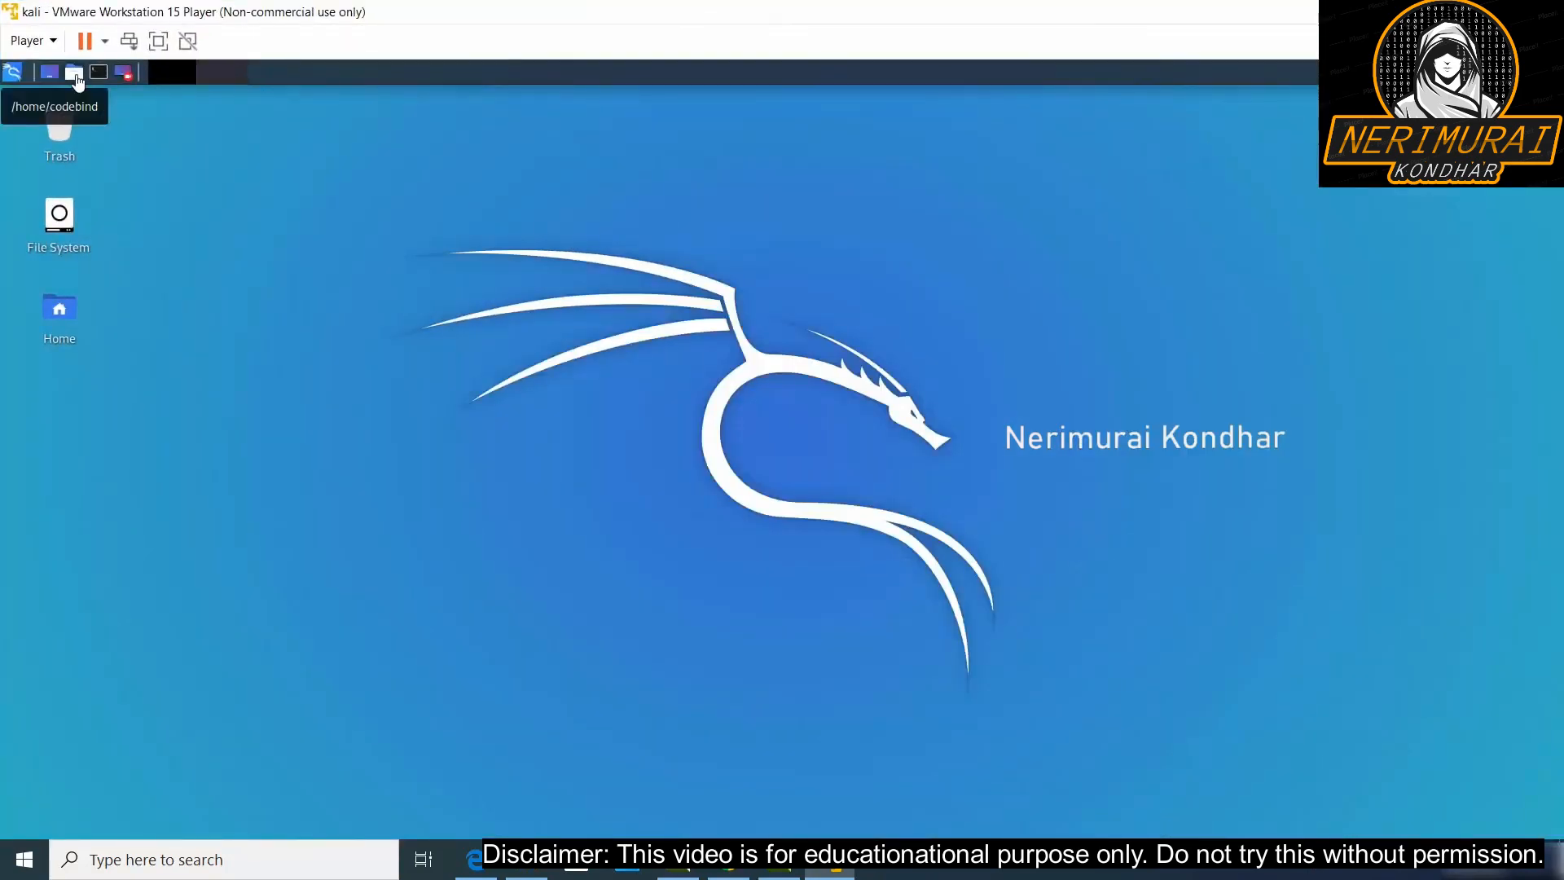
{"action": "left_click", "coordinate": [13, 70]}
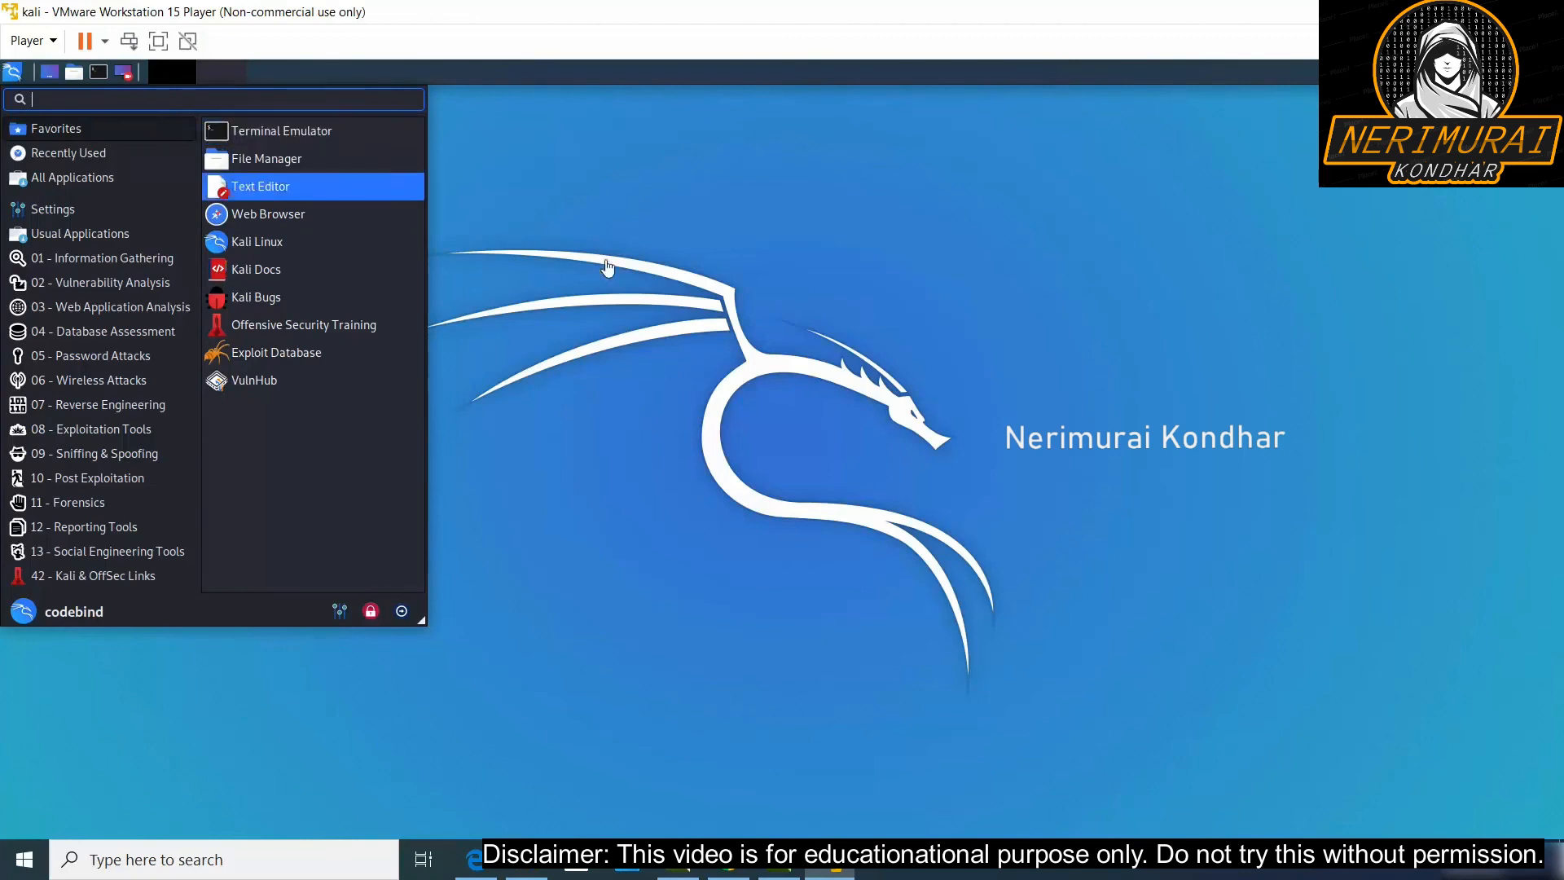
{"action": "mouse_move", "coordinate": [1009, 712]}
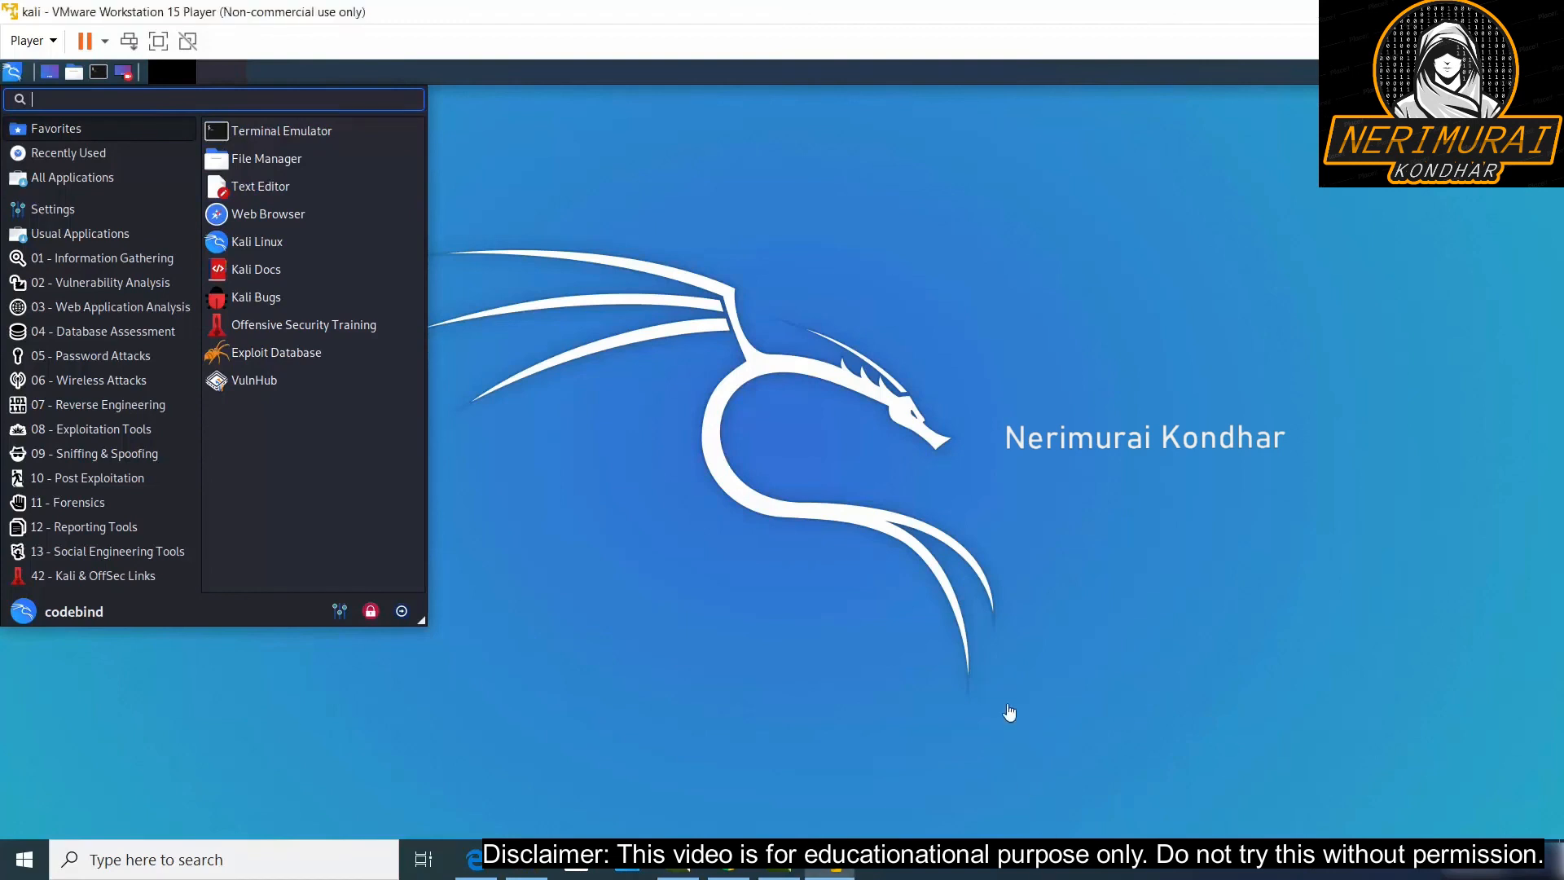